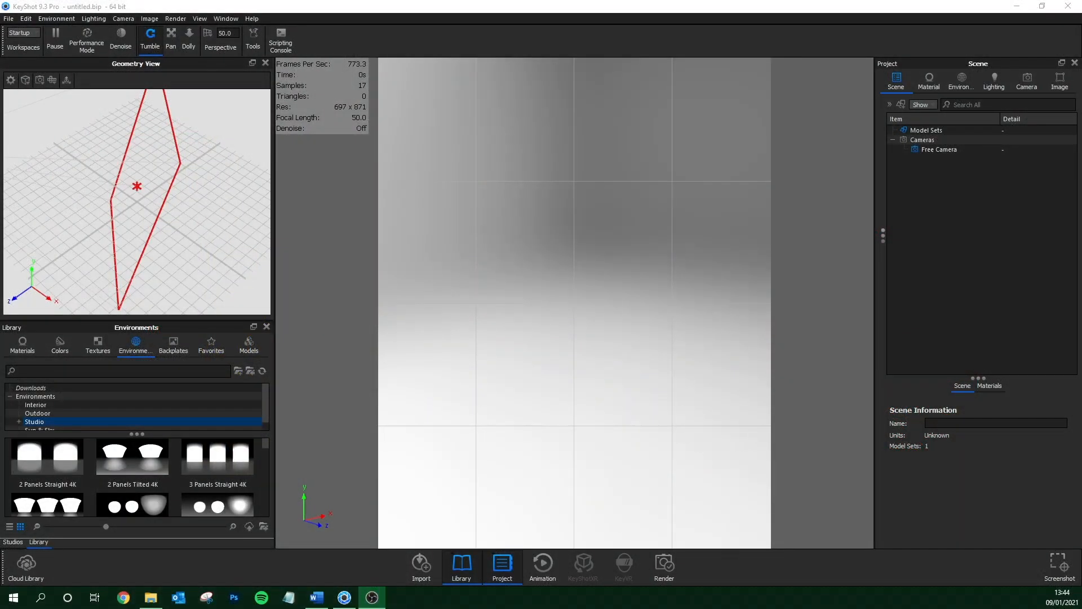
Import the 'Syringe 100ml for glue gun' STEP file into the scene.
{"action": "left_click", "coordinate": [8, 19]}
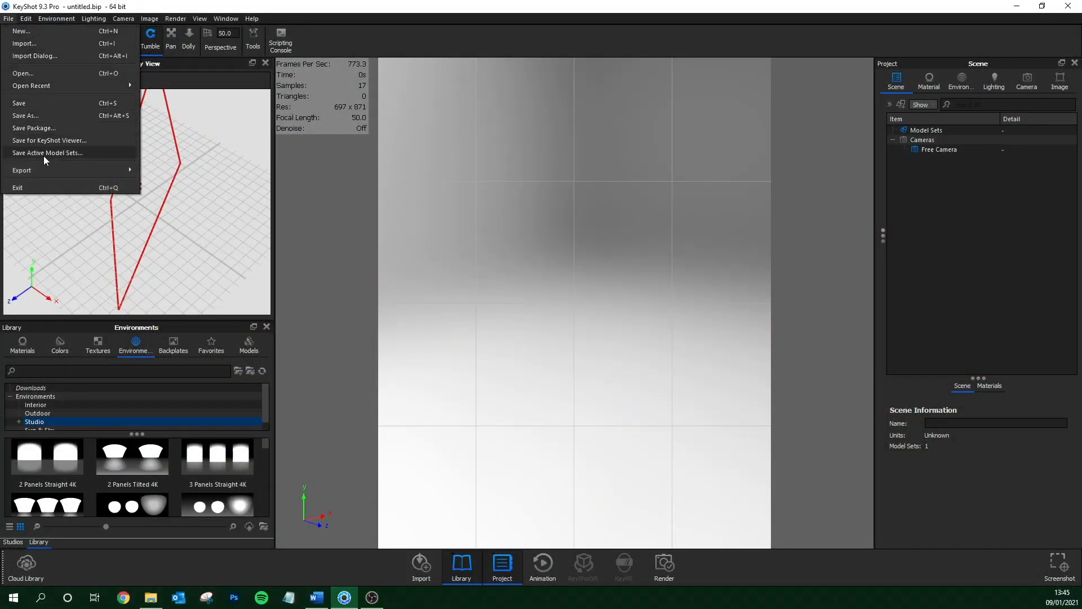
{"action": "left_click", "coordinate": [28, 43]}
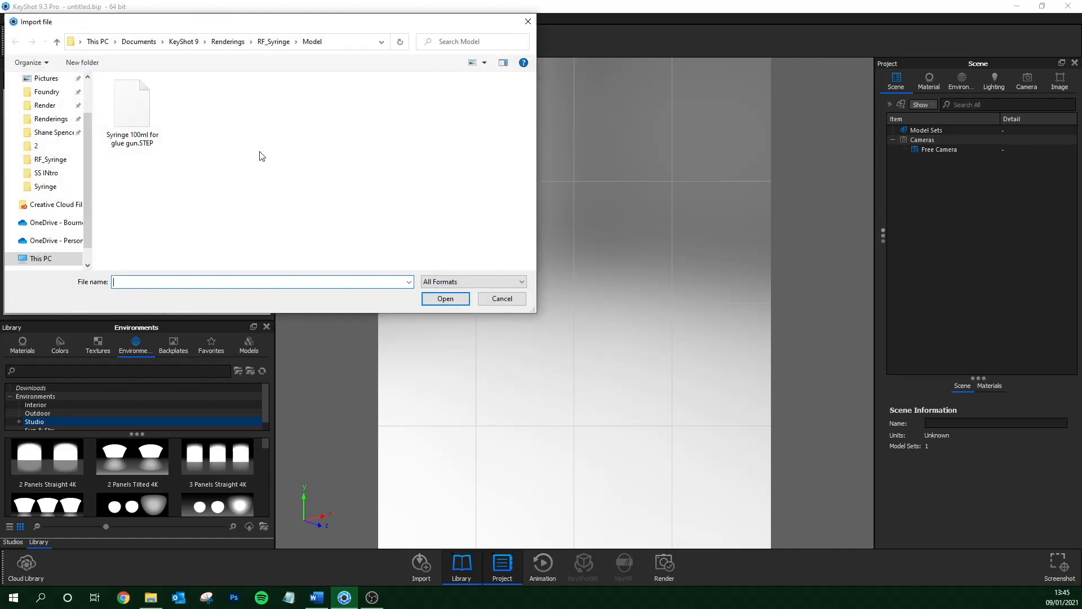
{"action": "left_click", "coordinate": [445, 298]}
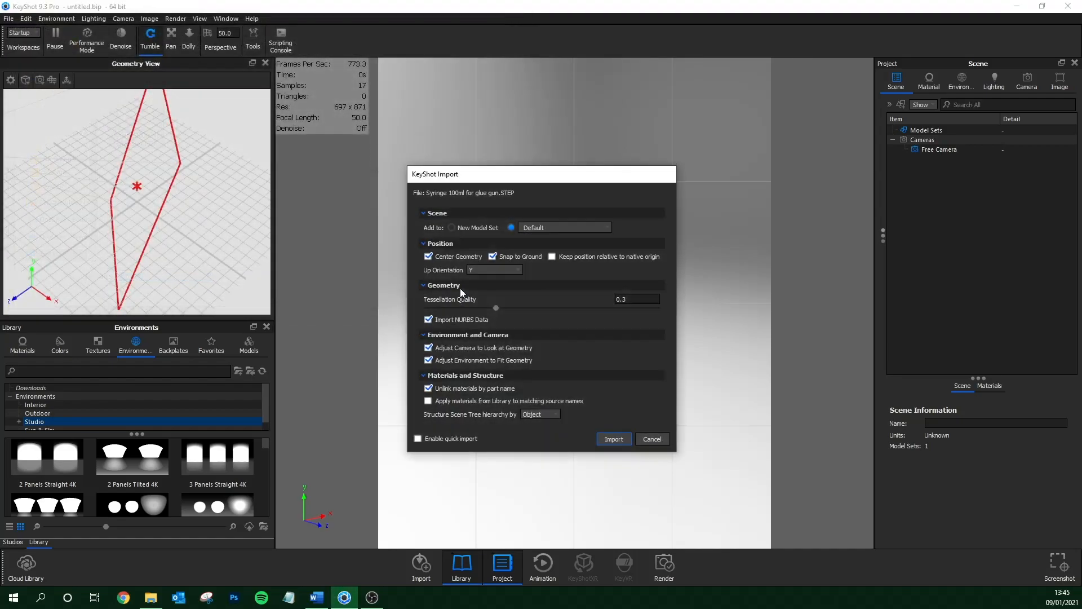
{"action": "left_click", "coordinate": [614, 439]}
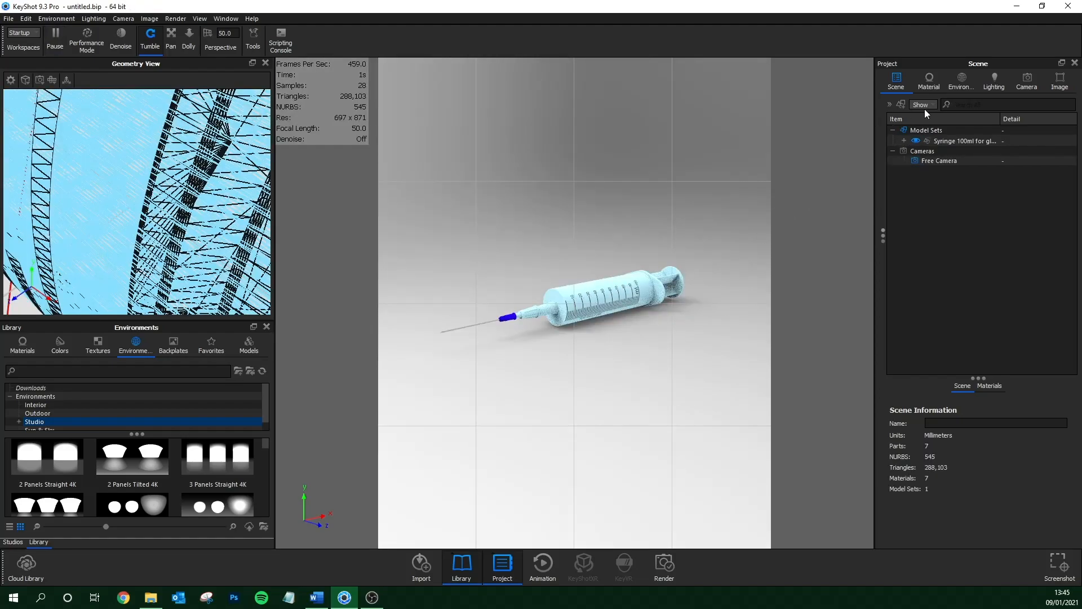
Review the camera, lighting and environment settings and stand the syringe upright, needle up.
{"action": "left_click", "coordinate": [1027, 82]}
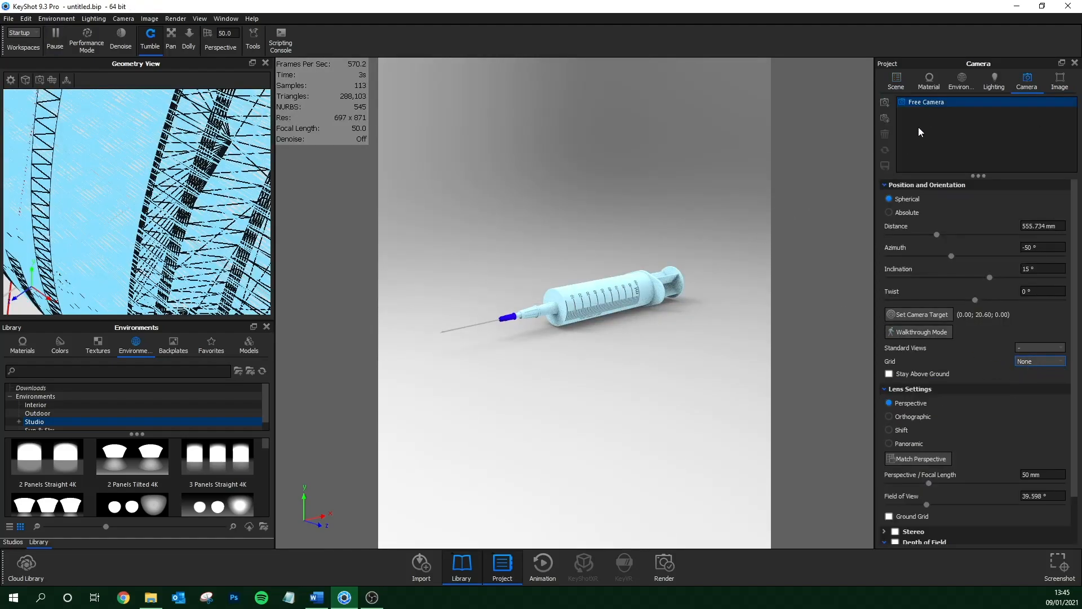
{"action": "left_click", "coordinate": [994, 81]}
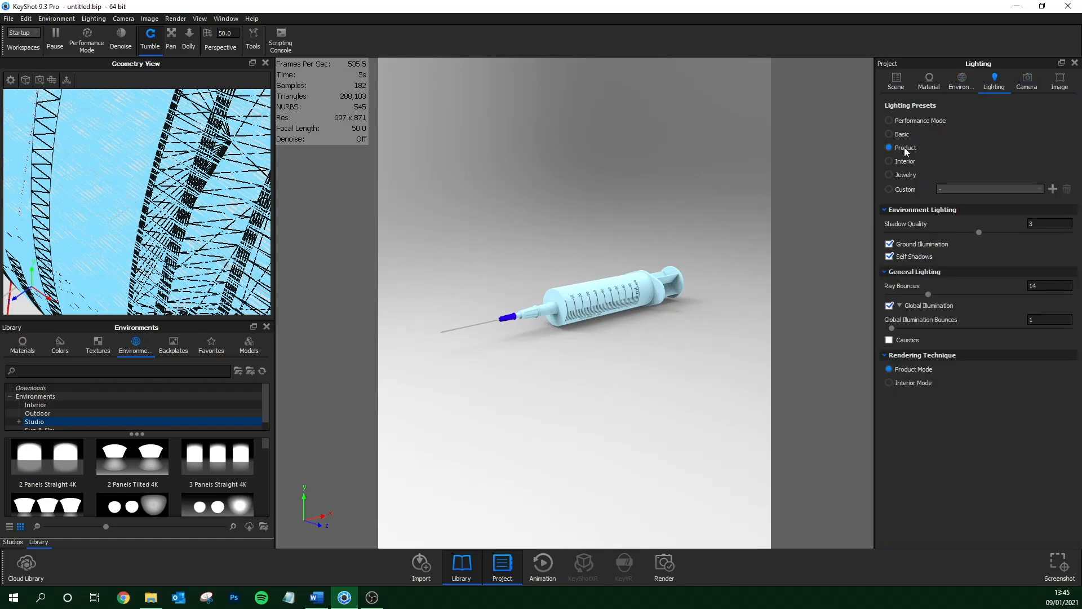
{"action": "left_click", "coordinate": [961, 81]}
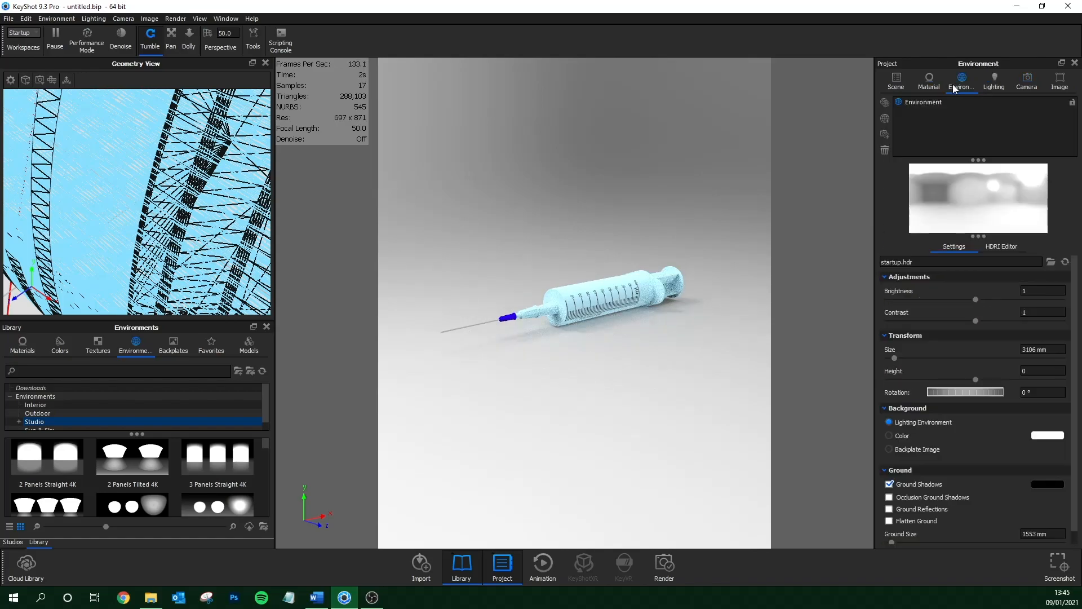
{"action": "left_click", "coordinate": [896, 80]}
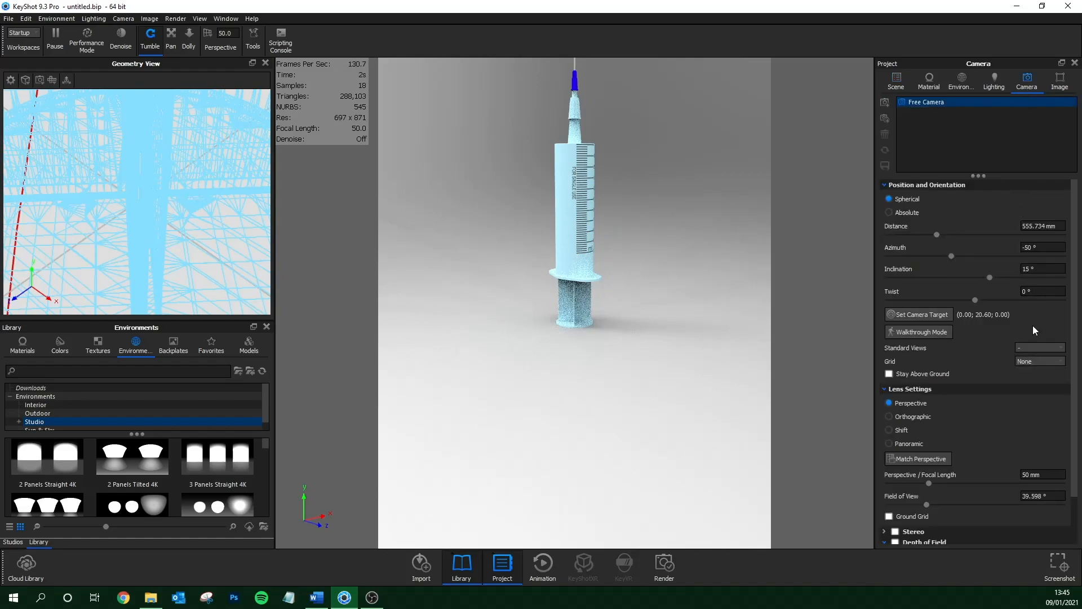
Add Camera 1 with a 65 mm lens, azimuth -90° and inclination 0°.
{"action": "left_click", "coordinate": [1040, 347]}
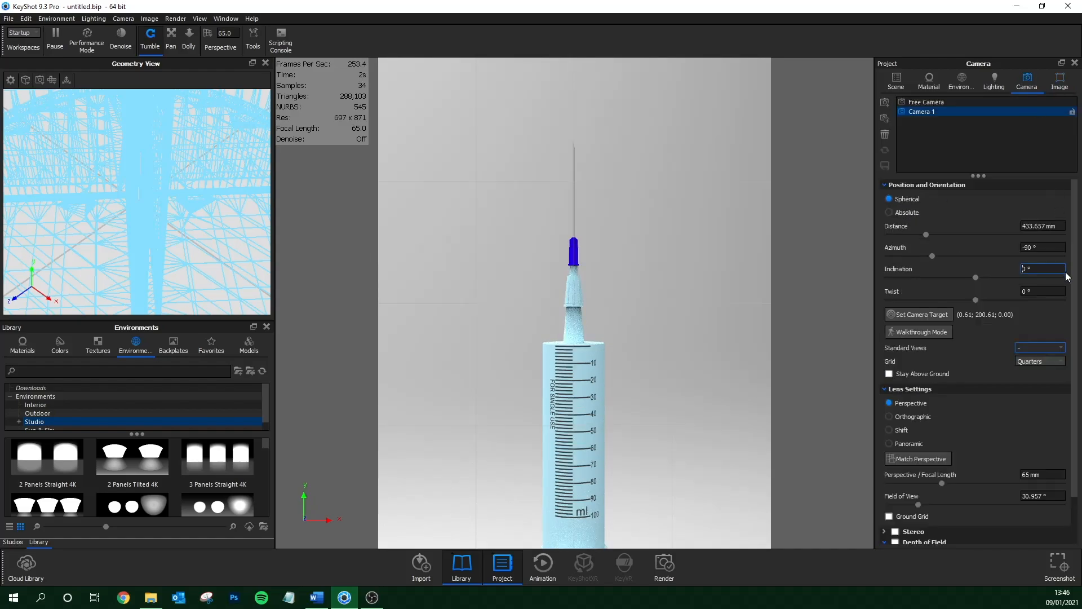
Check the custom resolution presets and set the image style to Photographic.
{"action": "left_click", "coordinate": [1059, 81]}
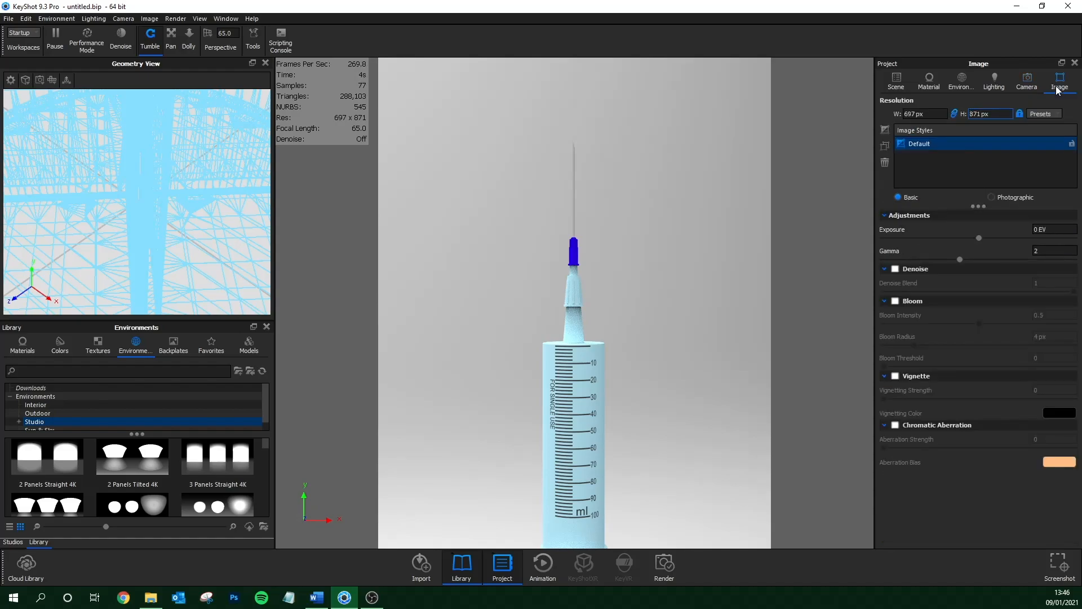
{"action": "left_click", "coordinate": [1044, 113]}
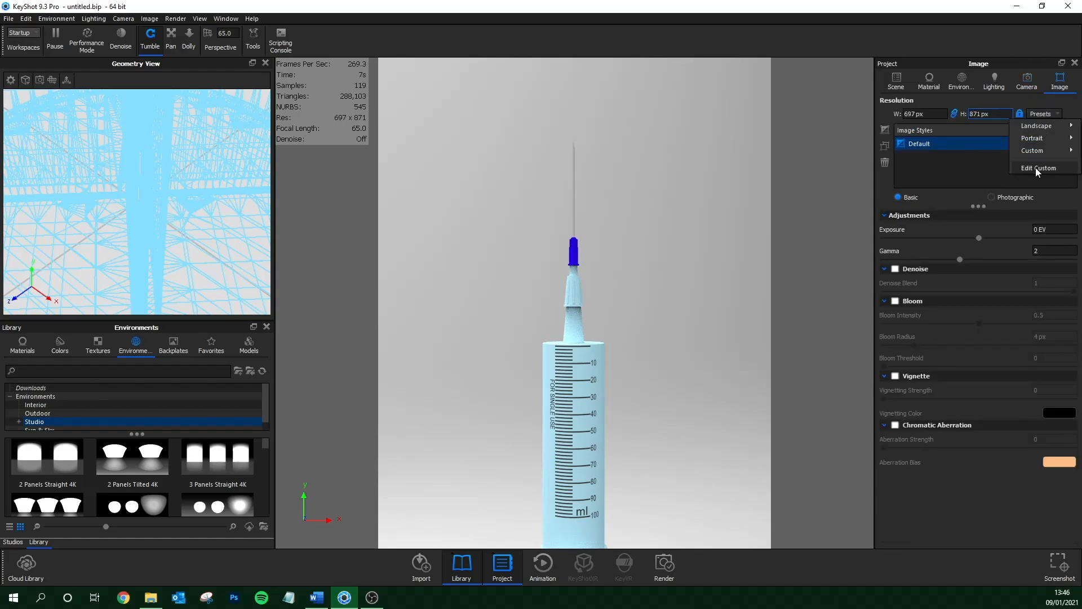
{"action": "left_click", "coordinate": [1039, 168]}
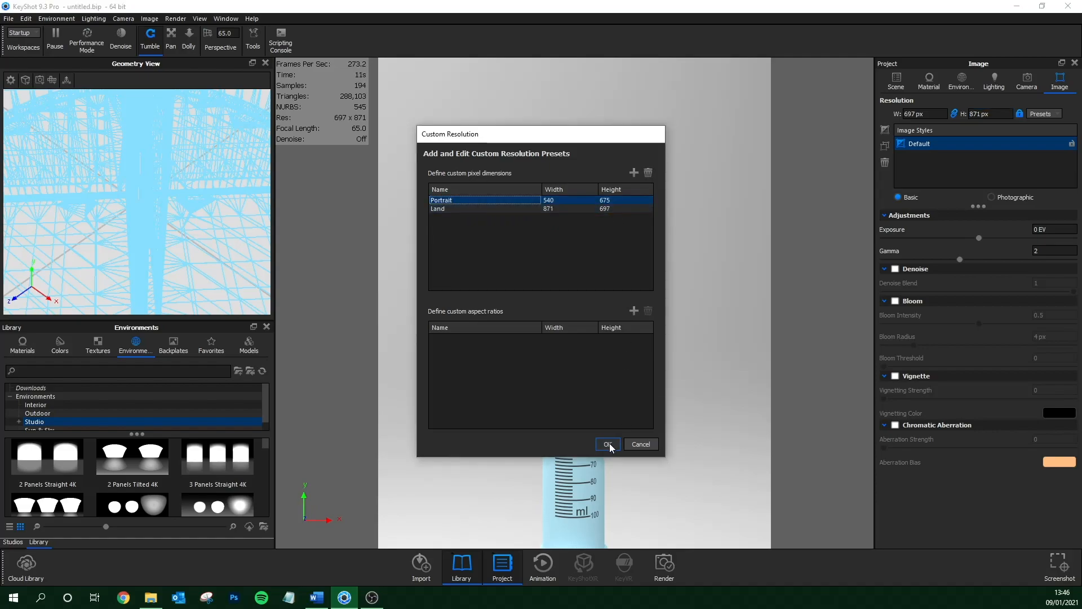
{"action": "left_click", "coordinate": [608, 443]}
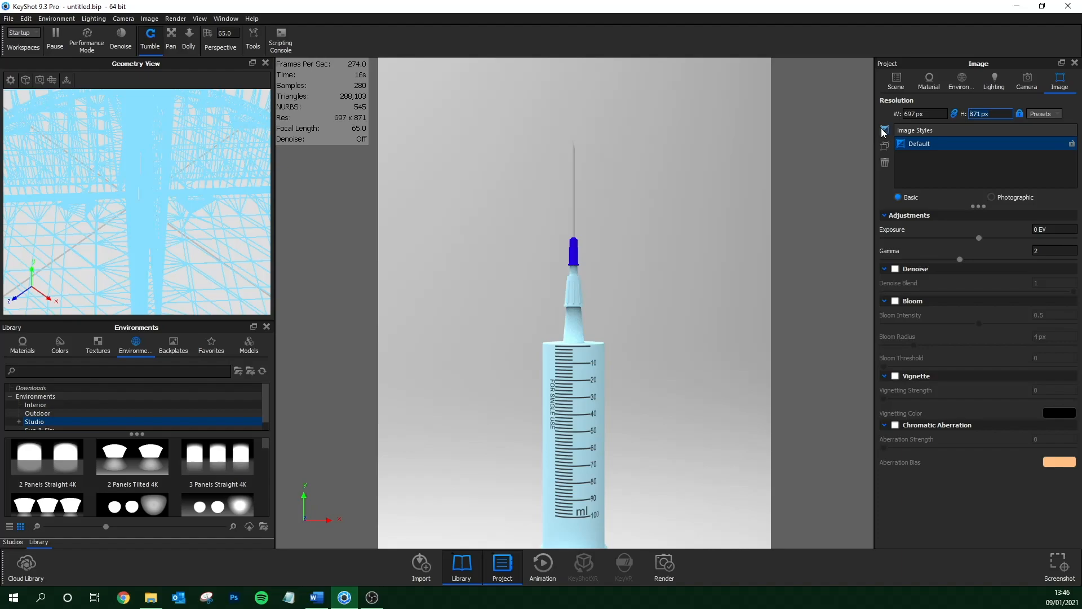
{"action": "mouse_move", "coordinate": [885, 131]}
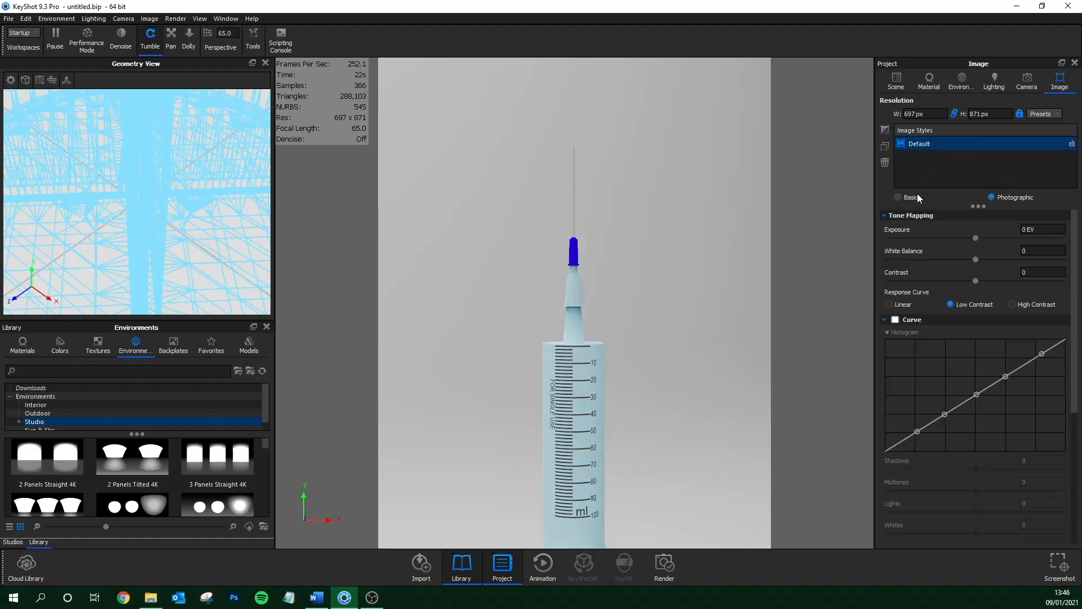
{"action": "left_click", "coordinate": [1026, 81]}
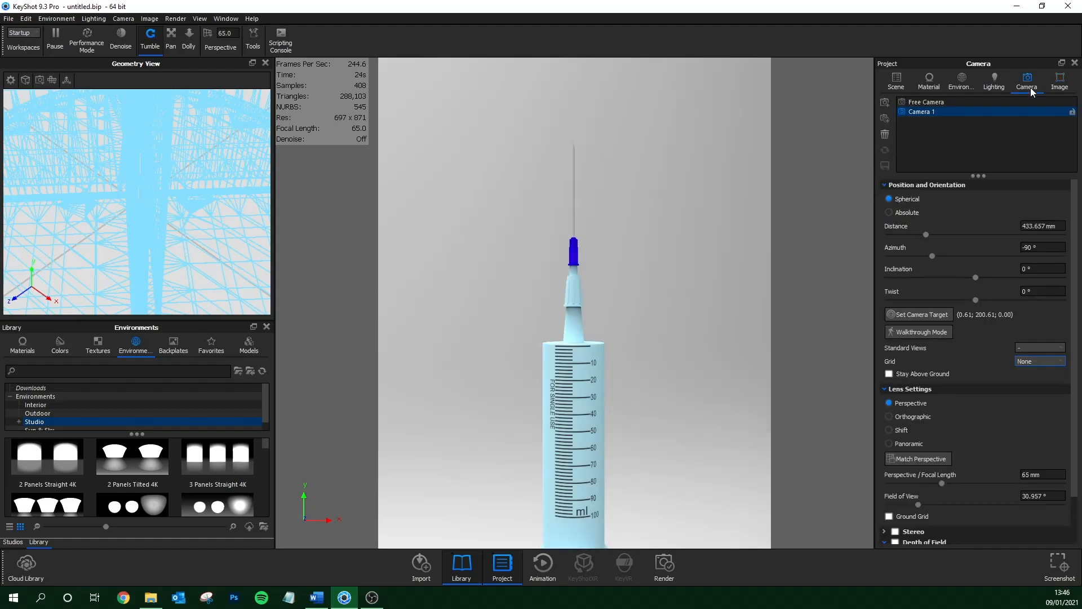
{"action": "left_click", "coordinate": [994, 81]}
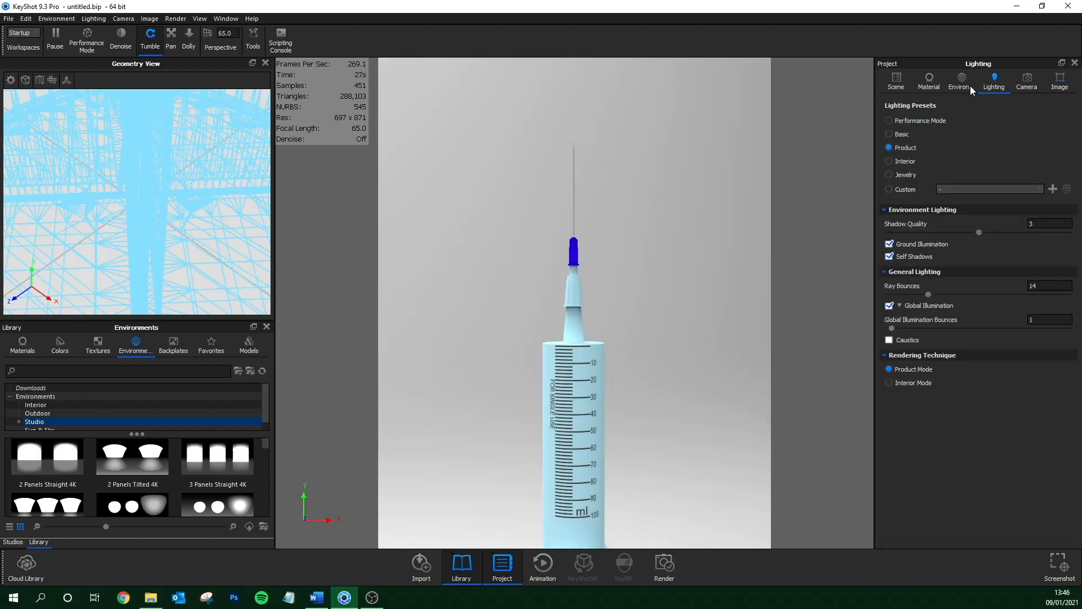
Assign plastic to the body and hub, metal to the needle, cloudy plastic to the plunger.
{"action": "left_click", "coordinate": [961, 81]}
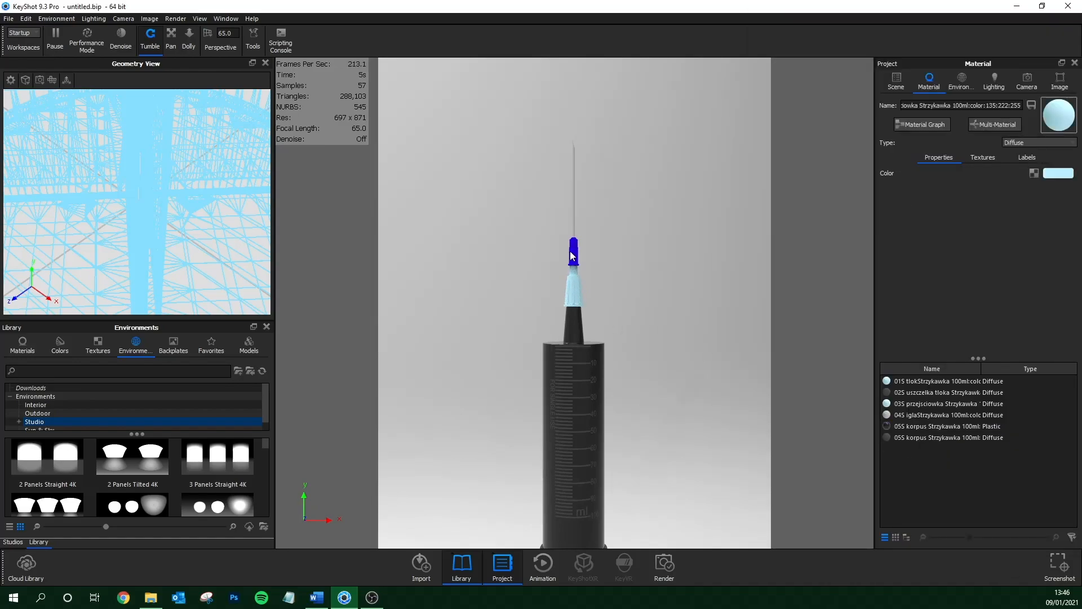
{"action": "left_click", "coordinate": [1040, 142]}
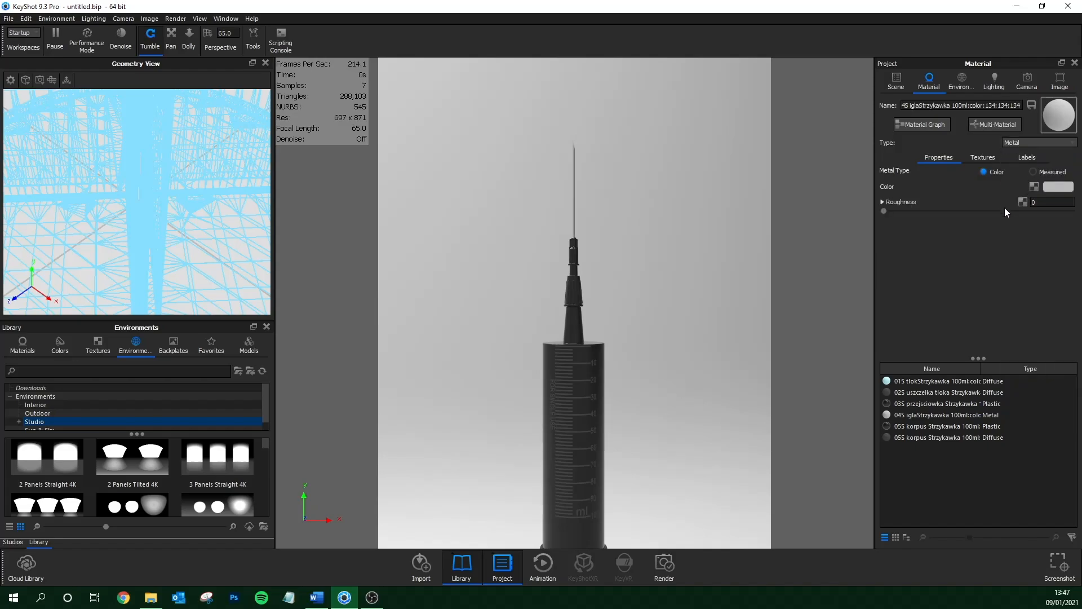
{"action": "left_click", "coordinate": [1033, 172]}
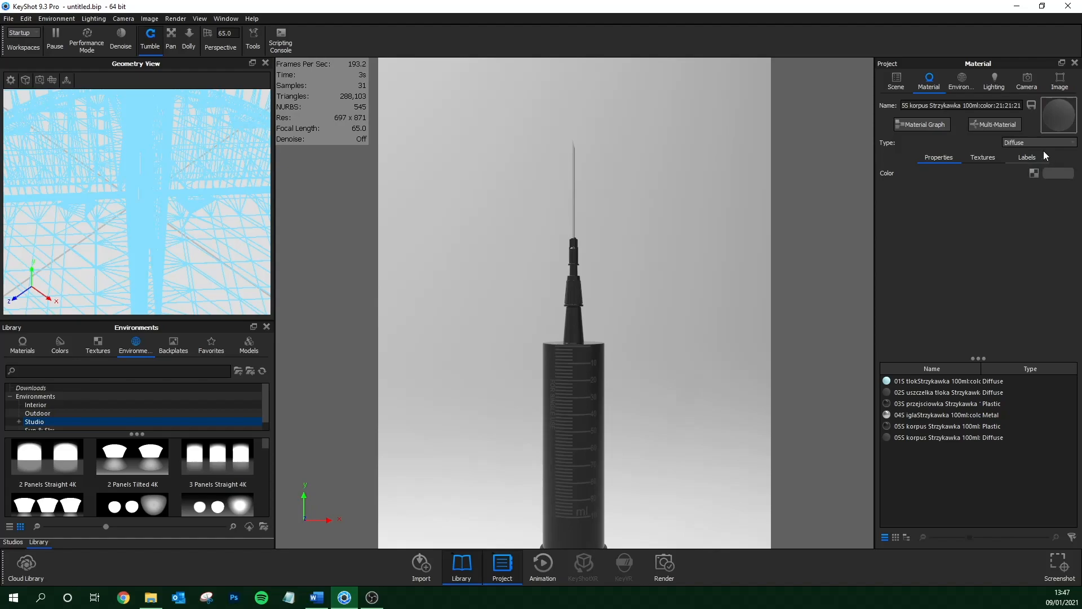
{"action": "left_click", "coordinate": [1057, 173]}
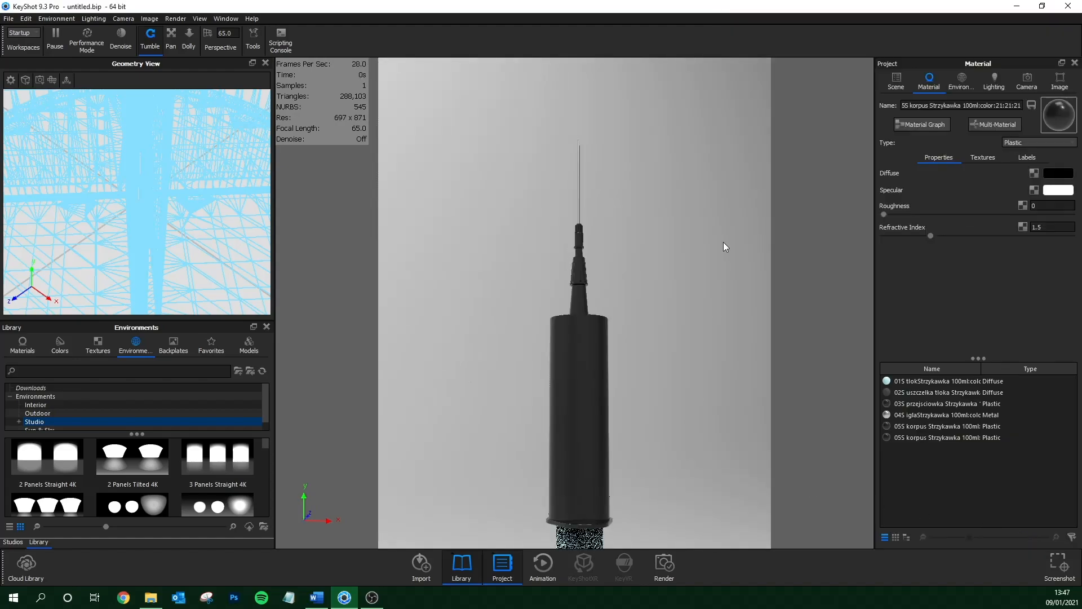
{"action": "left_click", "coordinate": [1040, 142]}
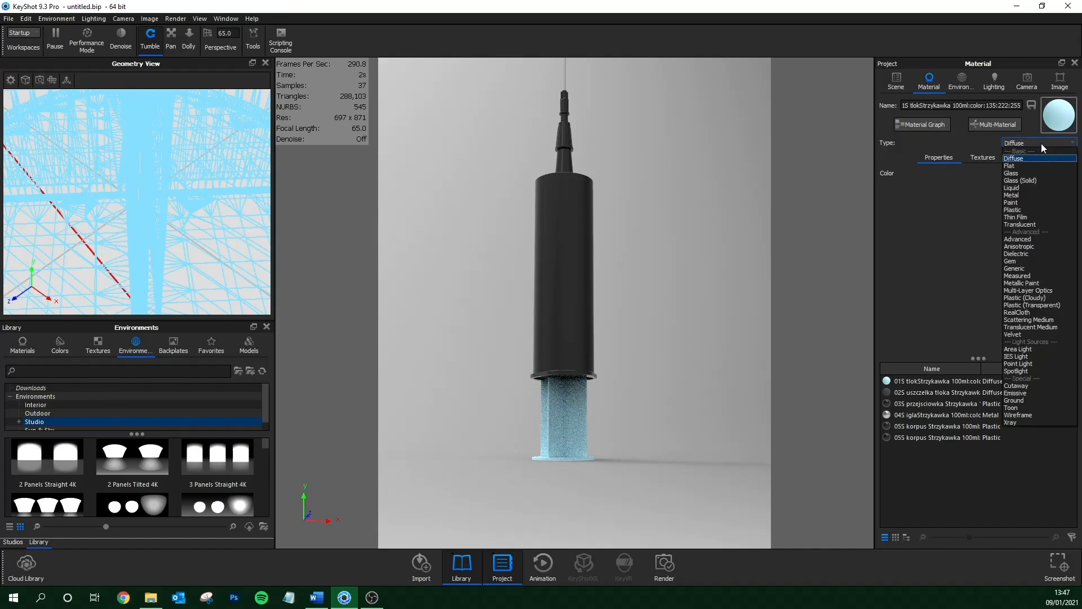
{"action": "left_click", "coordinate": [1026, 298]}
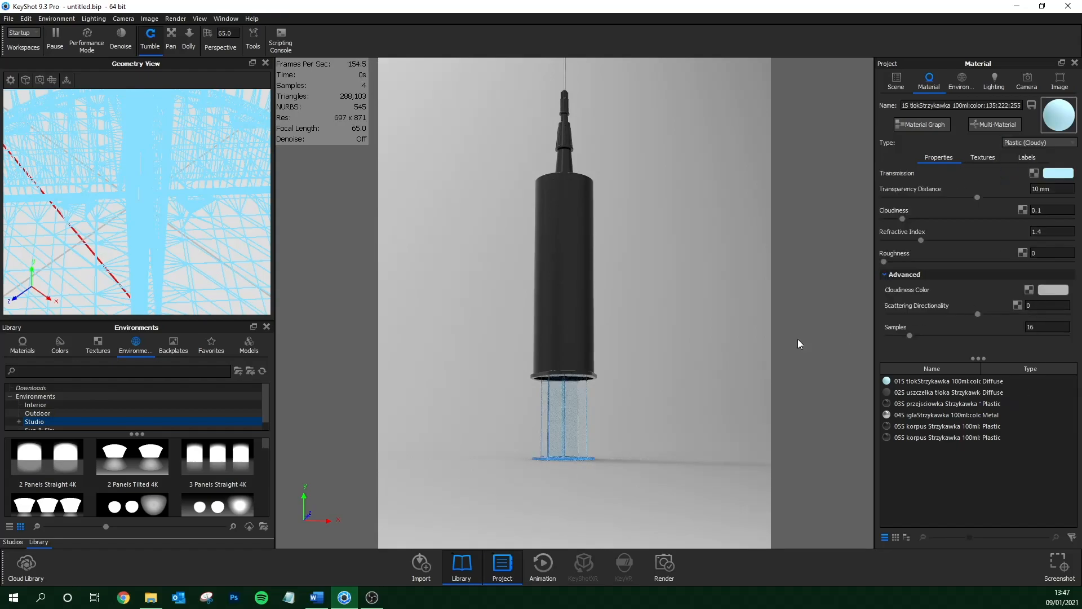
{"action": "left_click", "coordinate": [1027, 80]}
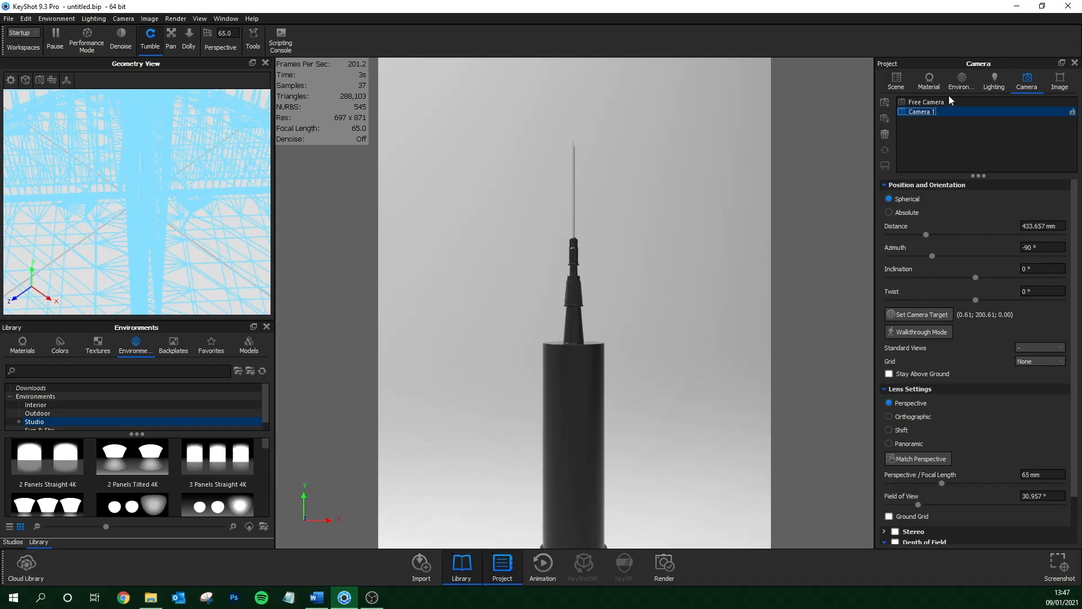
Add a new plain grey environment and set its size to 1500 mm.
{"action": "left_click", "coordinate": [961, 81]}
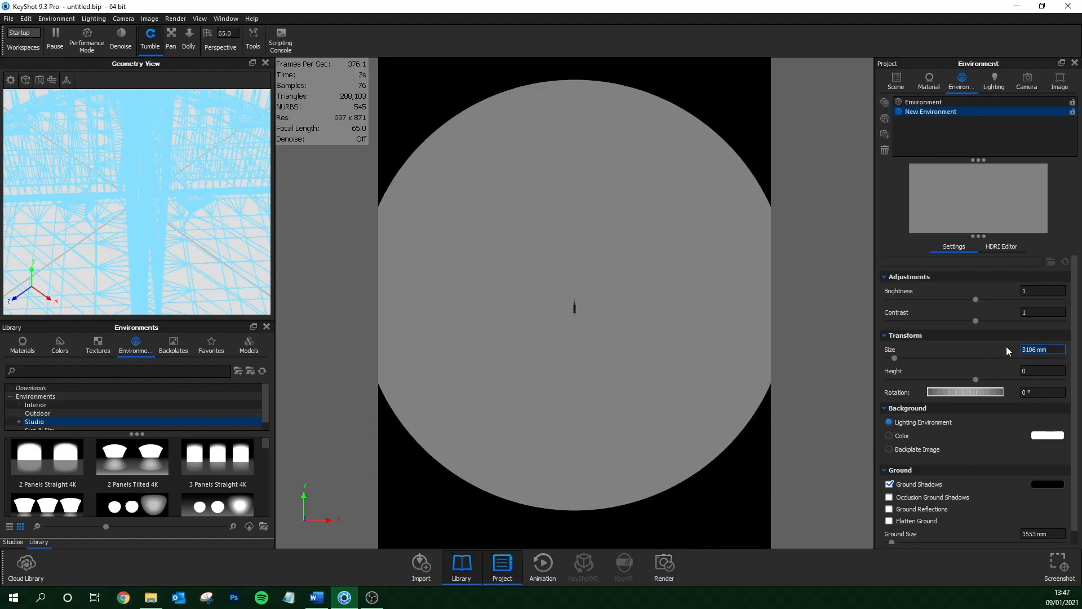
{"action": "type", "text": "2000"}
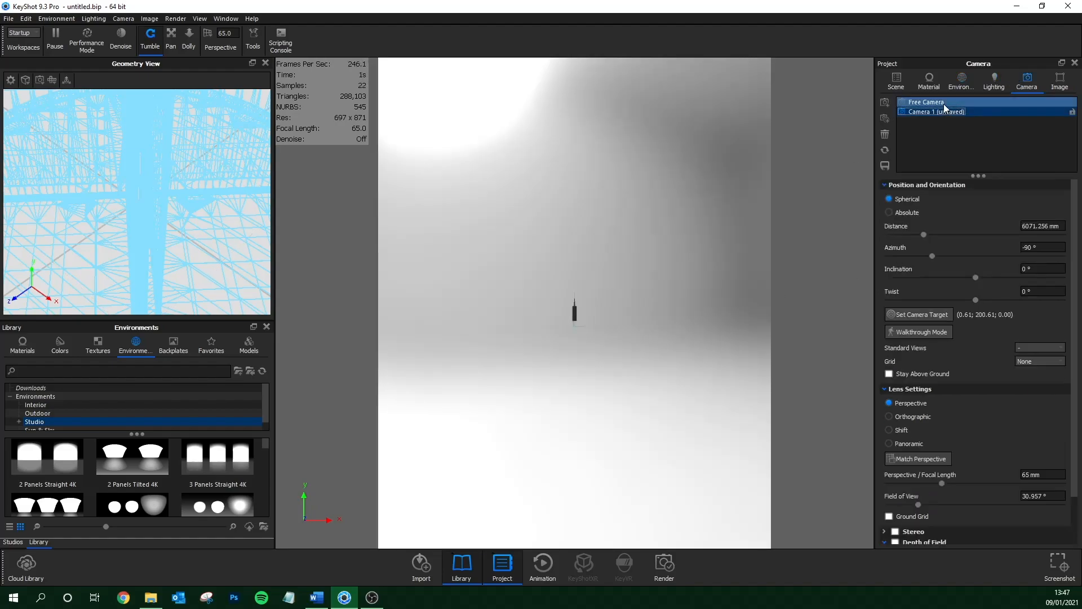
{"action": "left_click", "coordinate": [961, 81]}
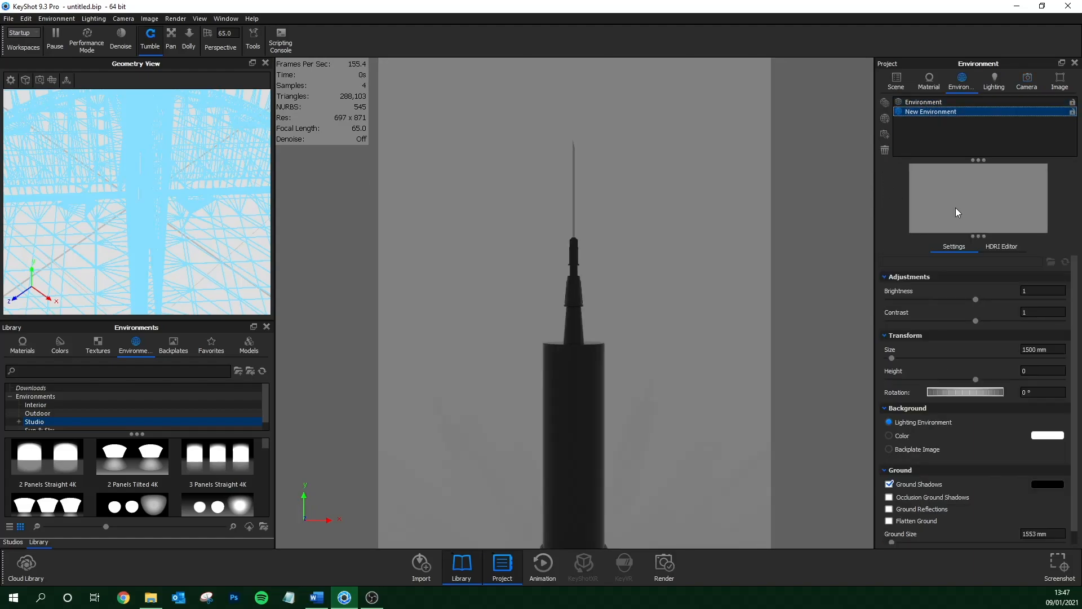
Set the environment background to dark navy: hue 229, saturation 80%, value 5%.
{"action": "left_click", "coordinate": [1001, 246]}
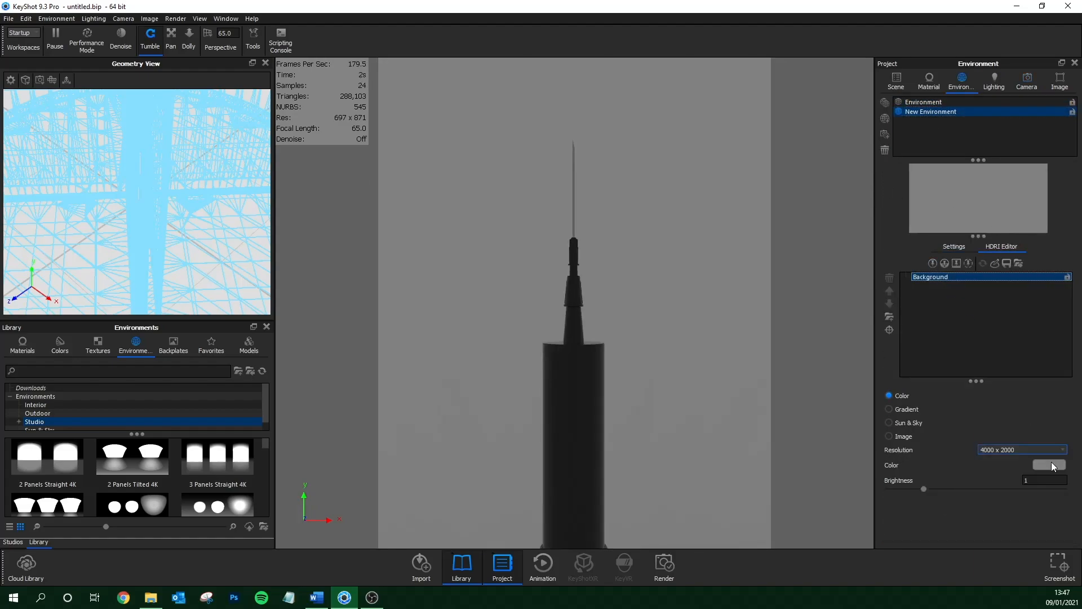
{"action": "left_click", "coordinate": [1048, 465]}
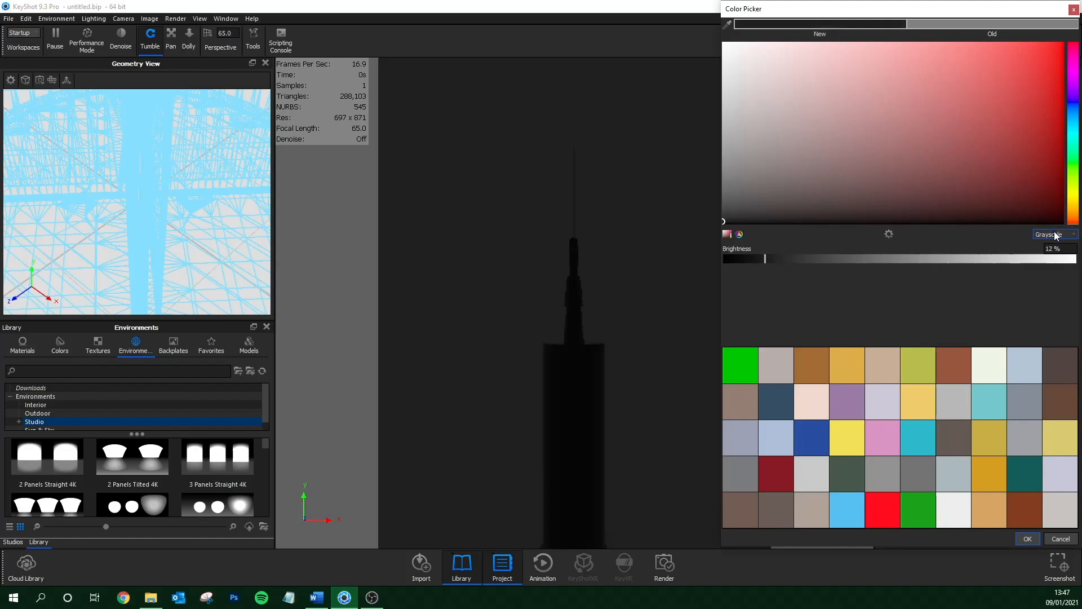
{"action": "left_click_drag", "start_coordinate": [763, 258], "coordinate": [742, 258]}
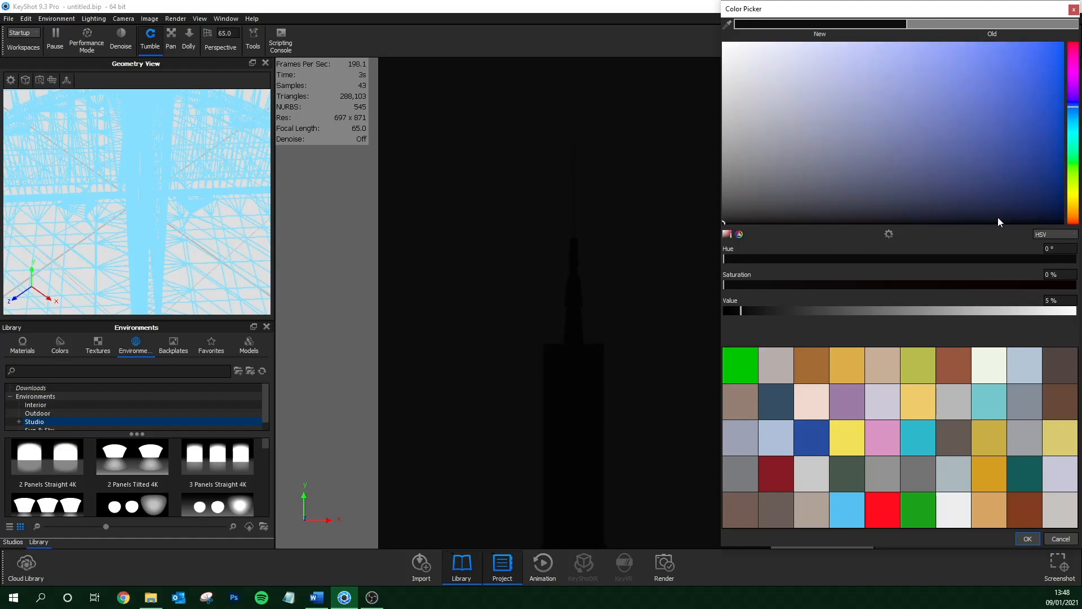
{"action": "left_click", "coordinate": [988, 217]}
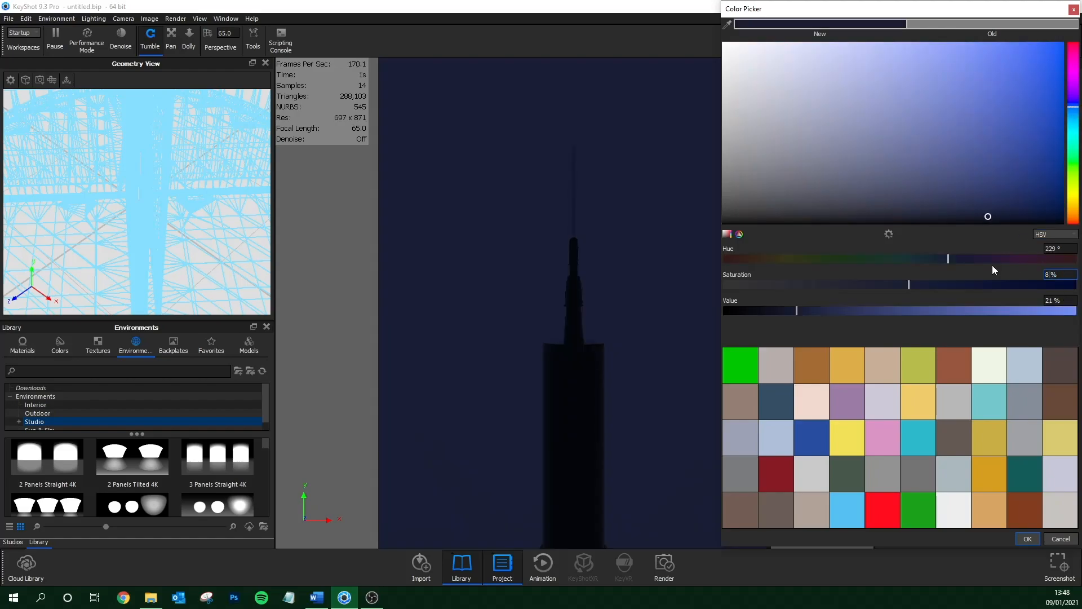
{"action": "left_click_drag", "start_coordinate": [908, 284], "coordinate": [1004, 283]}
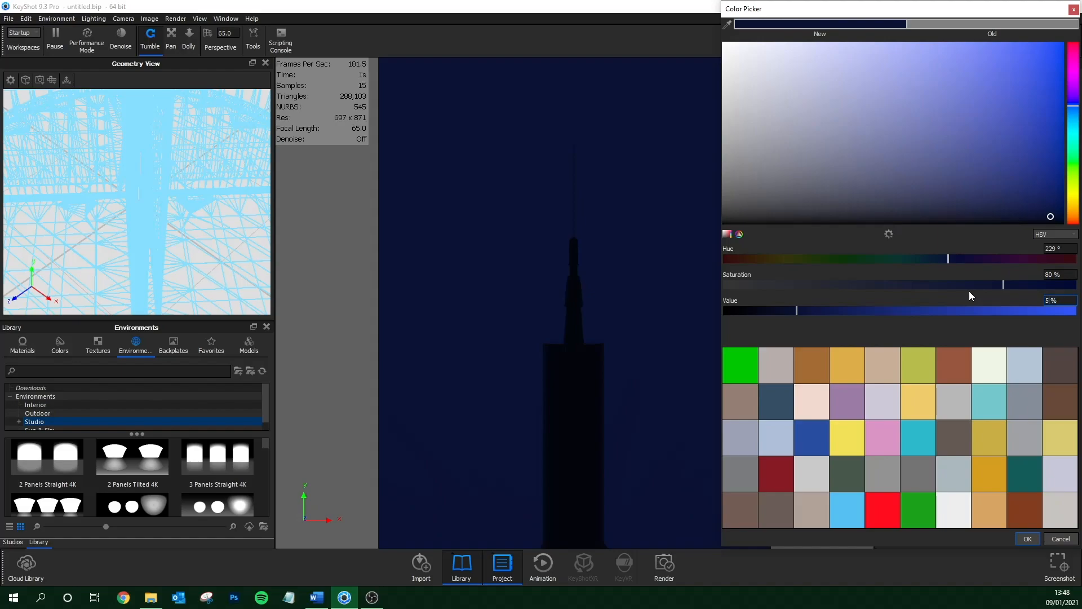
{"action": "left_click", "coordinate": [1027, 539]}
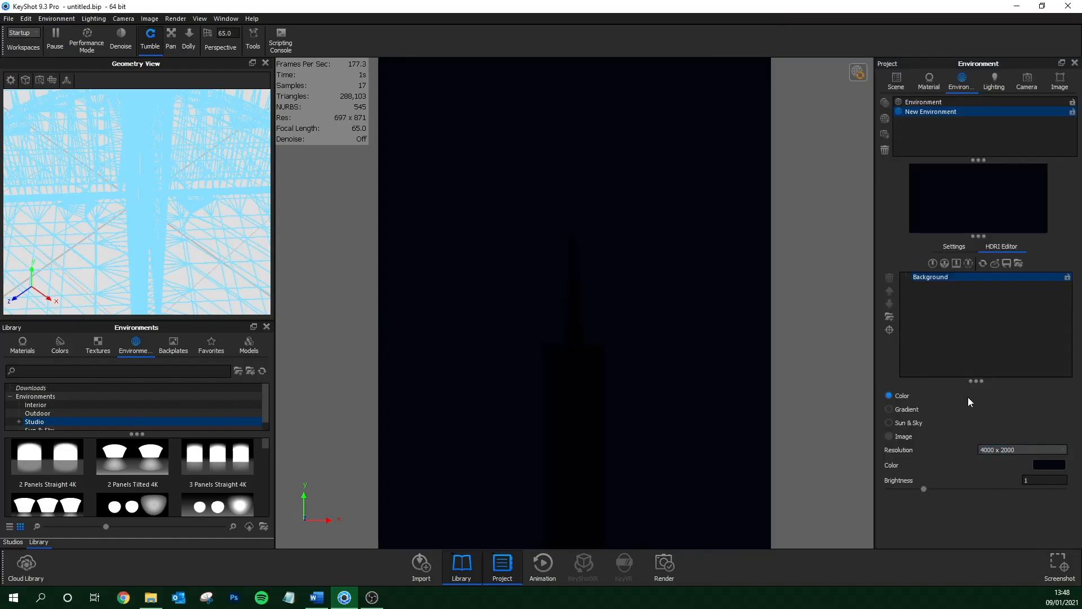
Add a rectangular highlight pin sized 24.1 by 60.1 and move it beside the syringe.
{"action": "left_click", "coordinate": [978, 198]}
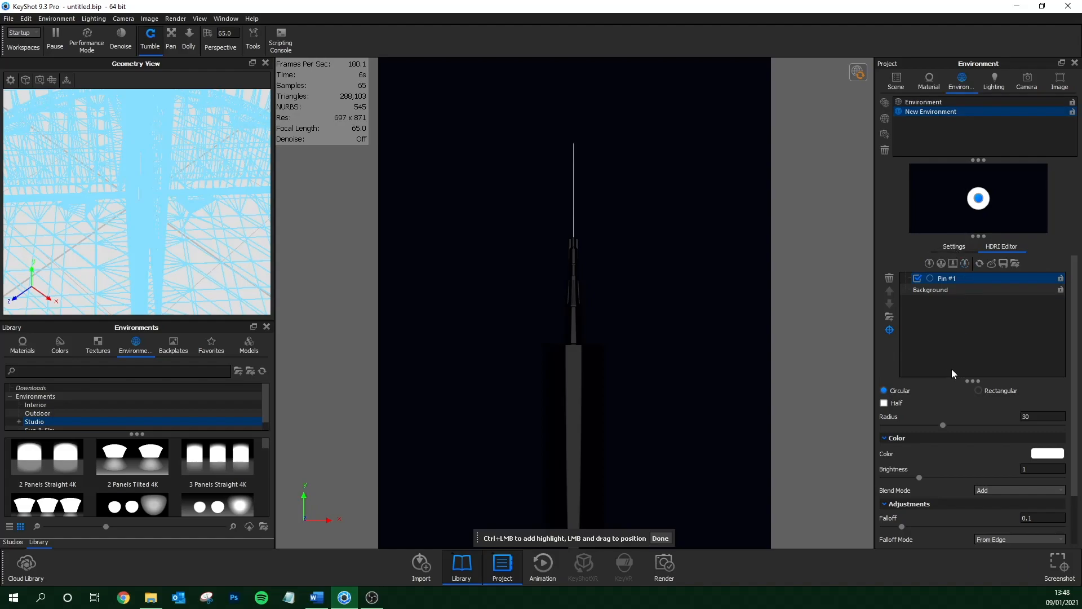
{"action": "left_click", "coordinate": [979, 390]}
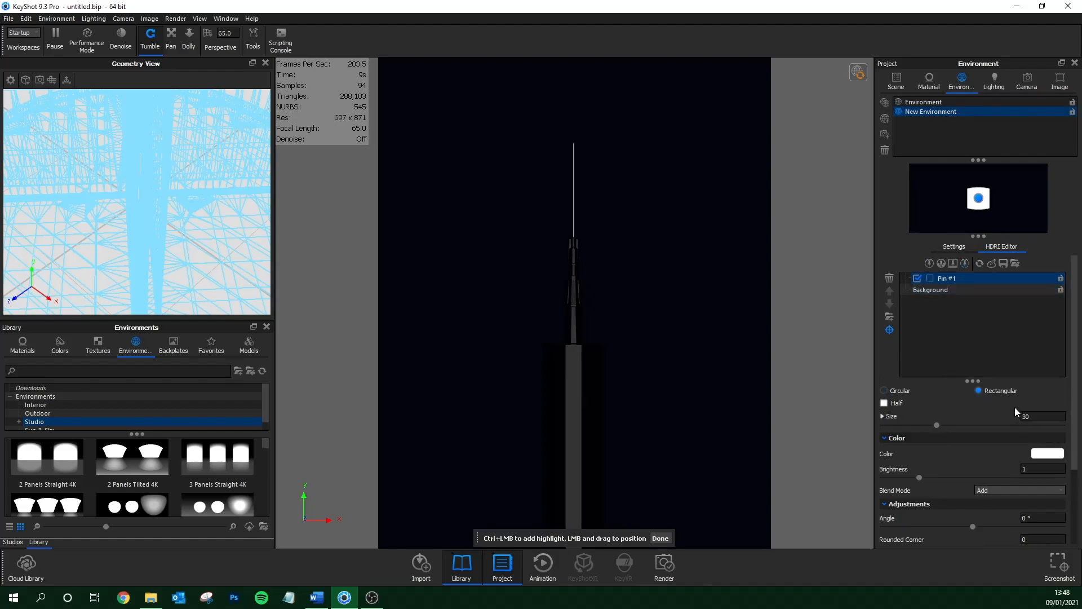
{"action": "left_click", "coordinate": [882, 416]}
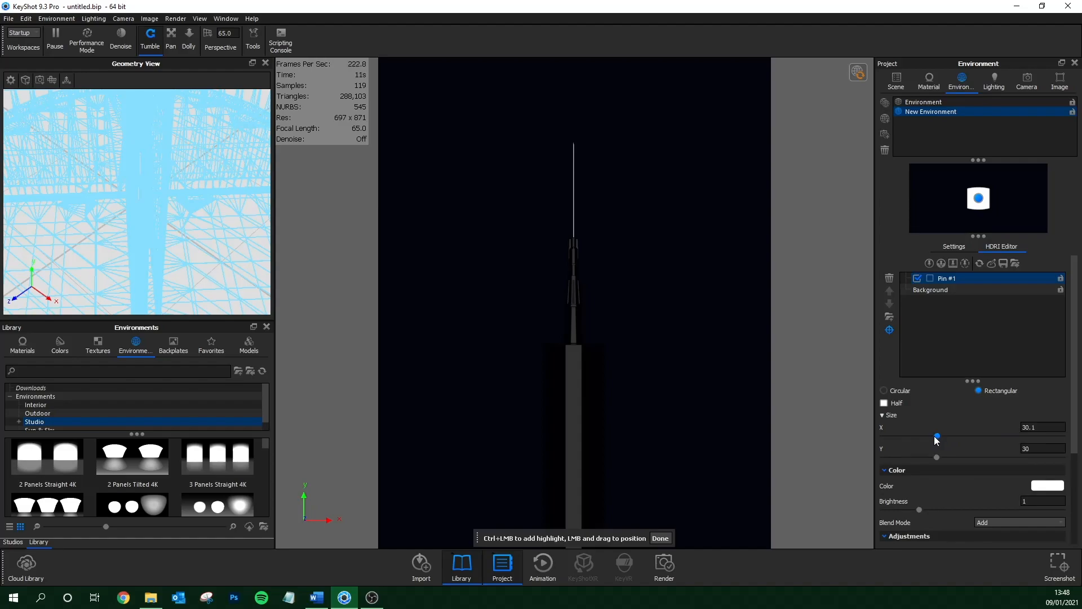
{"action": "left_click_drag", "start_coordinate": [937, 436], "coordinate": [923, 437]}
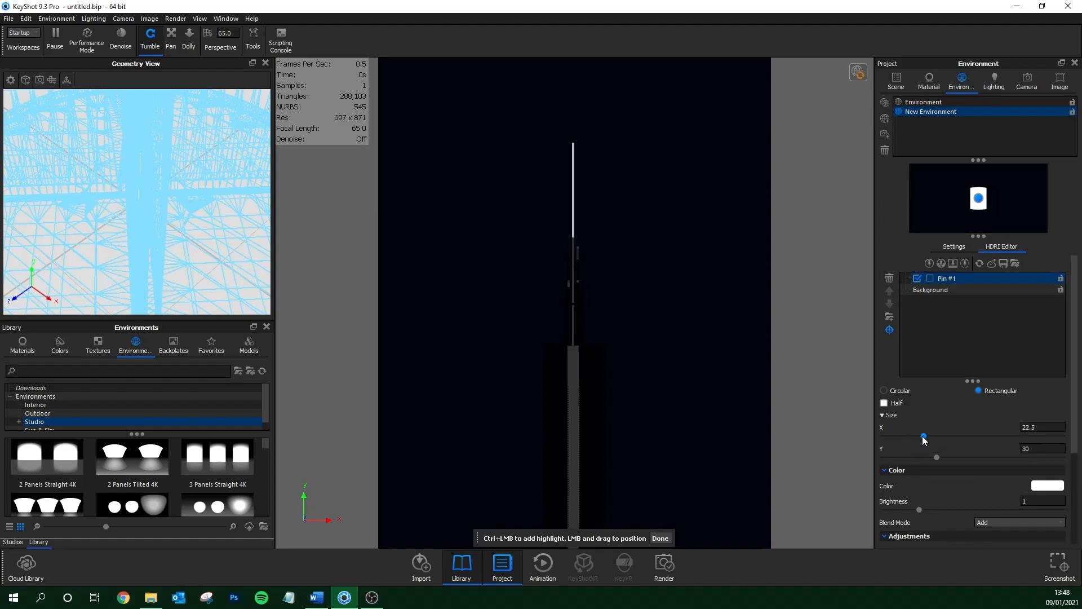
{"action": "left_click_drag", "start_coordinate": [937, 458], "coordinate": [965, 458]}
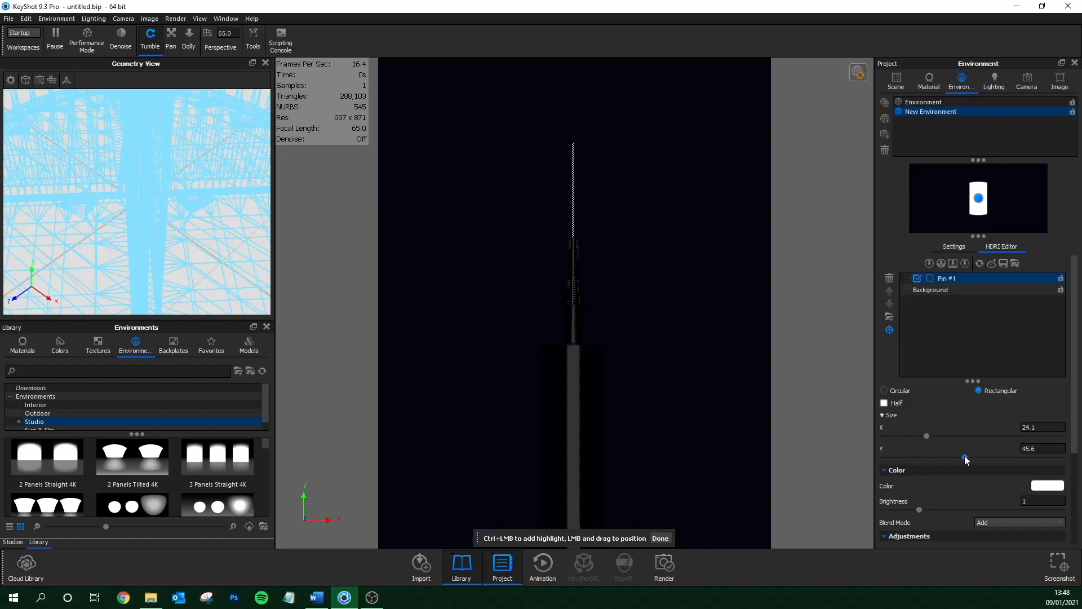
{"action": "left_click_drag", "start_coordinate": [966, 458], "coordinate": [991, 457]}
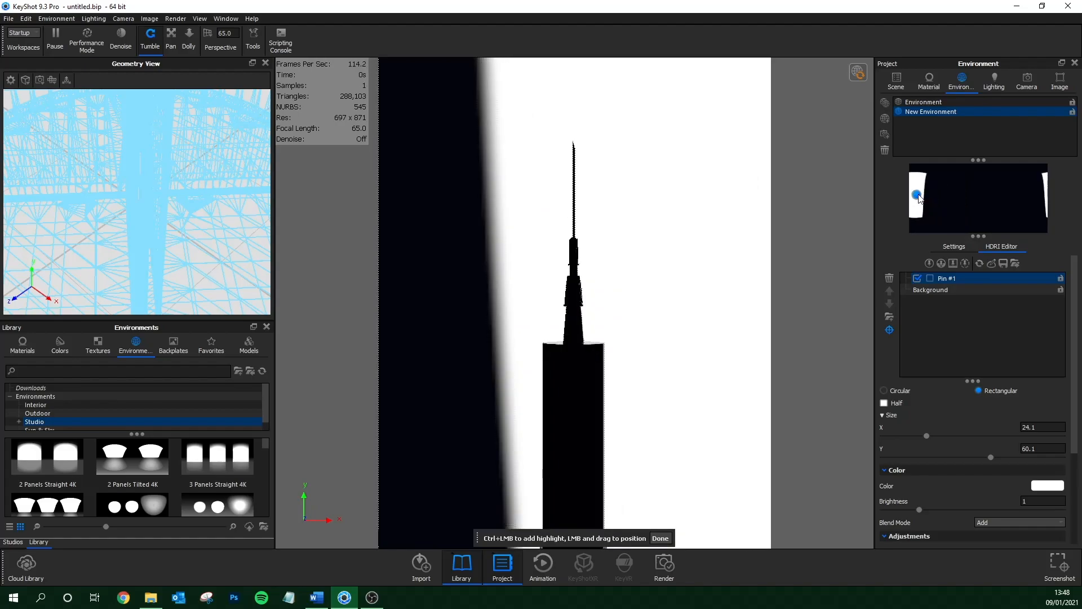
Try a plain colour background, then return to the HDRI Editor keeping the dark environment.
{"action": "left_click", "coordinate": [954, 246]}
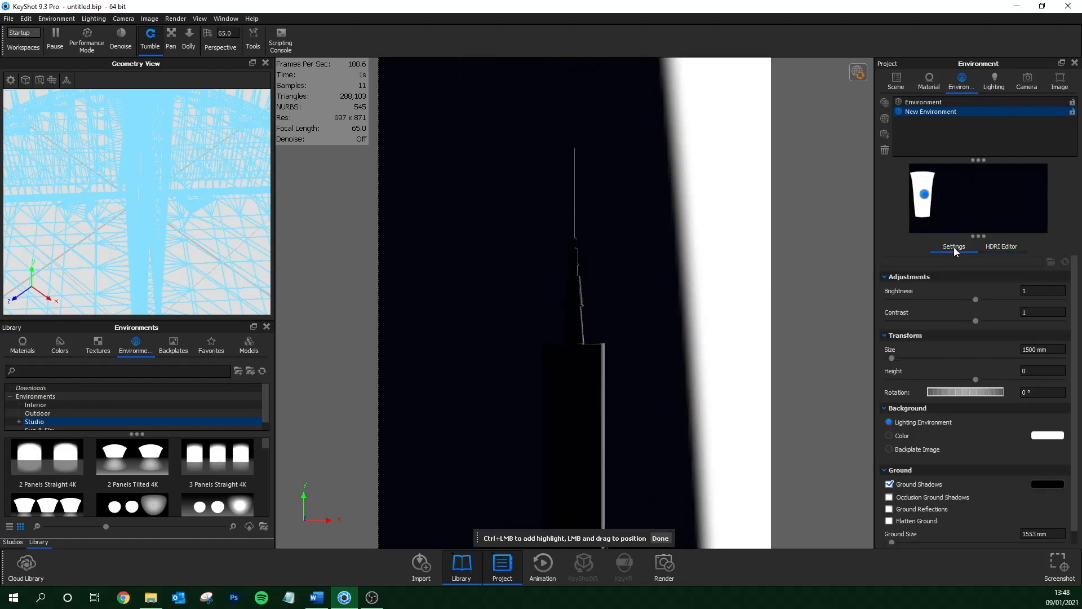
{"action": "left_click", "coordinate": [888, 435]}
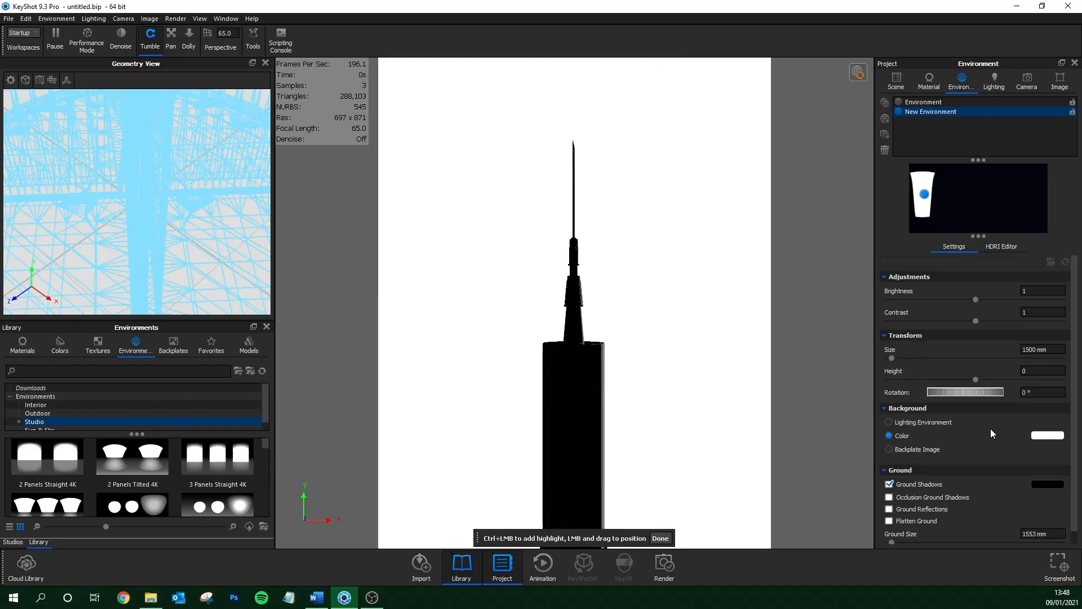
{"action": "left_click", "coordinate": [1047, 435]}
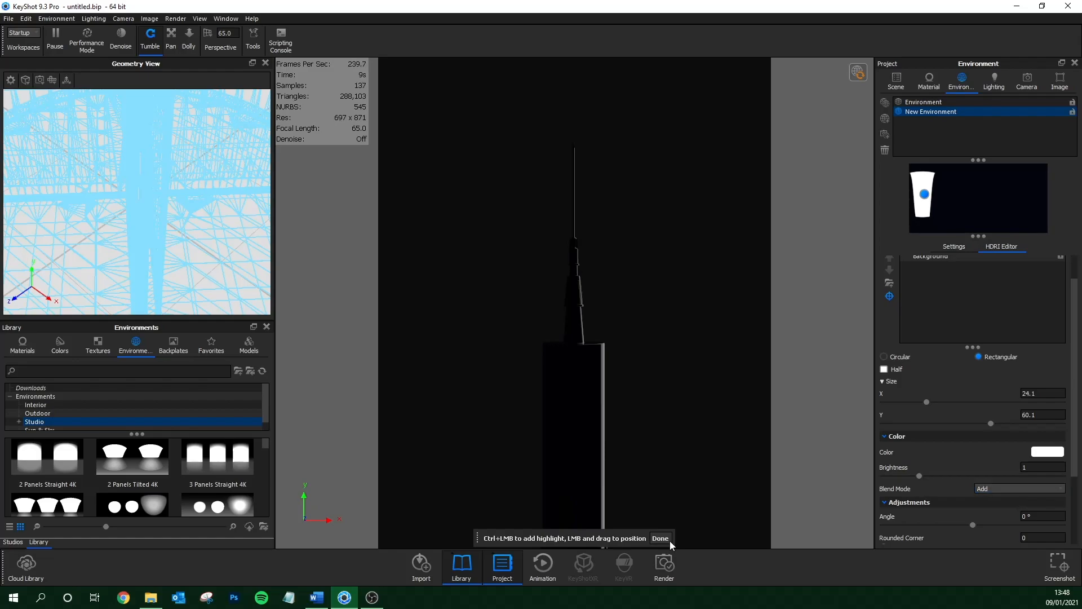
Set the highlight's falloff mode to Quadratic with falloff 0.5.
{"action": "left_click", "coordinate": [1019, 483]}
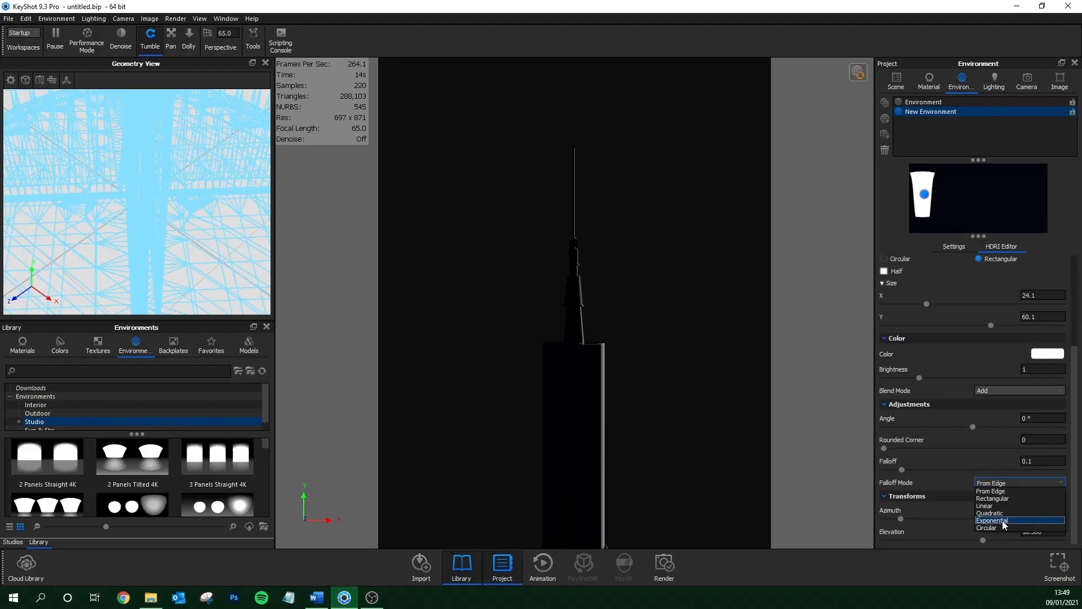
{"action": "left_click", "coordinate": [993, 520]}
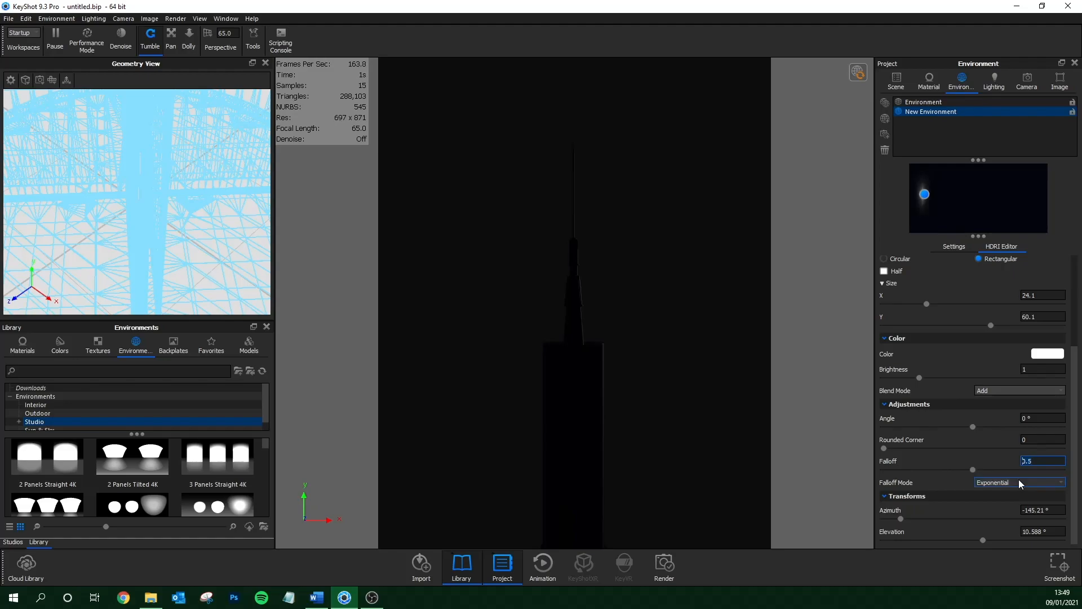
{"action": "left_click", "coordinate": [1020, 482]}
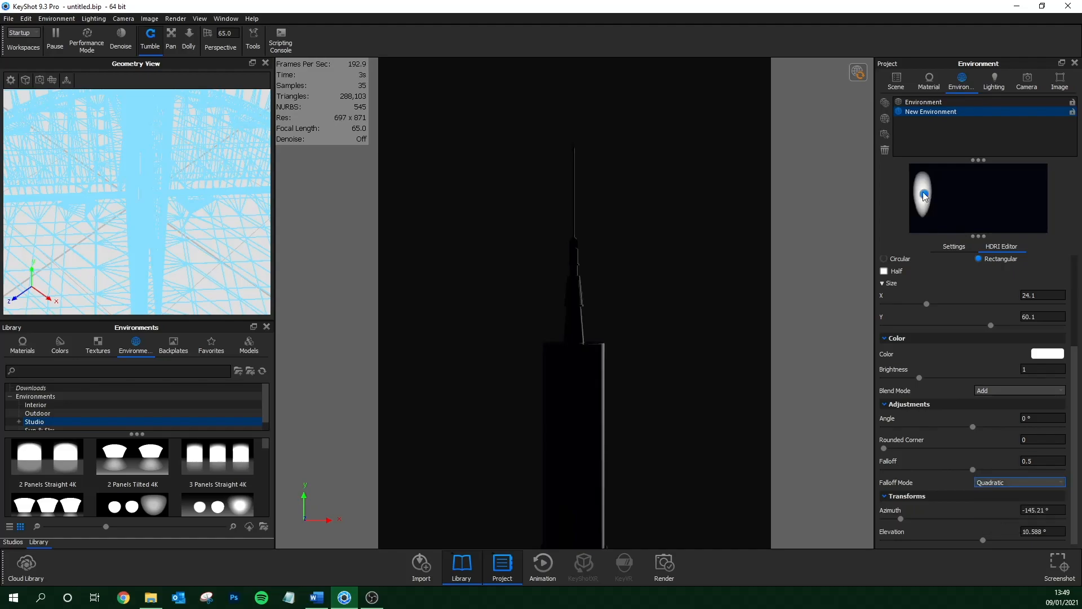
Adjust the highlight's azimuth and place a second highlight at the syringe's right edge.
{"action": "left_click_drag", "start_coordinate": [925, 193], "coordinate": [919, 192]}
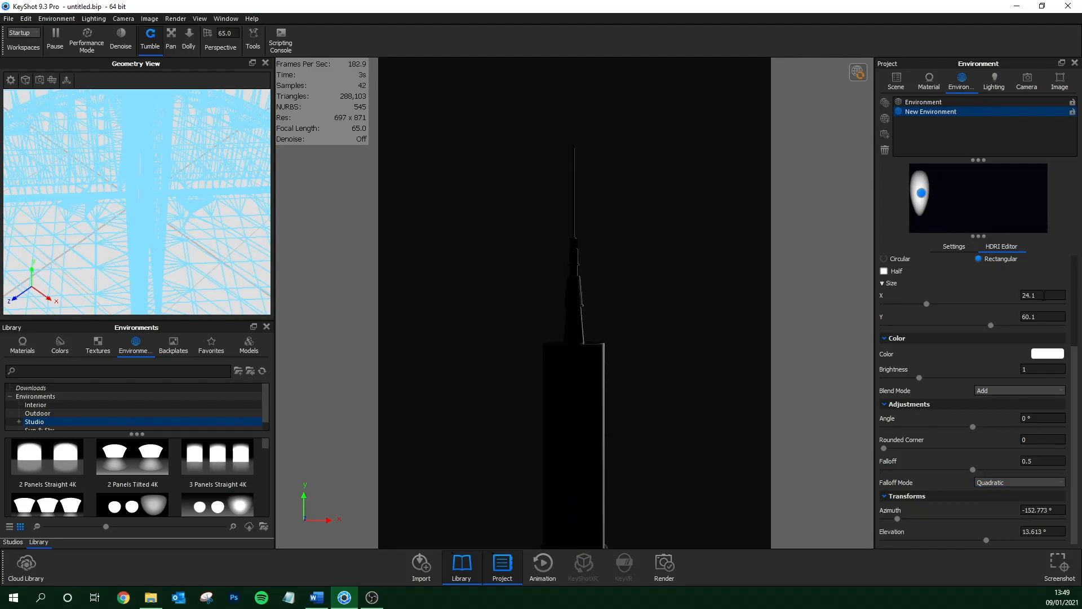
{"action": "mouse_move", "coordinate": [928, 207]}
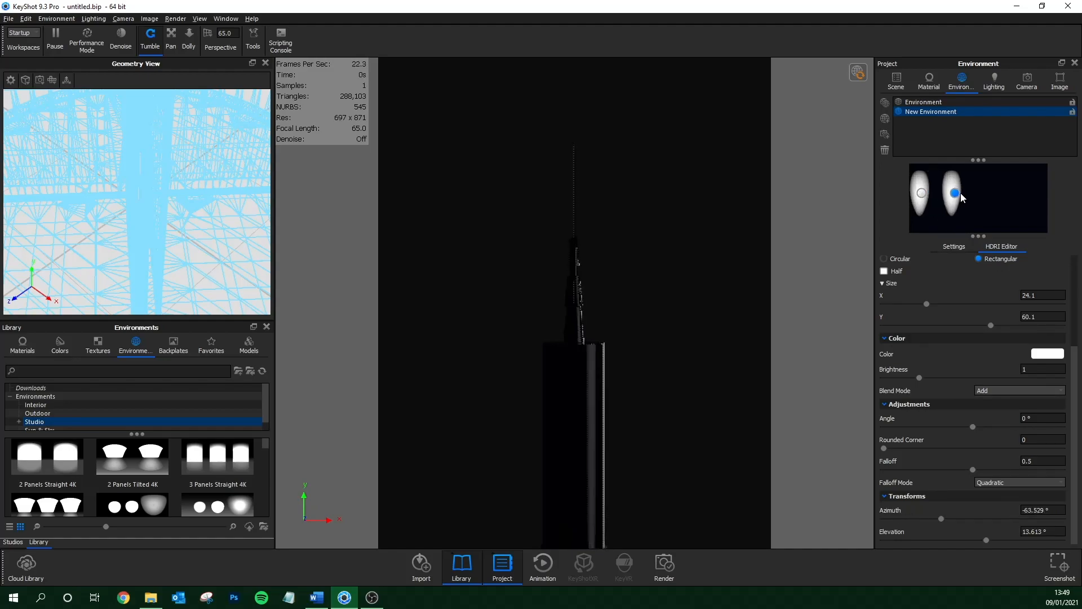
{"action": "left_click_drag", "start_coordinate": [954, 193], "coordinate": [1023, 193]}
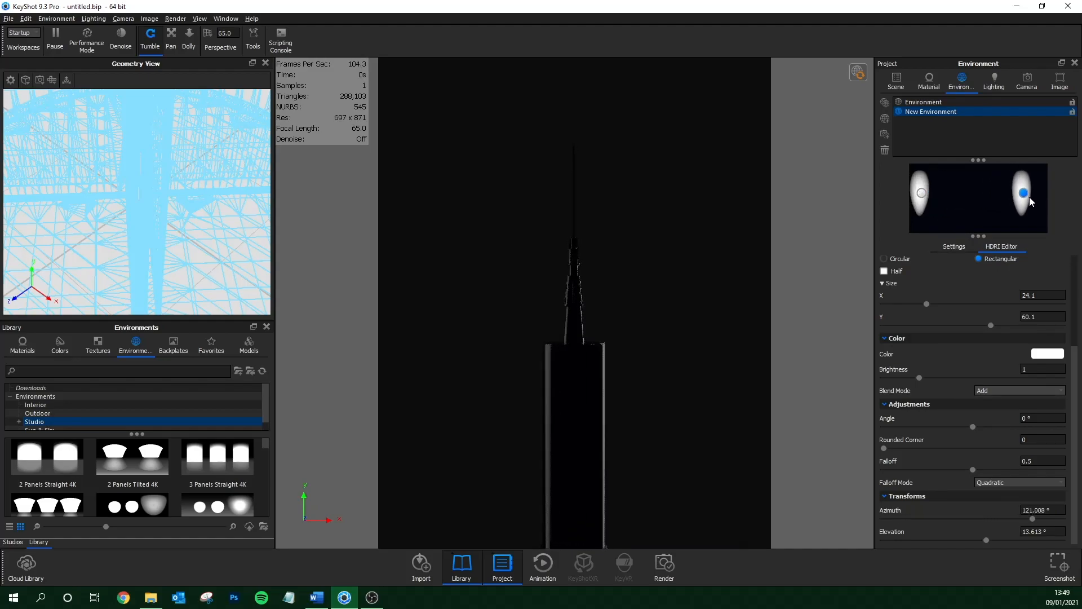
{"action": "left_click_drag", "start_coordinate": [1023, 192], "coordinate": [1037, 192]}
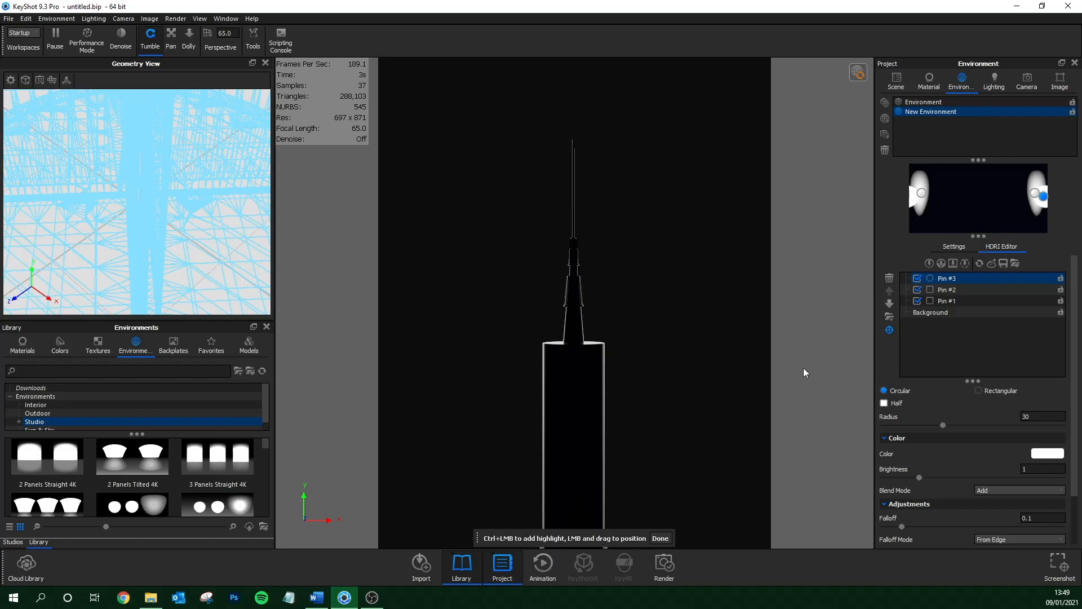
Turn off highlight Pin #3, pause real-time rendering, and open the ground's material settings.
{"action": "left_click", "coordinate": [917, 279]}
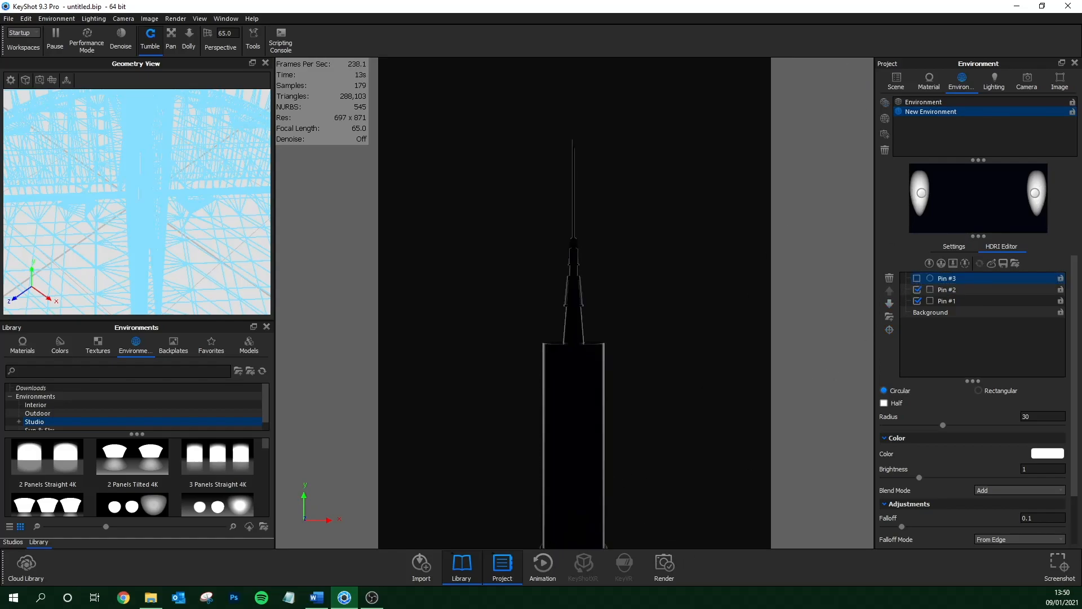
{"action": "left_click", "coordinate": [21, 5]}
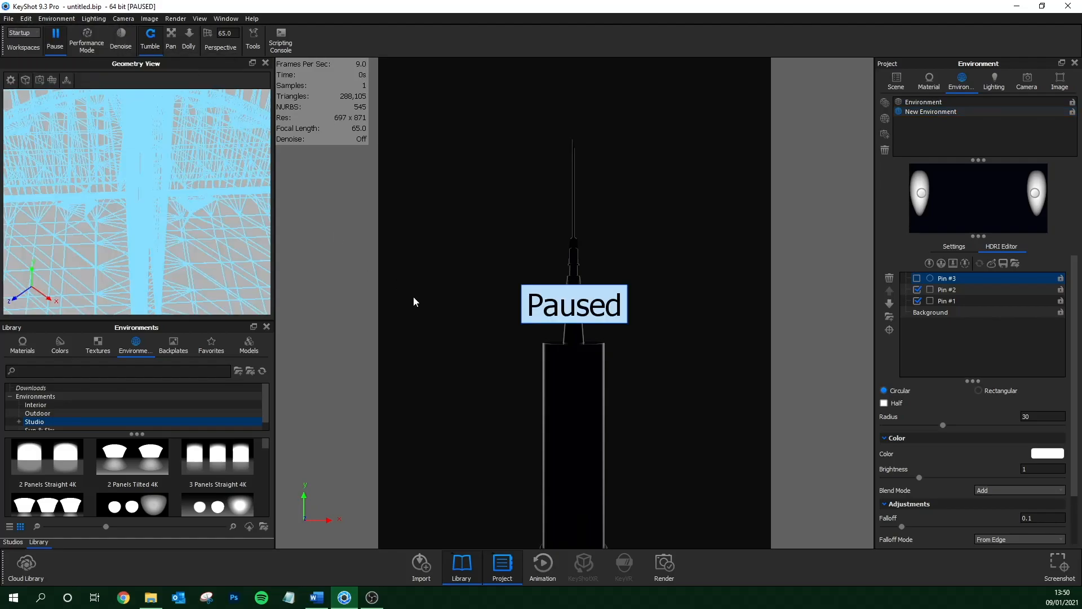
{"action": "left_click", "coordinate": [1047, 144]}
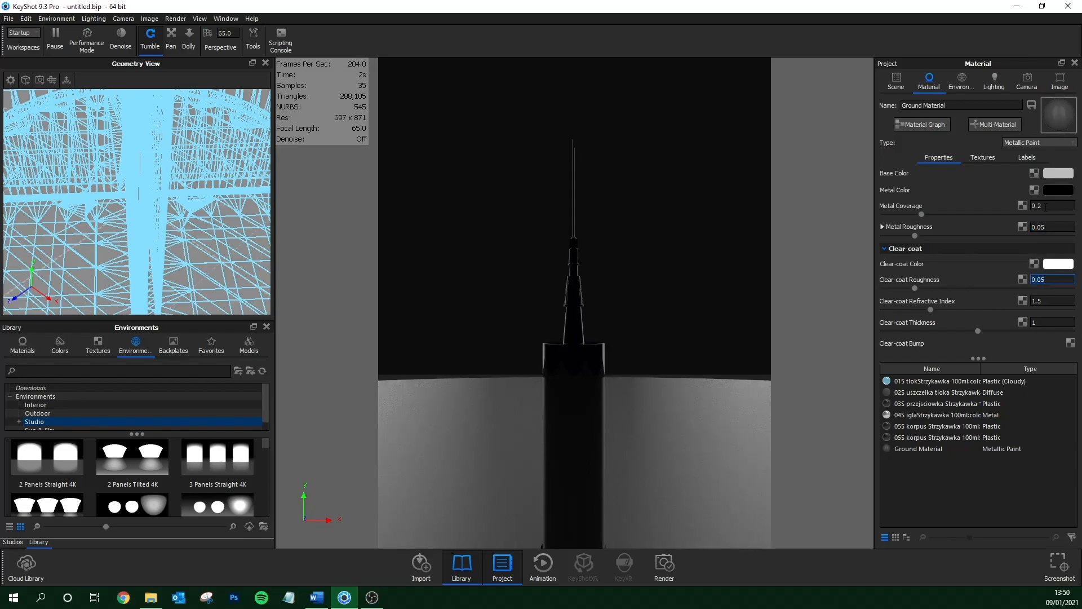
Set the ground's metal colour to white and base colour dark, then orbit to show the syringe on the floor.
{"action": "left_click", "coordinate": [1057, 190]}
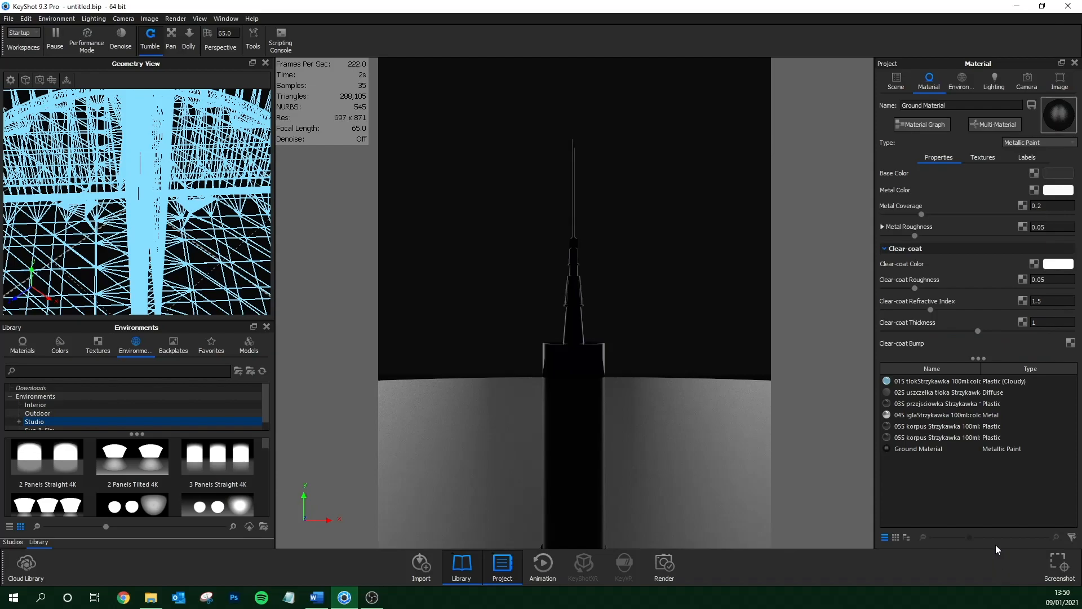
{"action": "left_click", "coordinate": [1057, 173]}
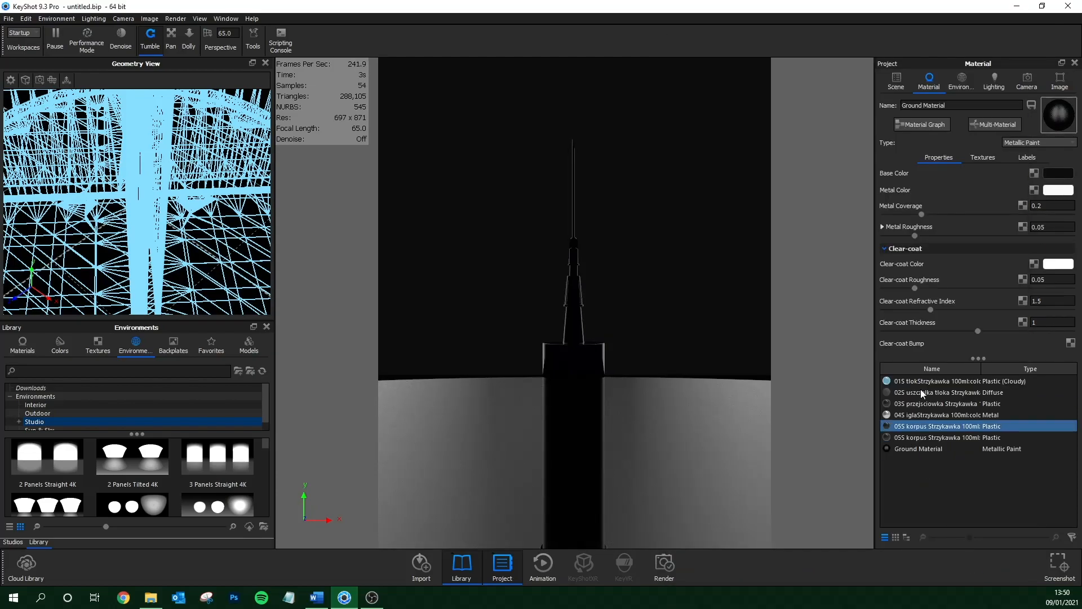
{"action": "left_click", "coordinate": [1027, 81]}
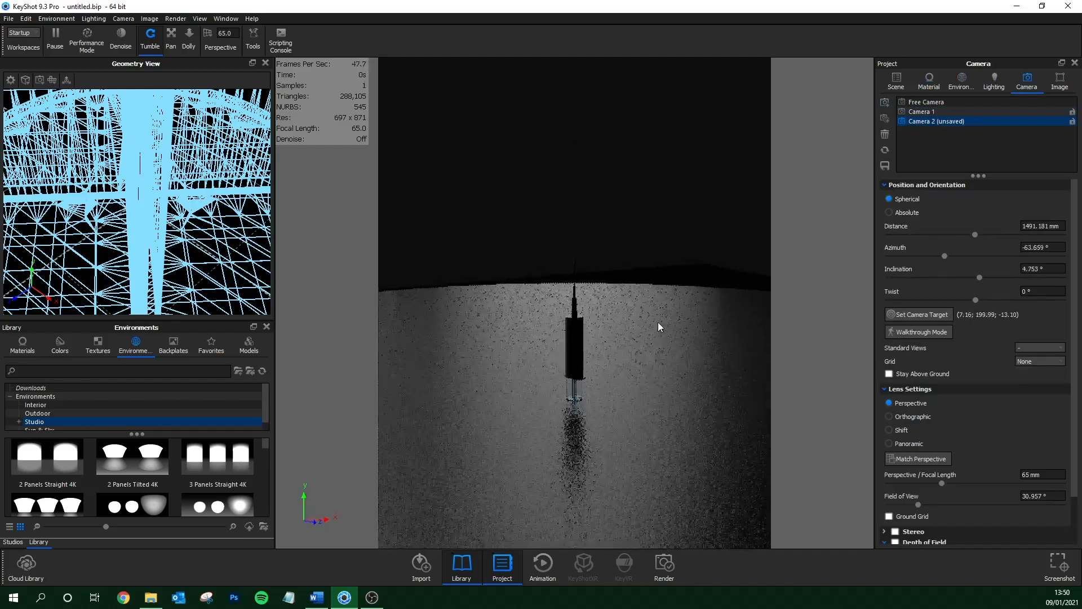
{"action": "left_click_drag", "start_coordinate": [658, 326], "coordinate": [737, 395]}
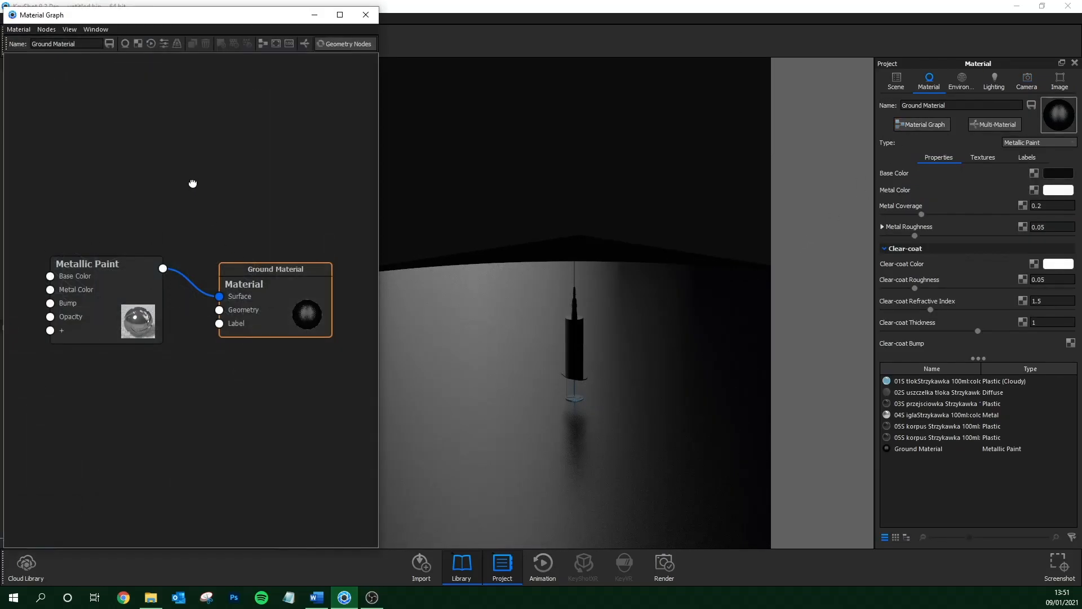
Add a Color Gradient node to the ground and make it spherical.
{"action": "right_click", "coordinate": [192, 183]}
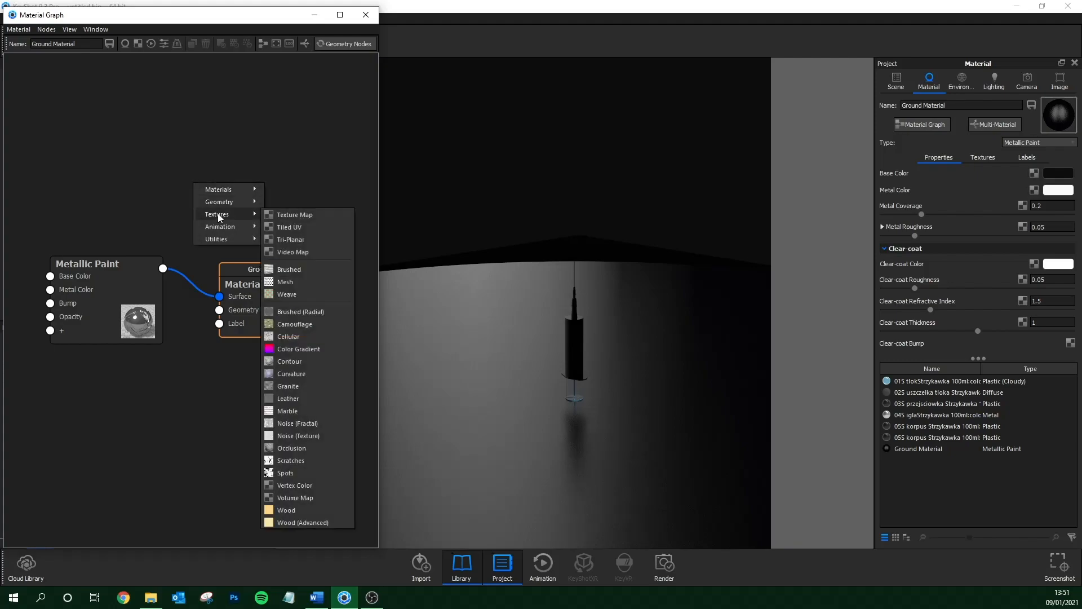
{"action": "left_click", "coordinate": [299, 349]}
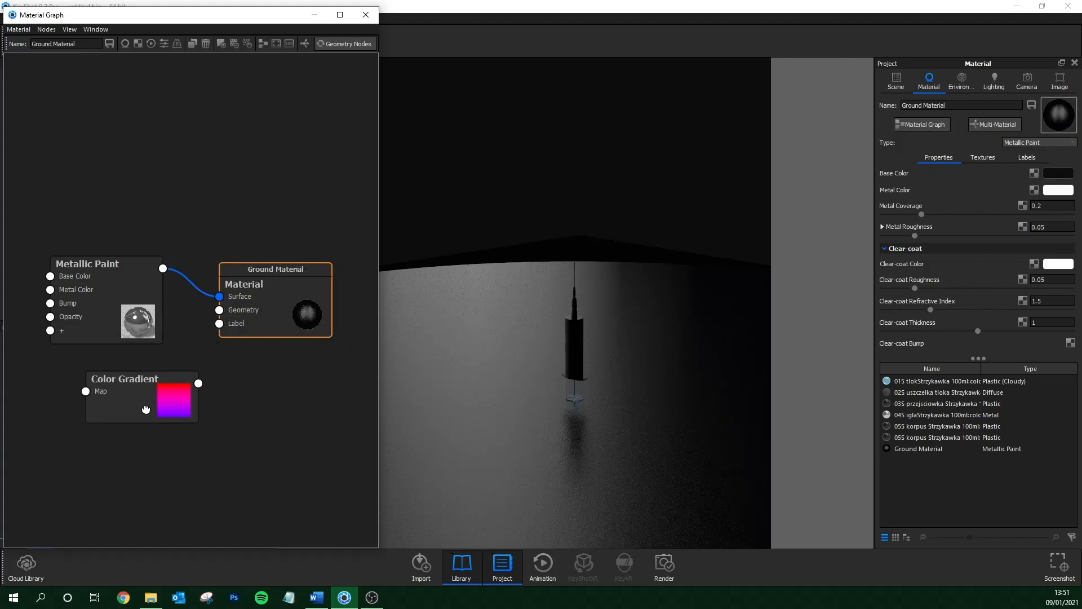
{"action": "left_click", "coordinate": [334, 269]}
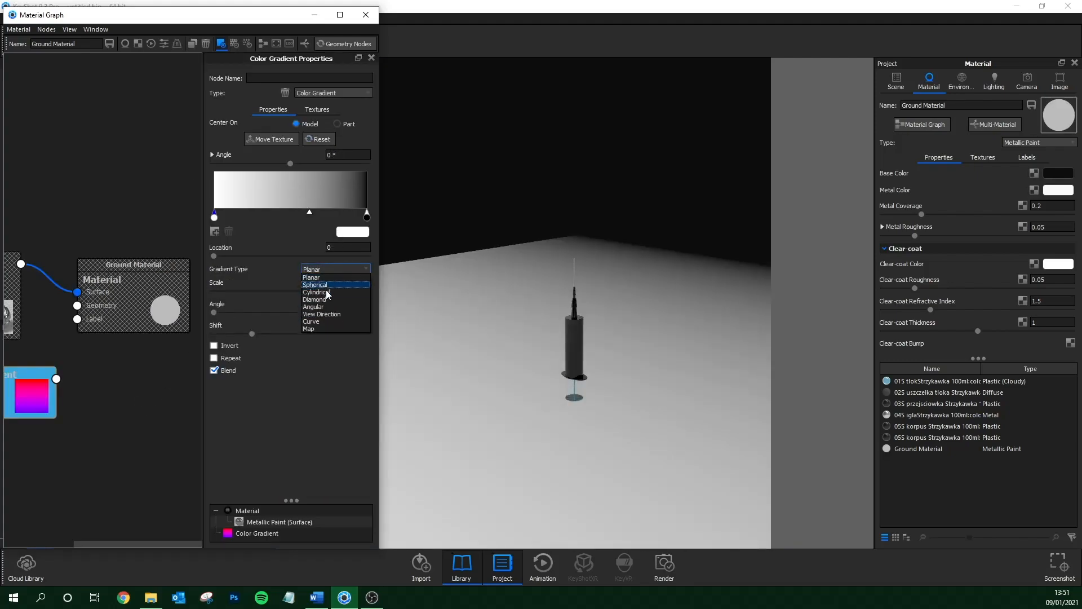
{"action": "left_click", "coordinate": [315, 284]}
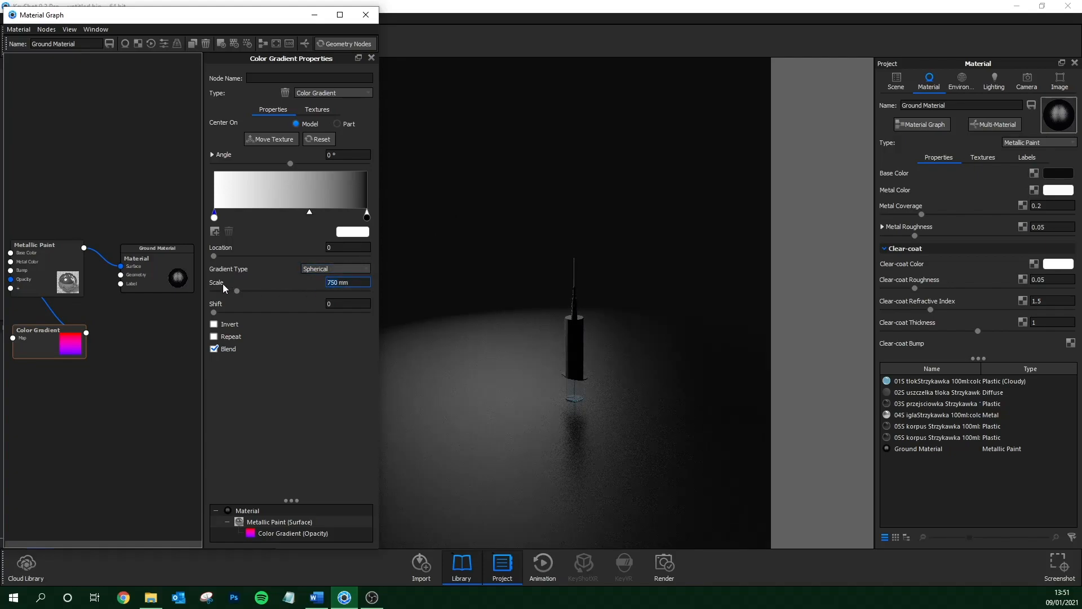
{"action": "left_click", "coordinate": [1026, 80]}
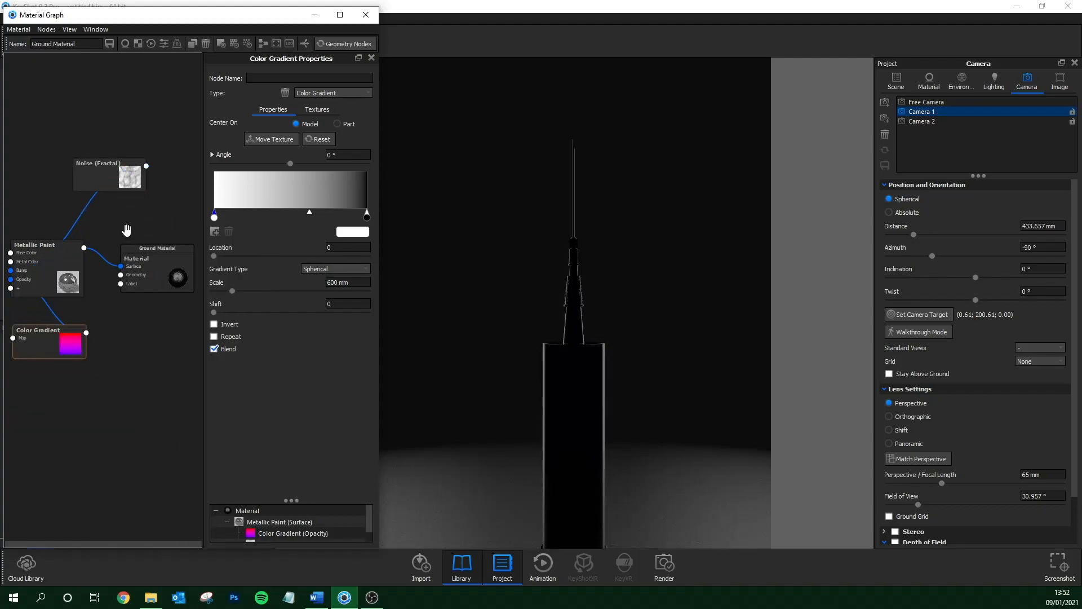
Set the ground's fractal noise bump to 150 mm scale and 0.03 bump height.
{"action": "left_click", "coordinate": [109, 174]}
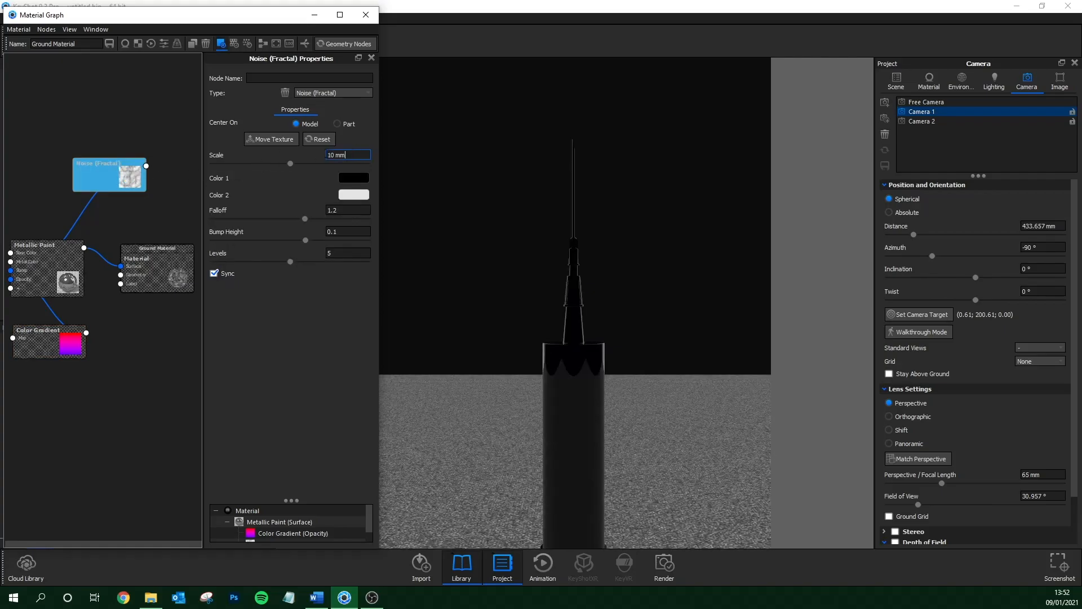
{"action": "type", "text": "150 mm"}
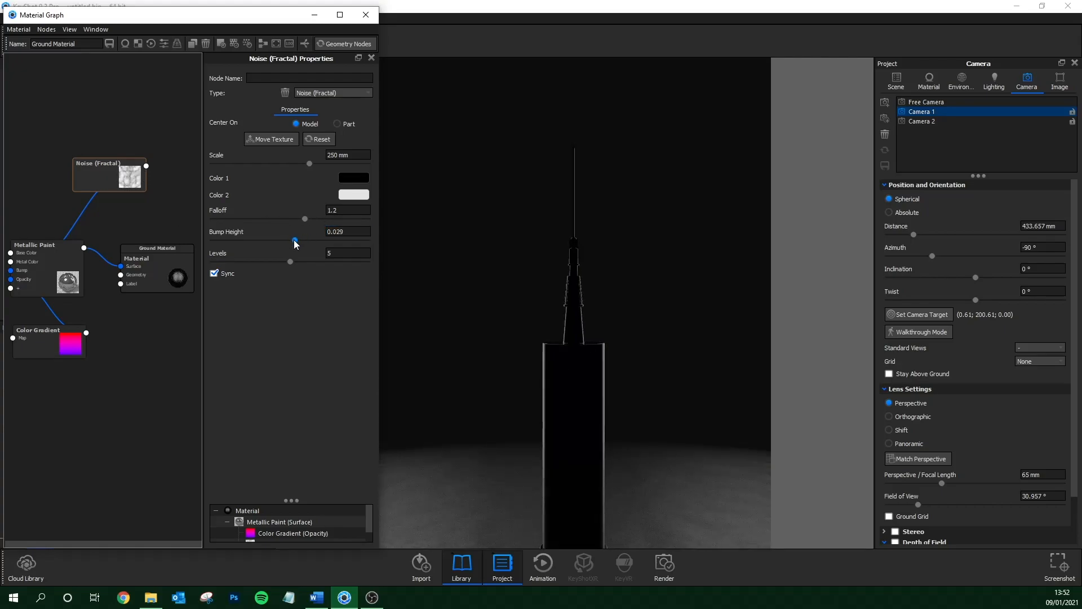
{"action": "left_click_drag", "start_coordinate": [295, 239], "coordinate": [290, 240]}
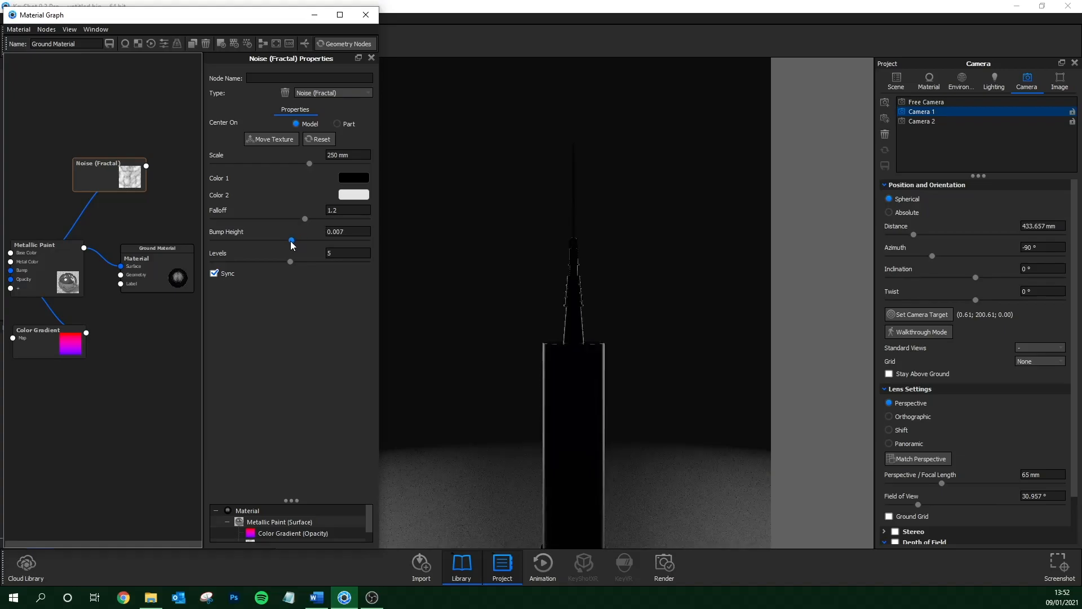
{"action": "left_click_drag", "start_coordinate": [290, 240], "coordinate": [295, 239]}
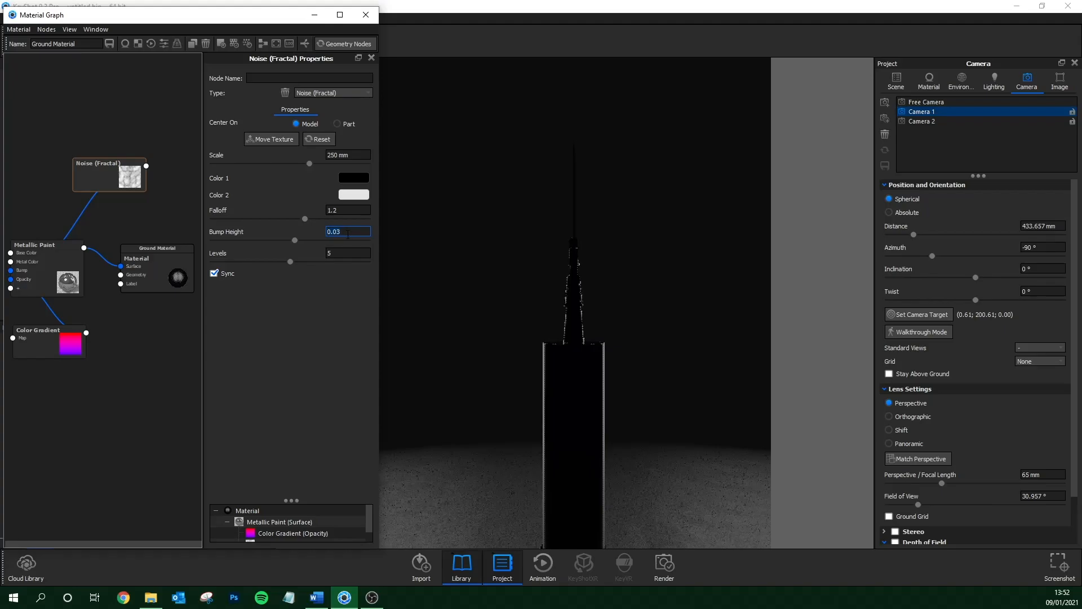
{"action": "left_click", "coordinate": [370, 14]}
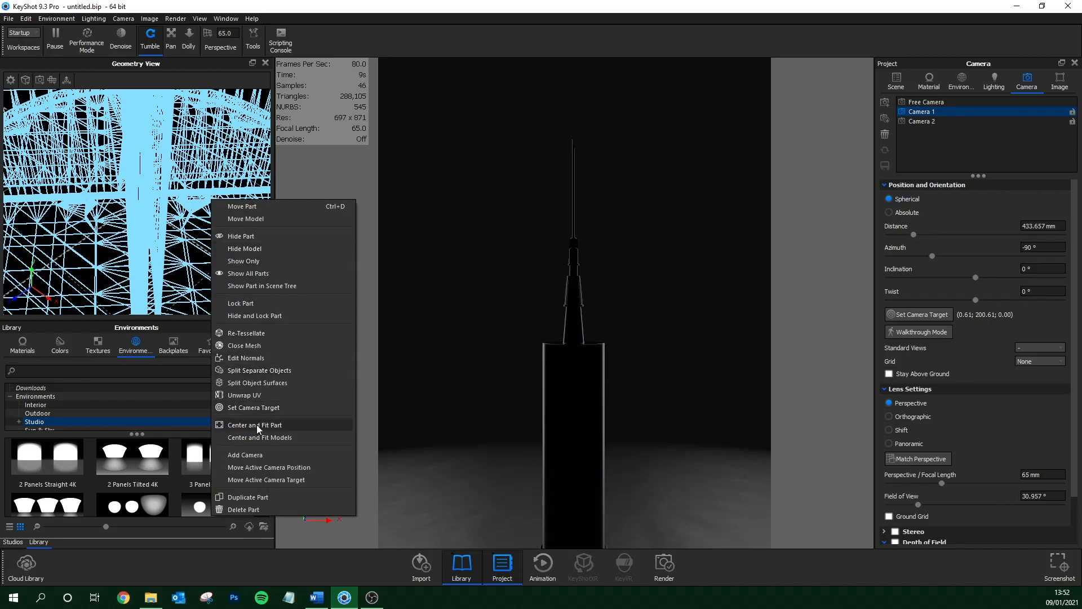
Fit the part in Geometry View and add a spotlight lighting the floor beside the syringe.
{"action": "left_click", "coordinate": [254, 425]}
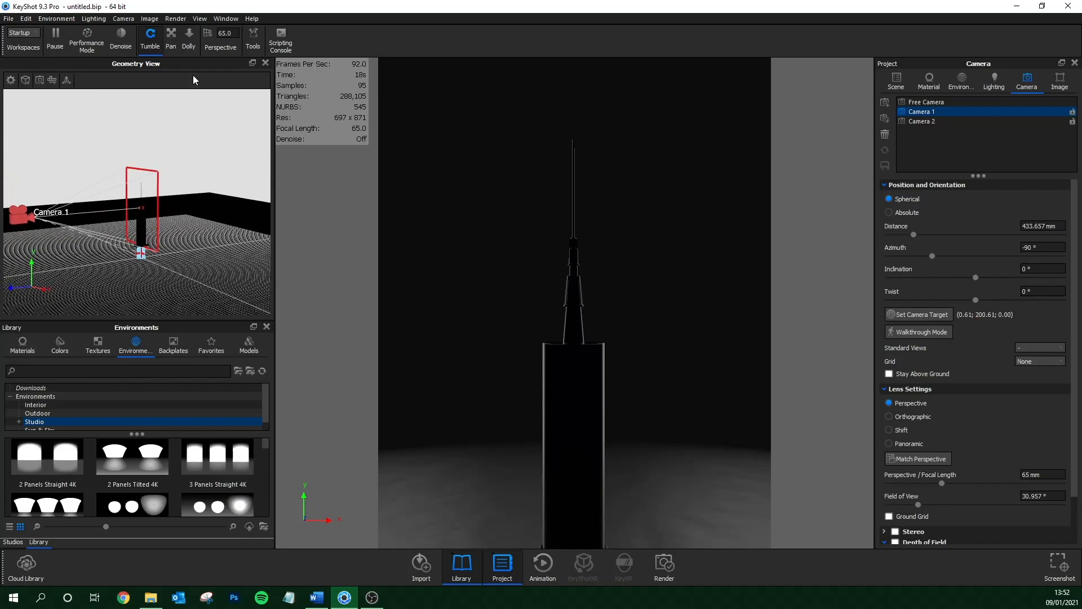
{"action": "left_click", "coordinate": [226, 19]}
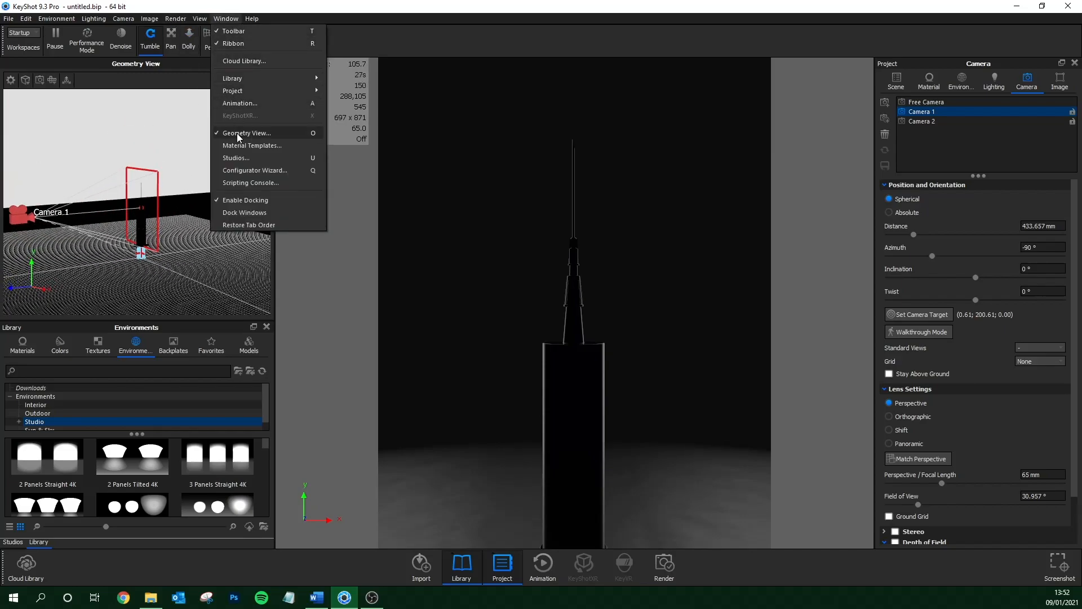
{"action": "left_click", "coordinate": [199, 18]}
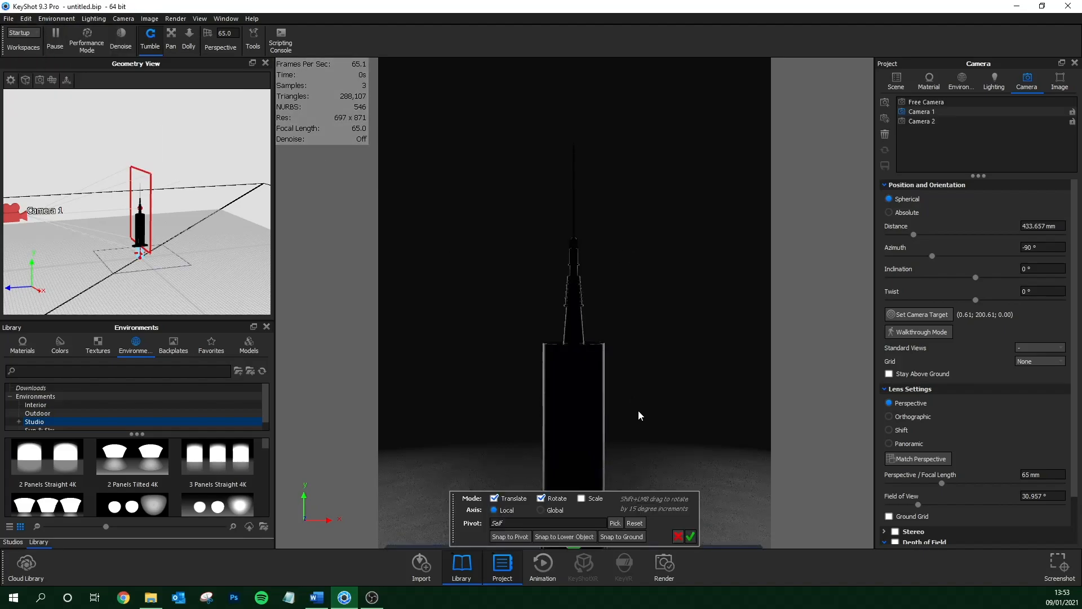
{"action": "left_click", "coordinate": [921, 121]}
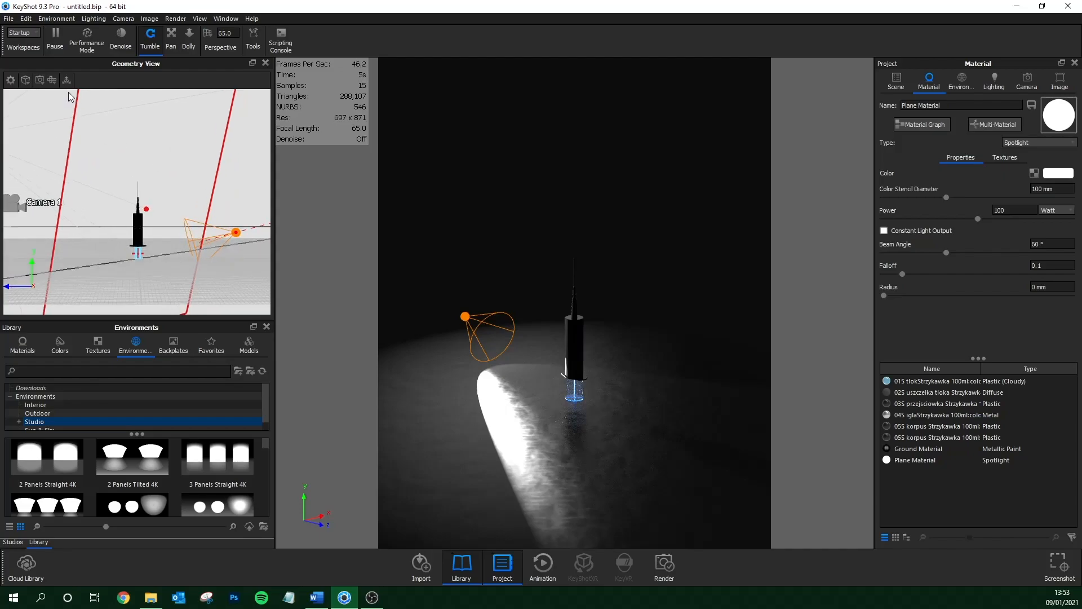
View the scene through Camera 1 and select the spotlight's material.
{"action": "left_click", "coordinate": [1026, 82]}
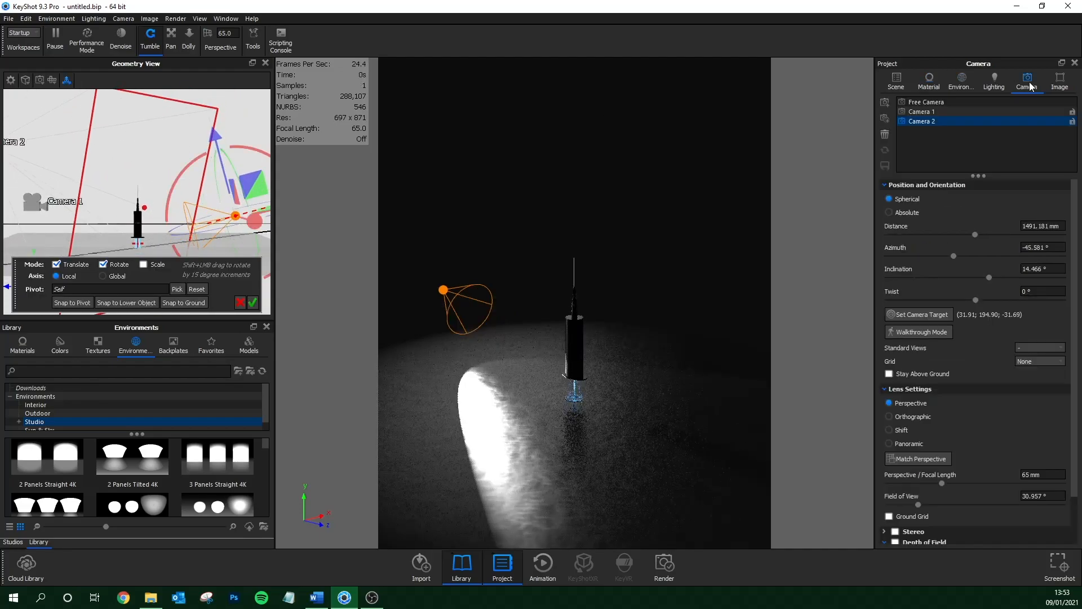
{"action": "left_click", "coordinate": [921, 111]}
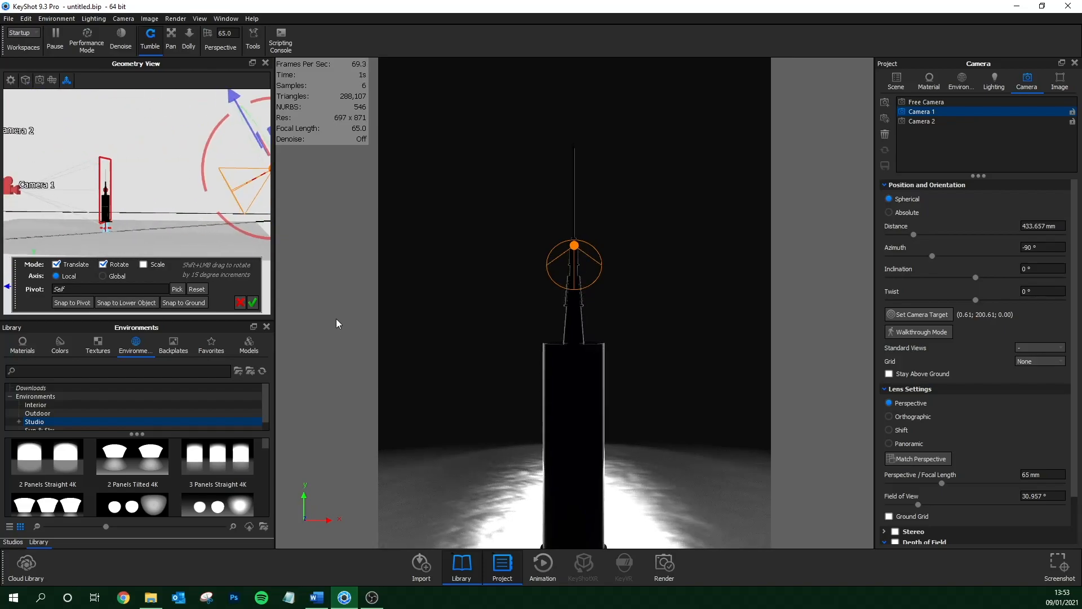
{"action": "left_click", "coordinate": [929, 80]}
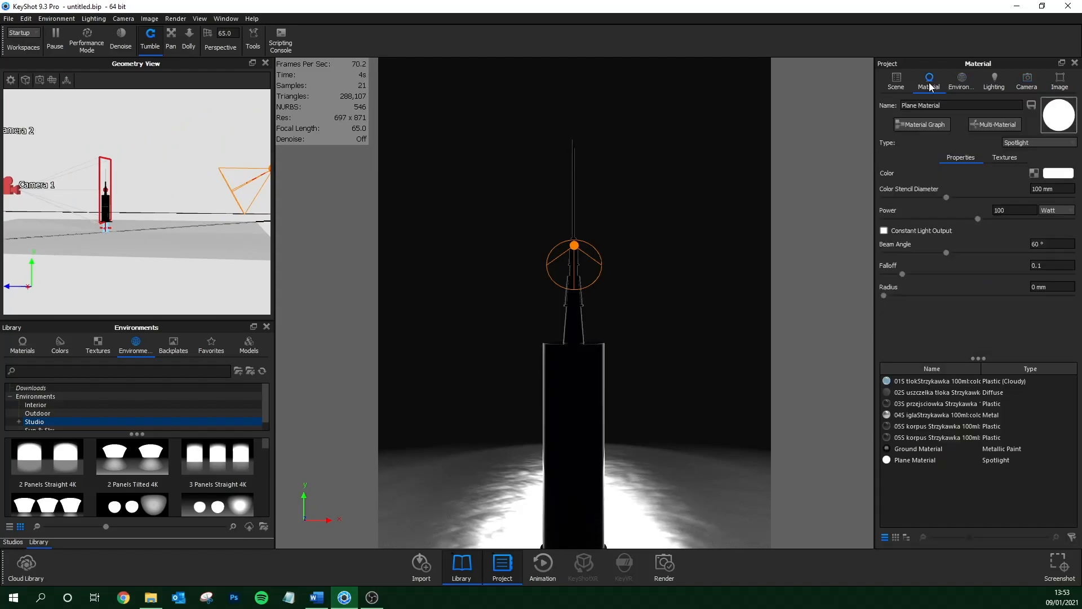
Set the spotlight power to 15000 lumens with 0.85 falloff.
{"action": "left_click", "coordinate": [1057, 210]}
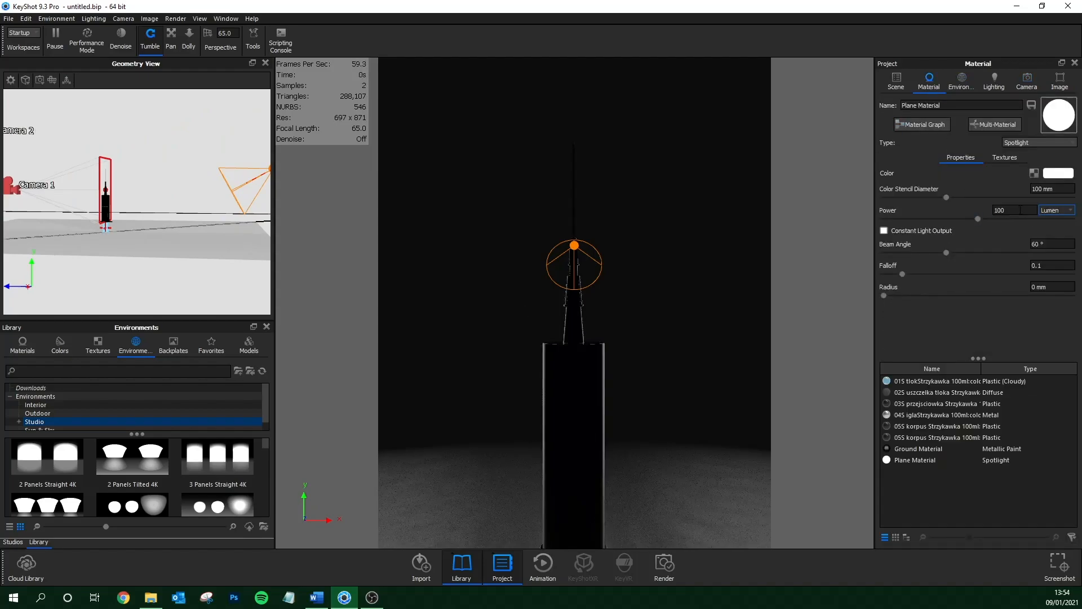
{"action": "type", "text": "150"}
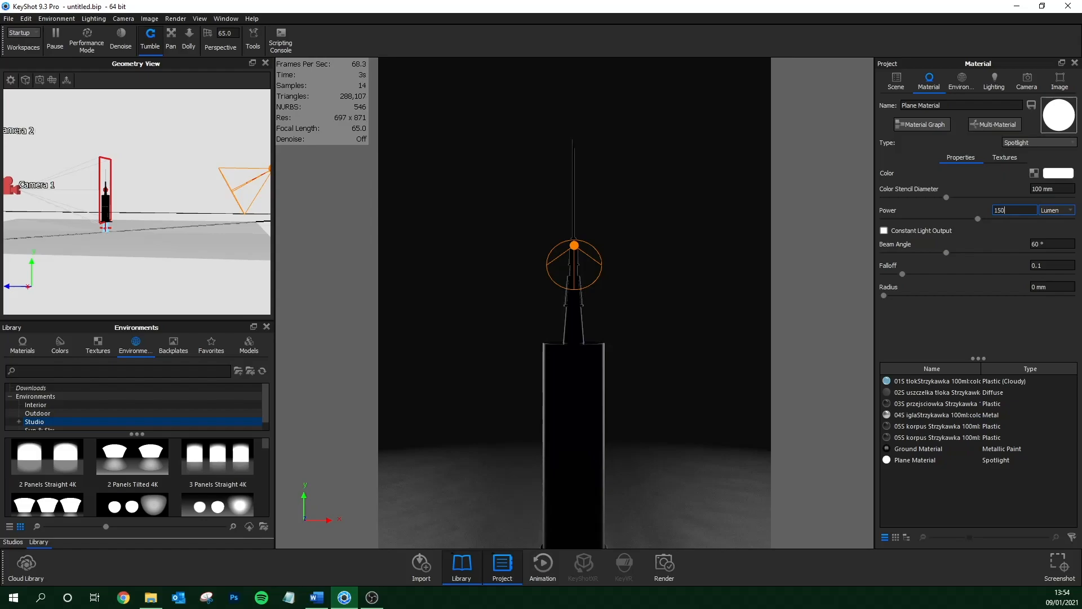
{"action": "type", "text": "15000"}
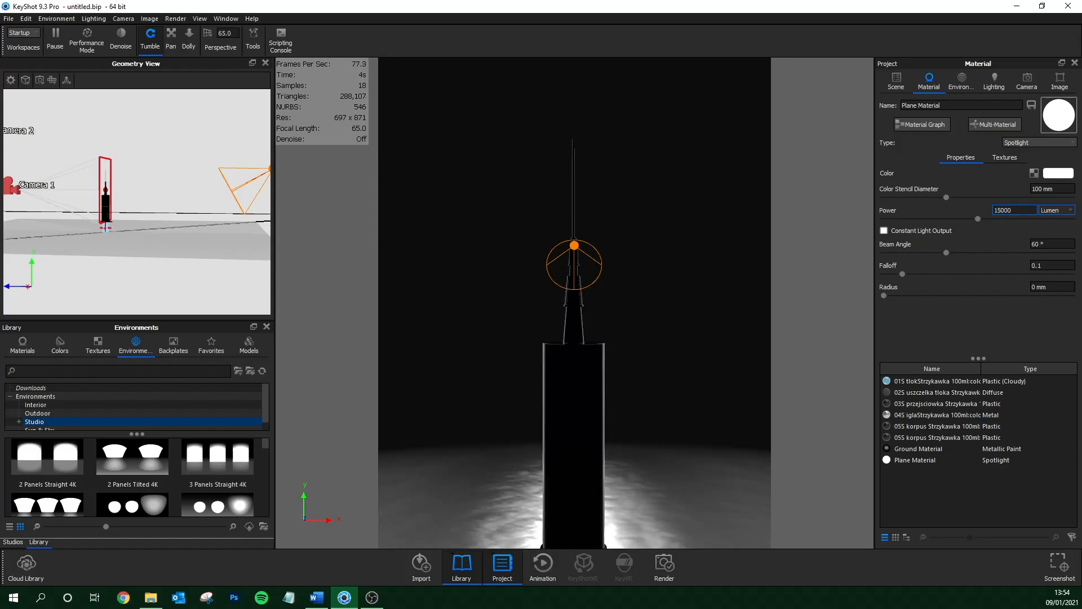
{"action": "left_click", "coordinate": [1057, 173]}
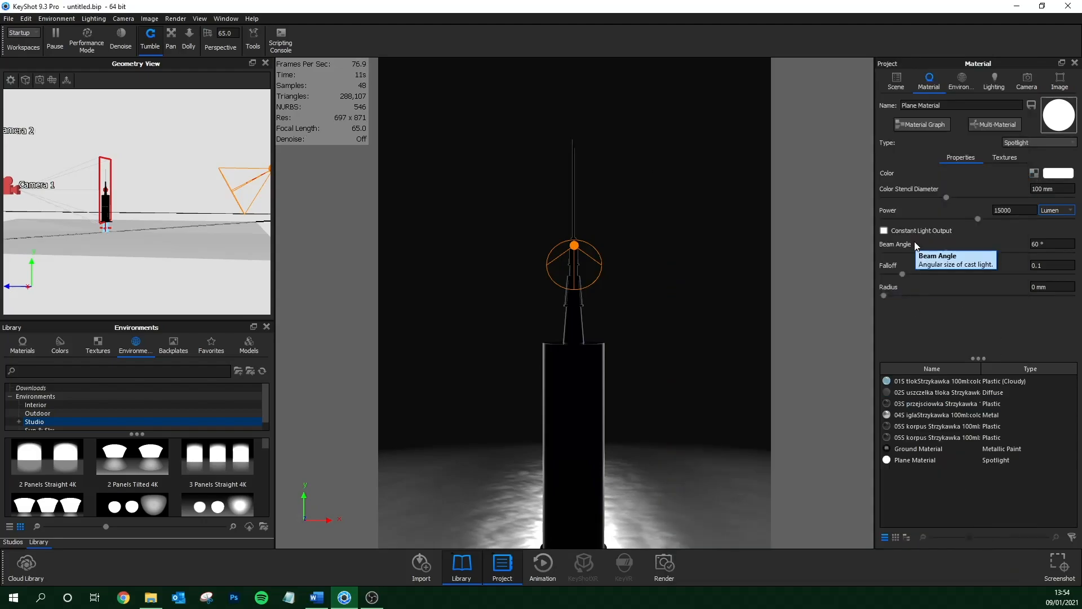
{"action": "mouse_move", "coordinate": [1061, 279]}
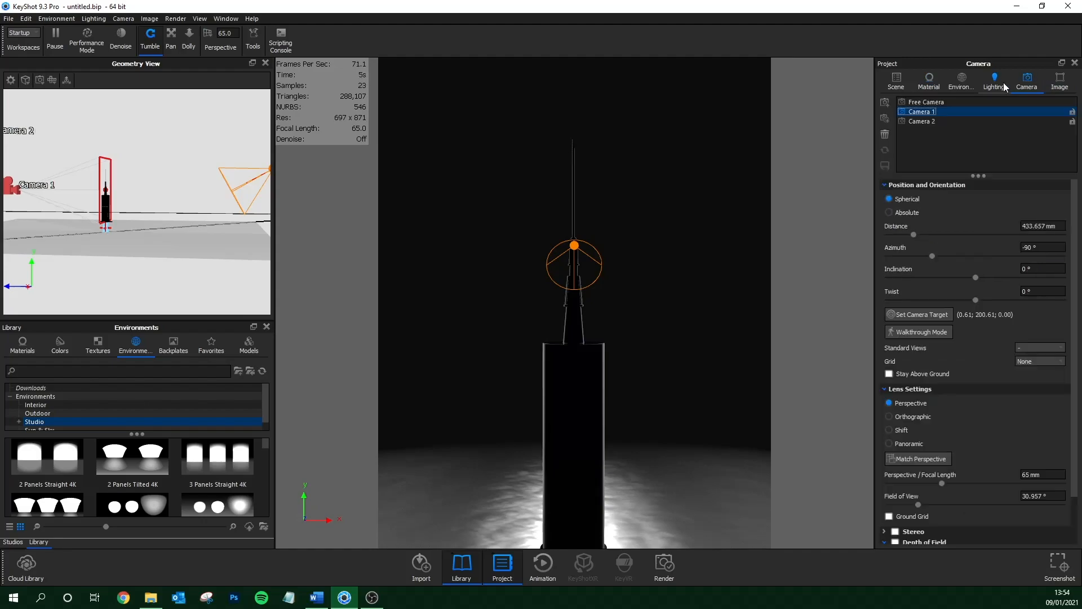
{"action": "left_click", "coordinate": [929, 81]}
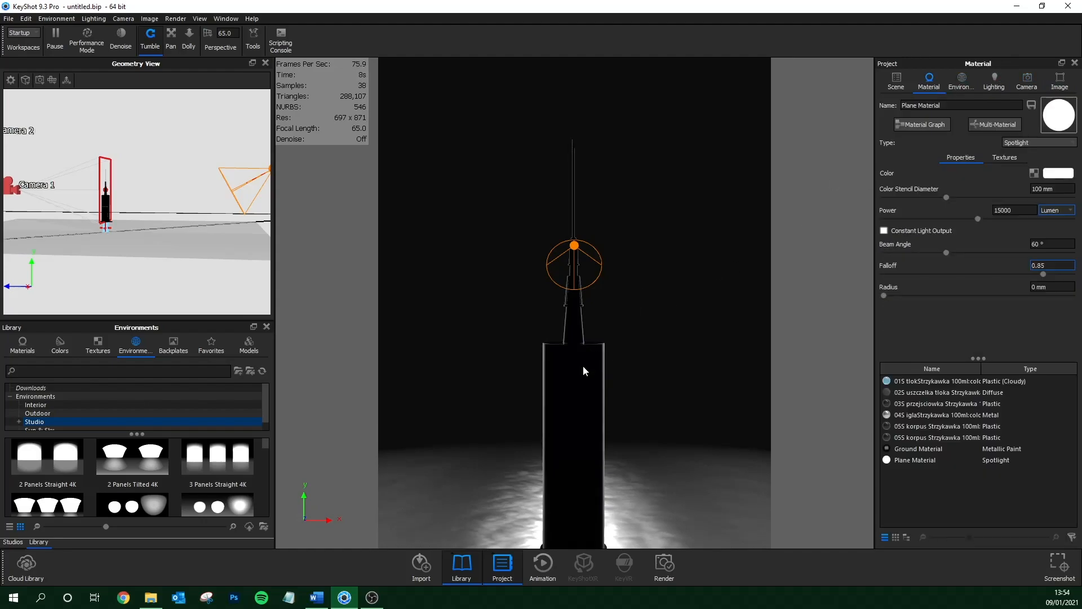
{"action": "left_click", "coordinate": [1039, 142]}
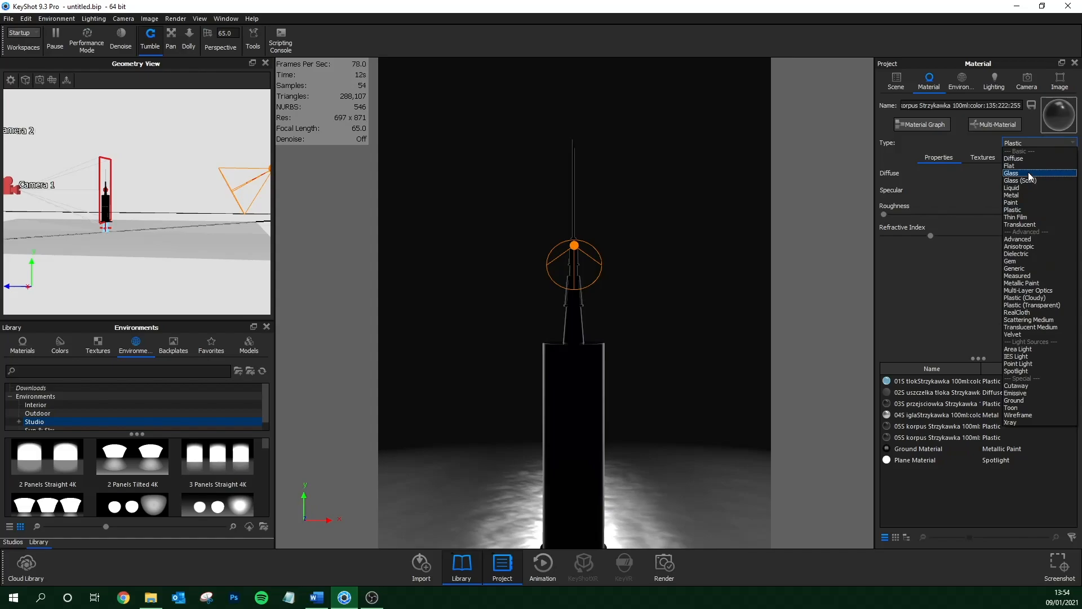
Make the syringe body a white glass material.
{"action": "left_click", "coordinate": [1012, 173]}
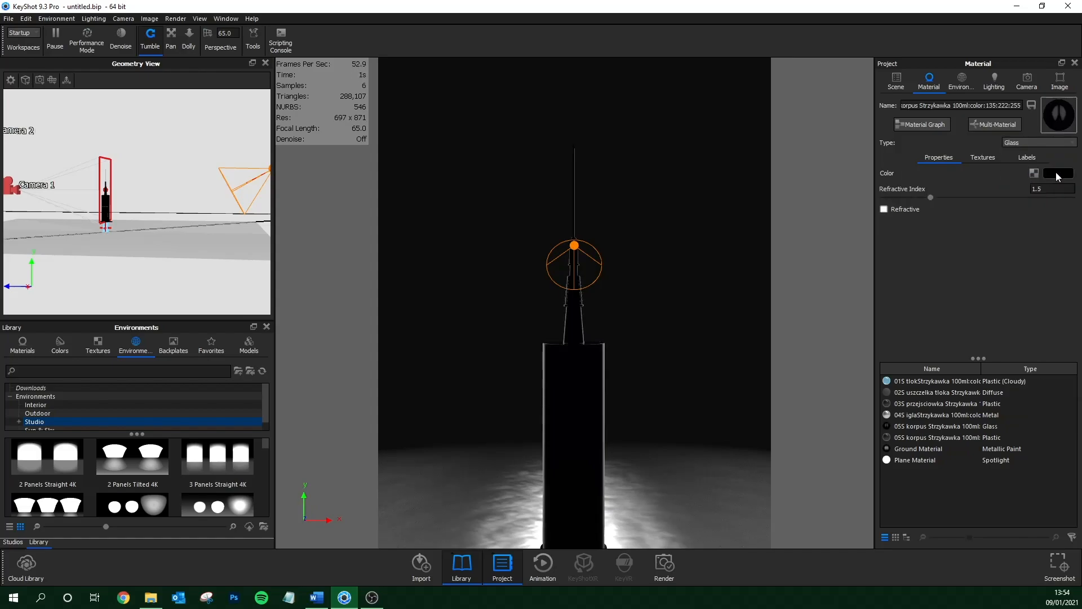
{"action": "left_click", "coordinate": [1058, 173]}
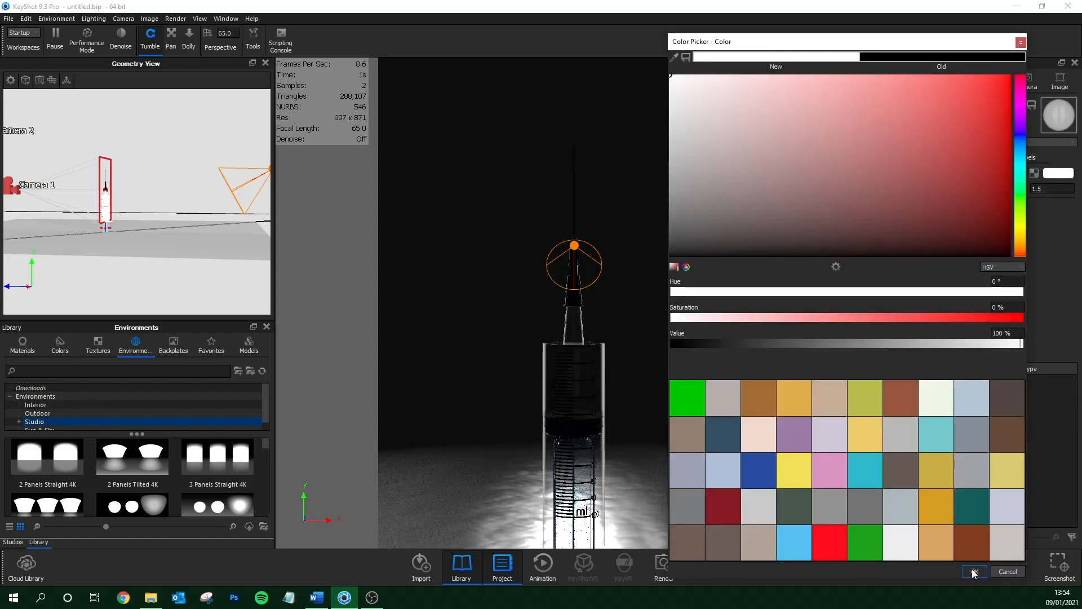
{"action": "left_click", "coordinate": [975, 571]}
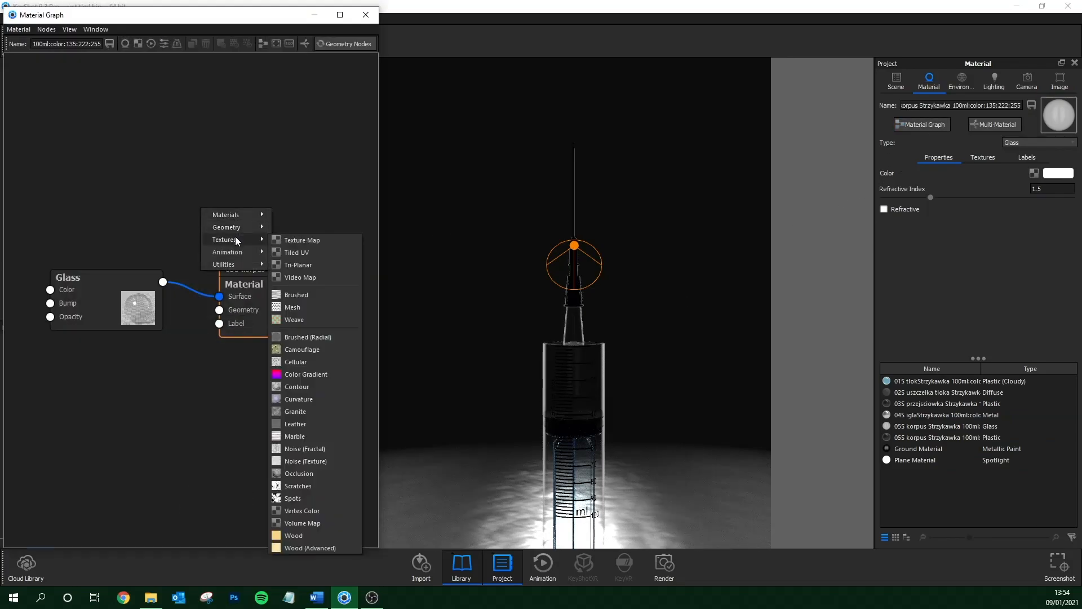
Add a fractal noise bump to the glass with 100 mm scale and 0.02 height.
{"action": "left_click", "coordinate": [305, 449]}
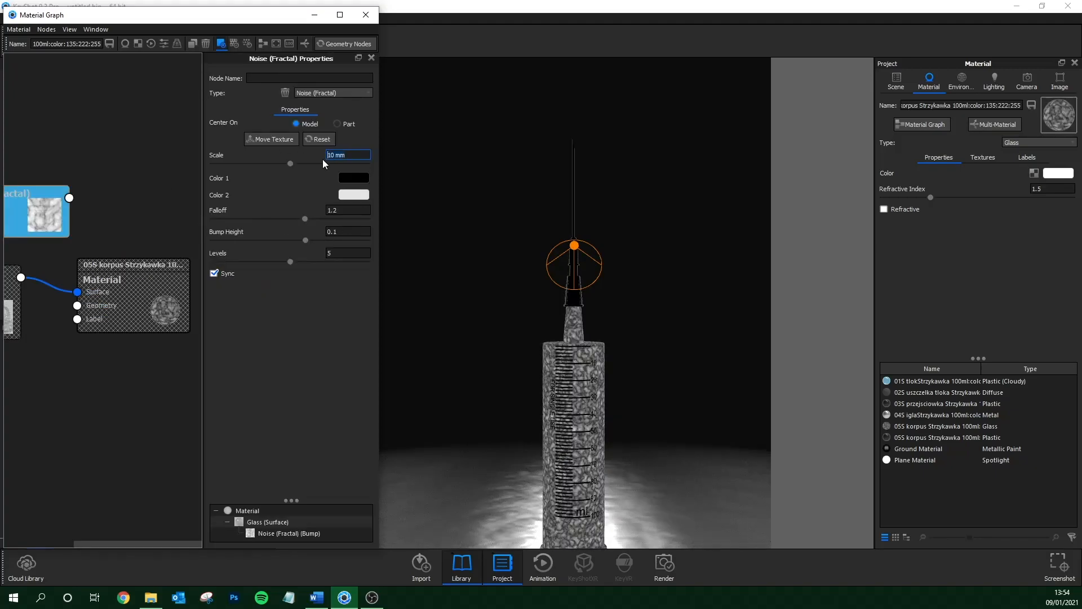
{"action": "type", "text": "100 mm"}
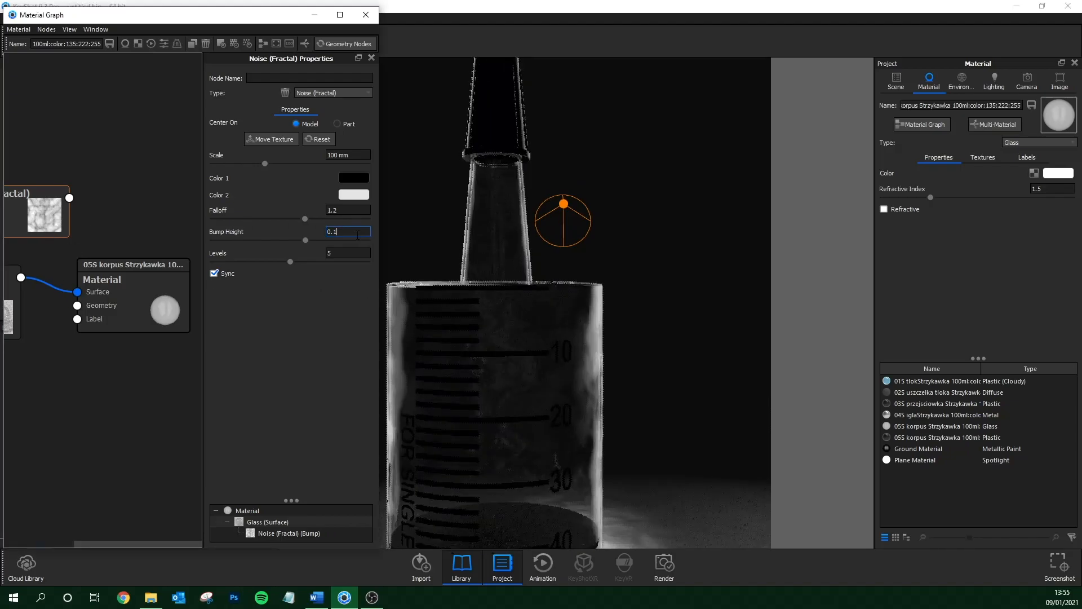
{"action": "type", "text": "0.05"}
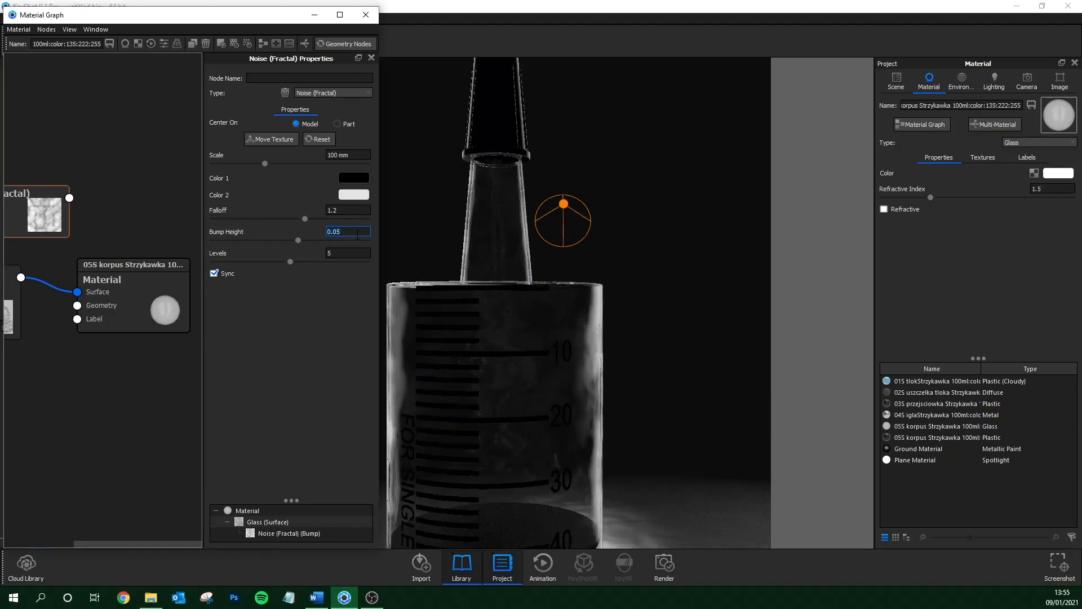
{"action": "type", "text": "0.02"}
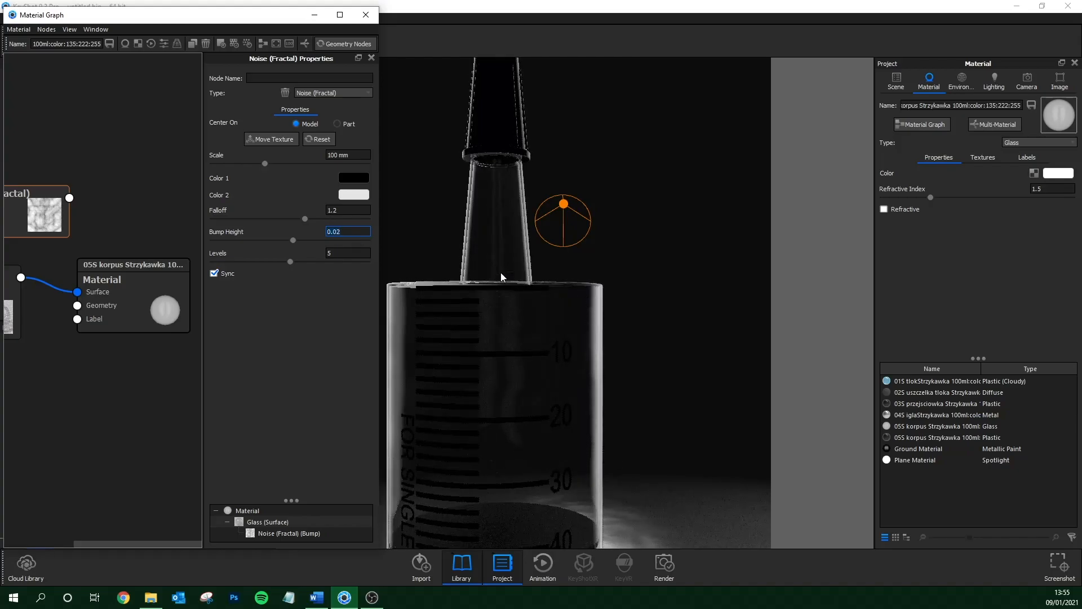
{"action": "mouse_move", "coordinate": [623, 212]}
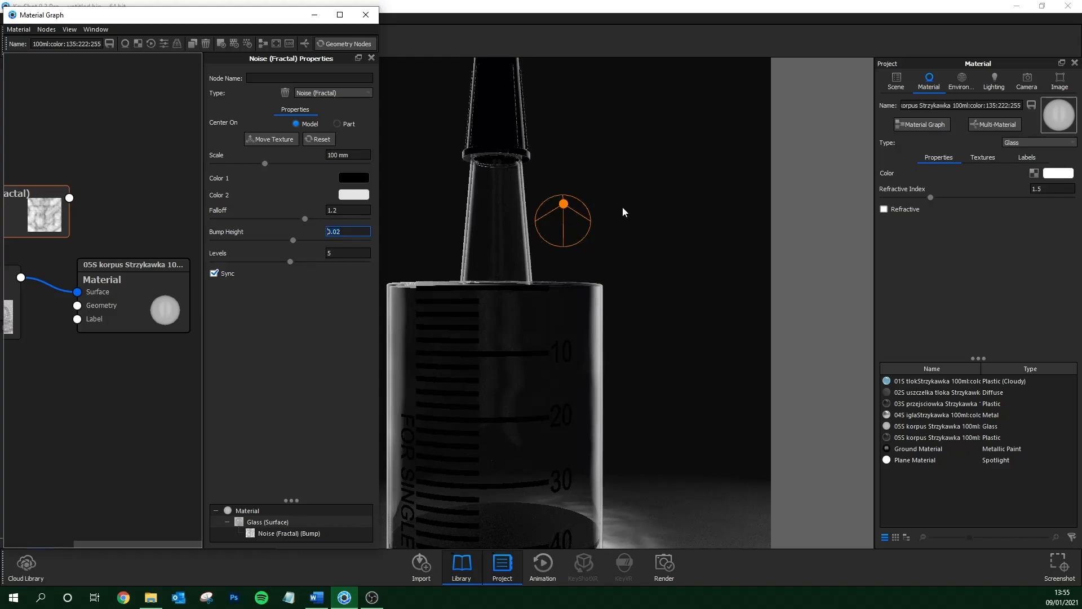
{"action": "left_click", "coordinate": [1026, 79]}
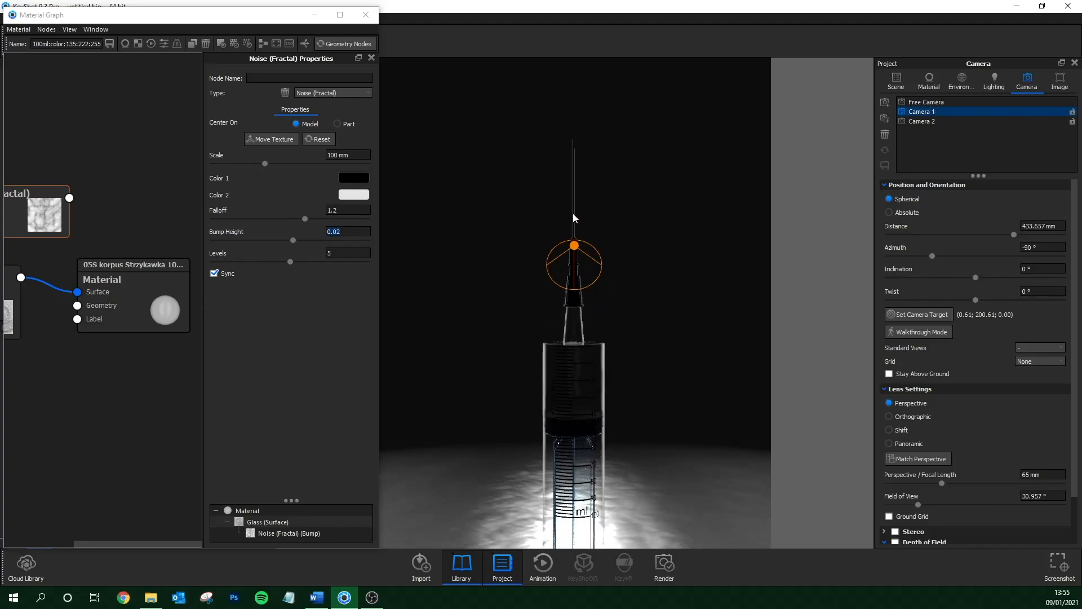
Set the plunger's cloudy plastic to 0.9 cloudiness and 0.05 roughness.
{"action": "left_click", "coordinate": [928, 81]}
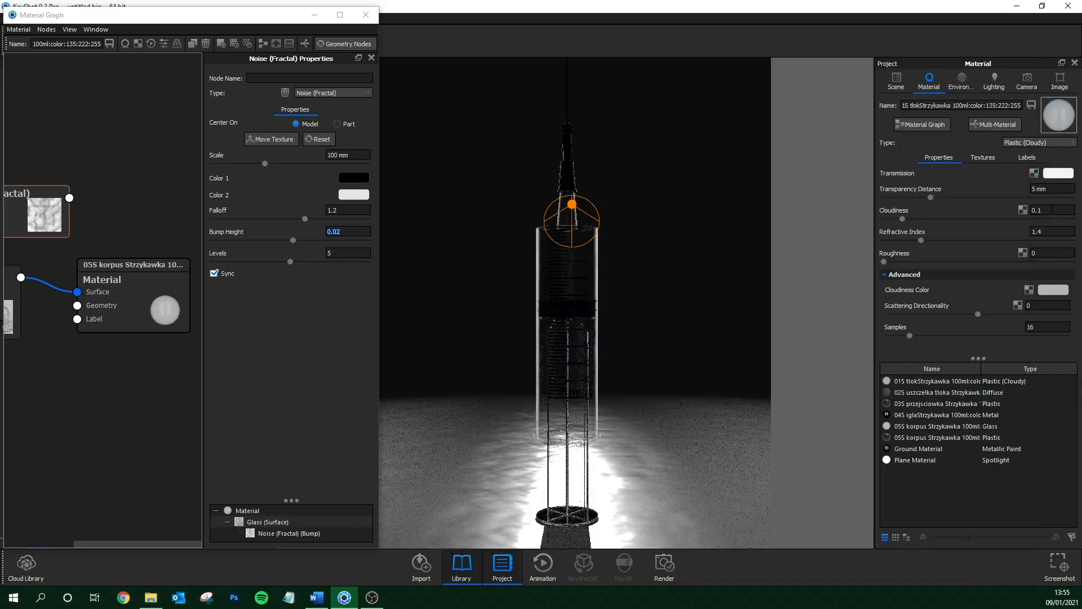
{"action": "type", "text": "0.9"}
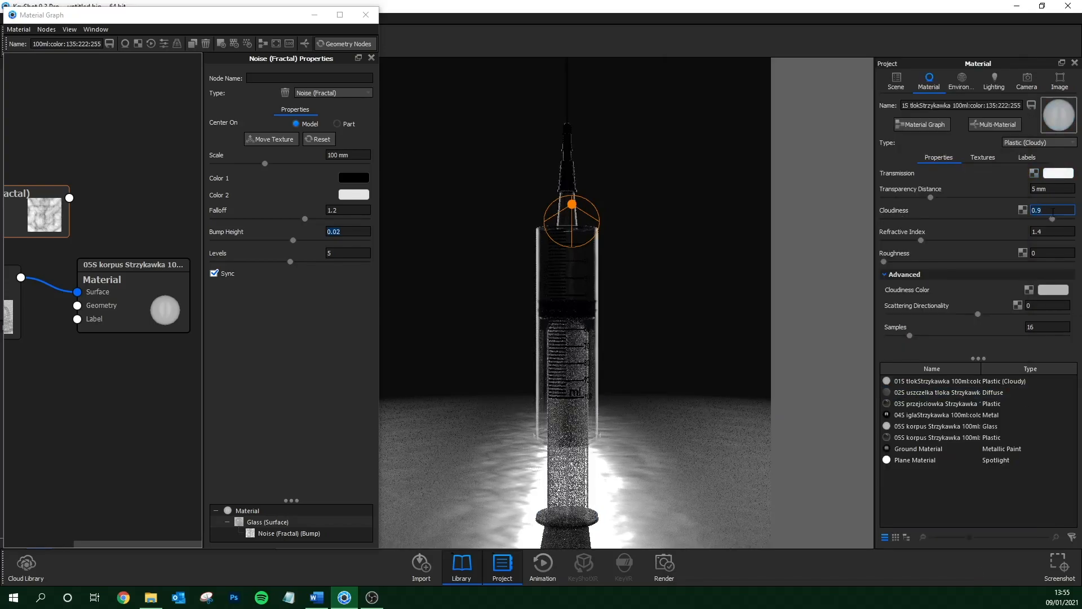
{"action": "type", "text": "0.05"}
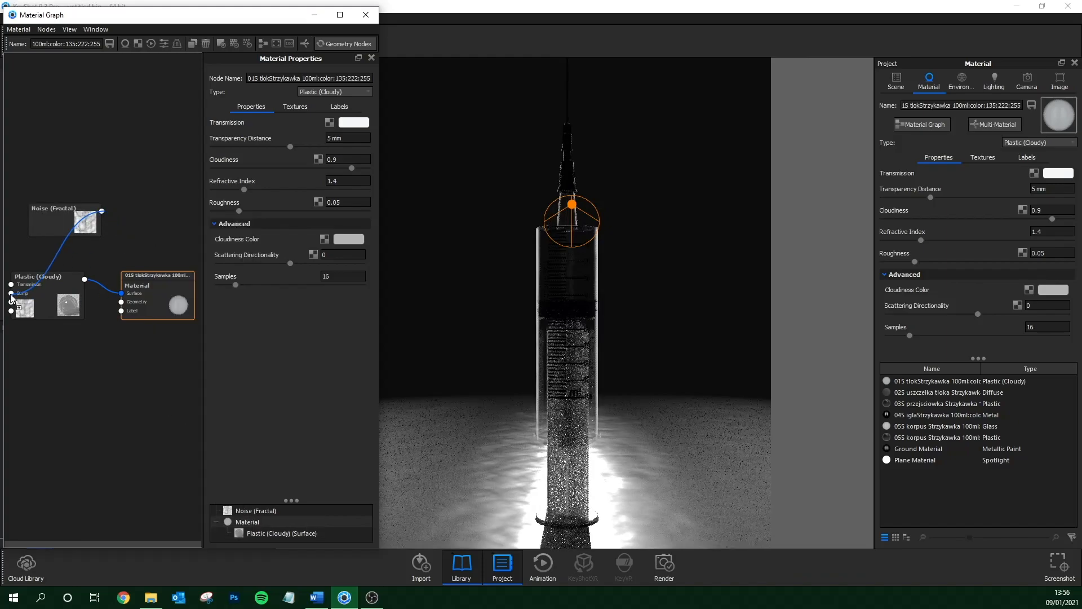
Link a fractal noise node to the plunger's Bump and set its height to 0.05.
{"action": "left_click", "coordinate": [64, 219]}
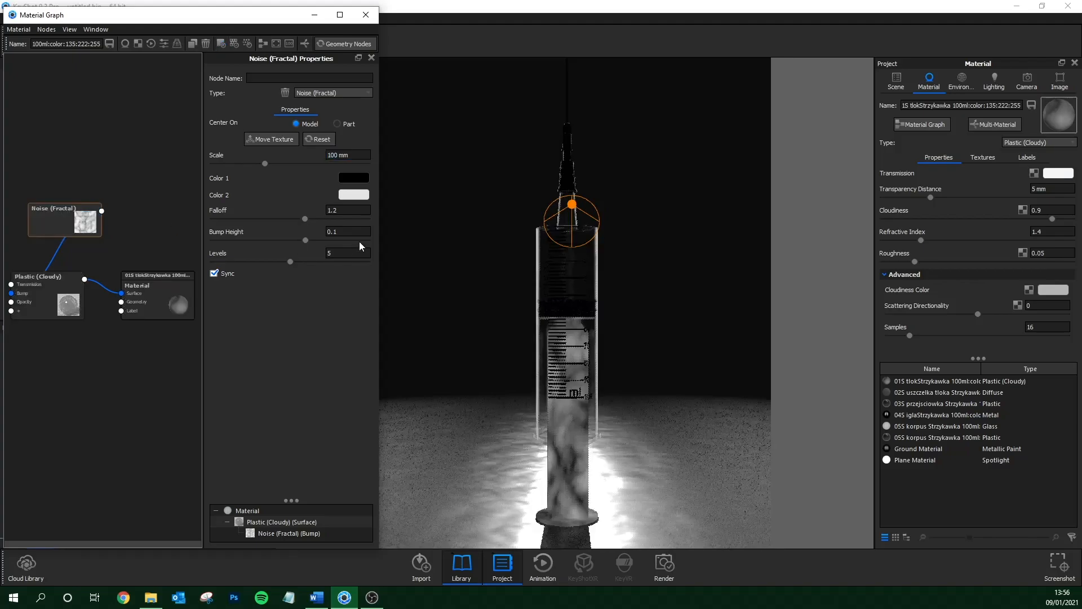
{"action": "left_click", "coordinate": [1026, 80]}
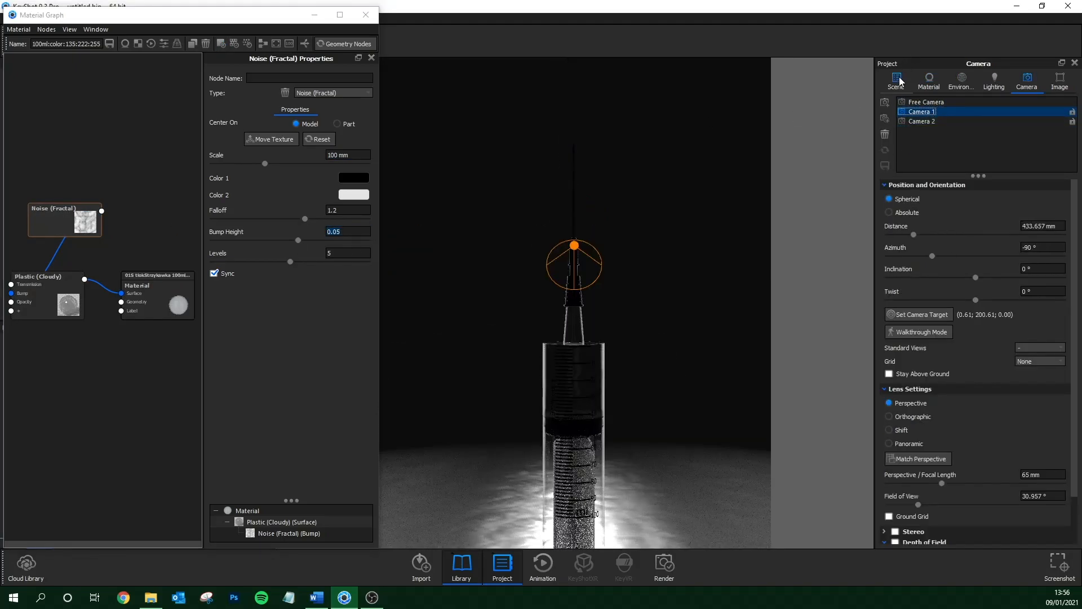
{"action": "left_click", "coordinate": [896, 79]}
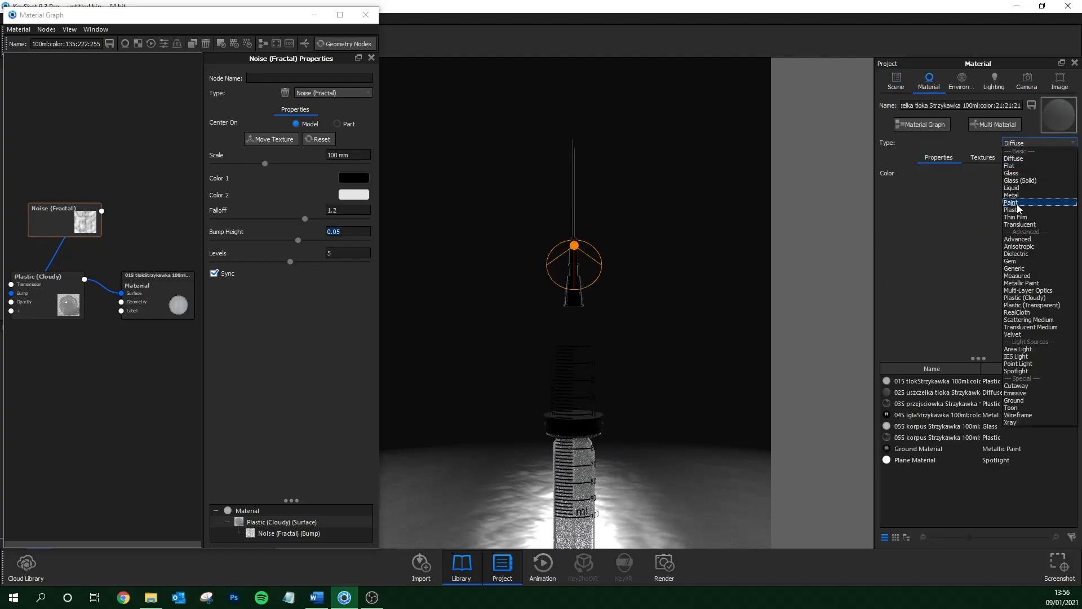
Make the plunger seal plastic with a 1 mm noise-texture bump of magnitude 1.5.
{"action": "left_click", "coordinate": [1012, 210]}
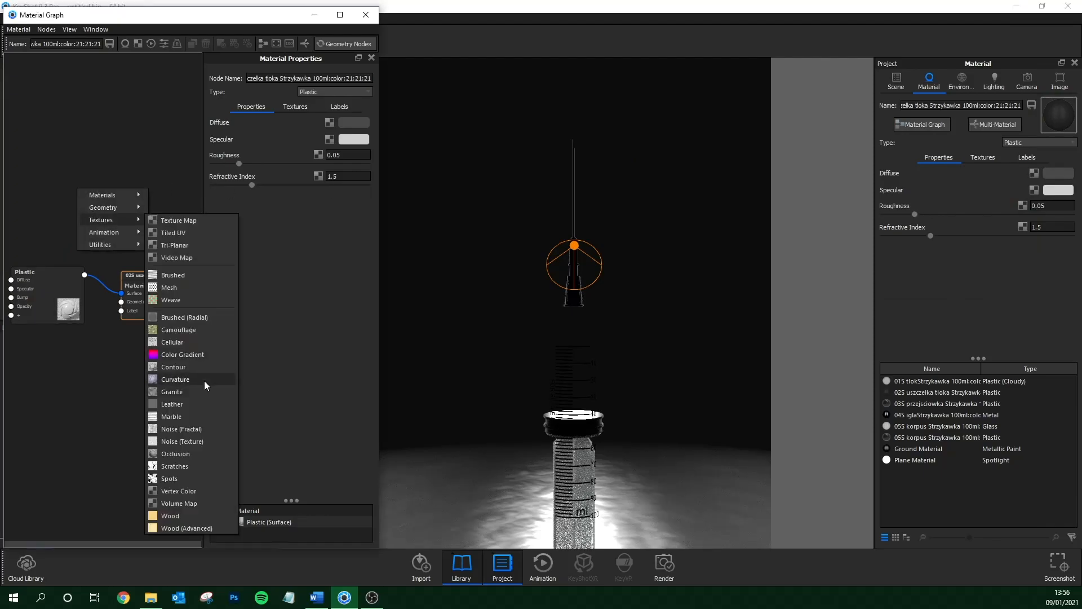
{"action": "left_click", "coordinate": [181, 428]}
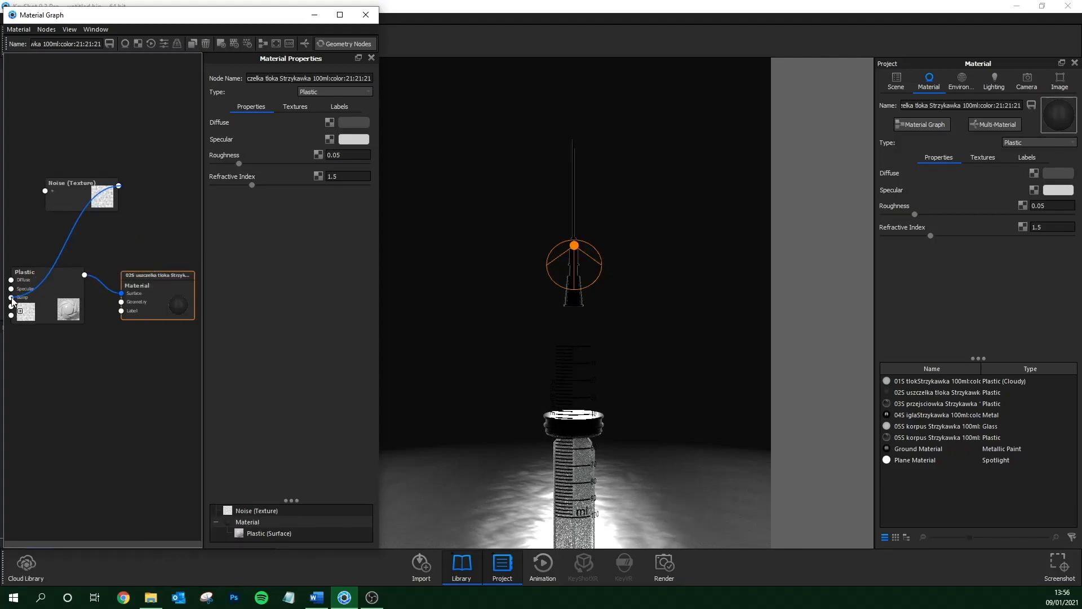
{"action": "left_click", "coordinate": [81, 194]}
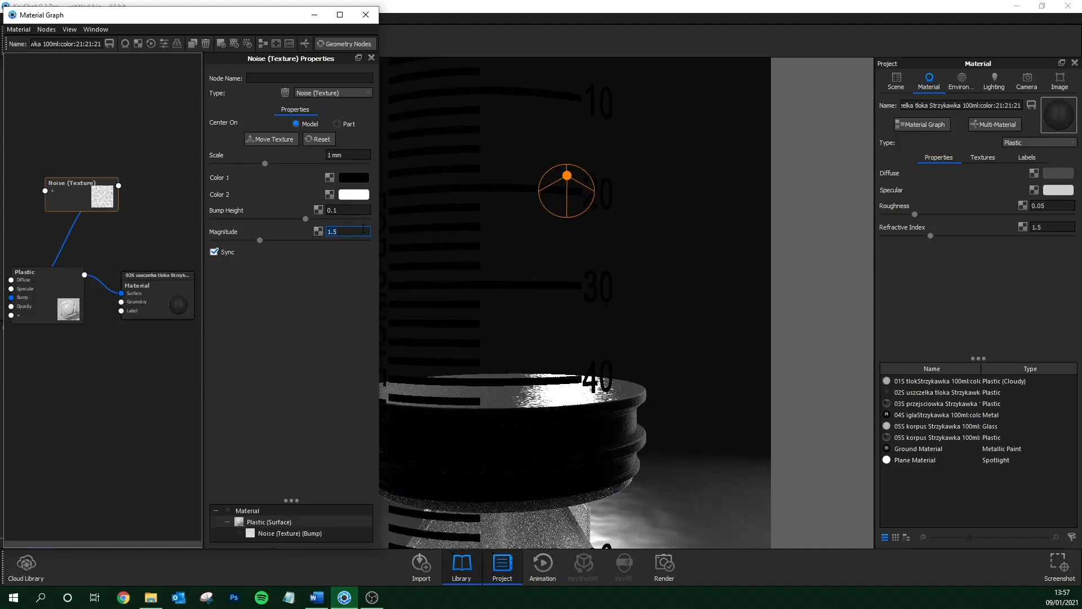
{"action": "left_click", "coordinate": [1027, 81]}
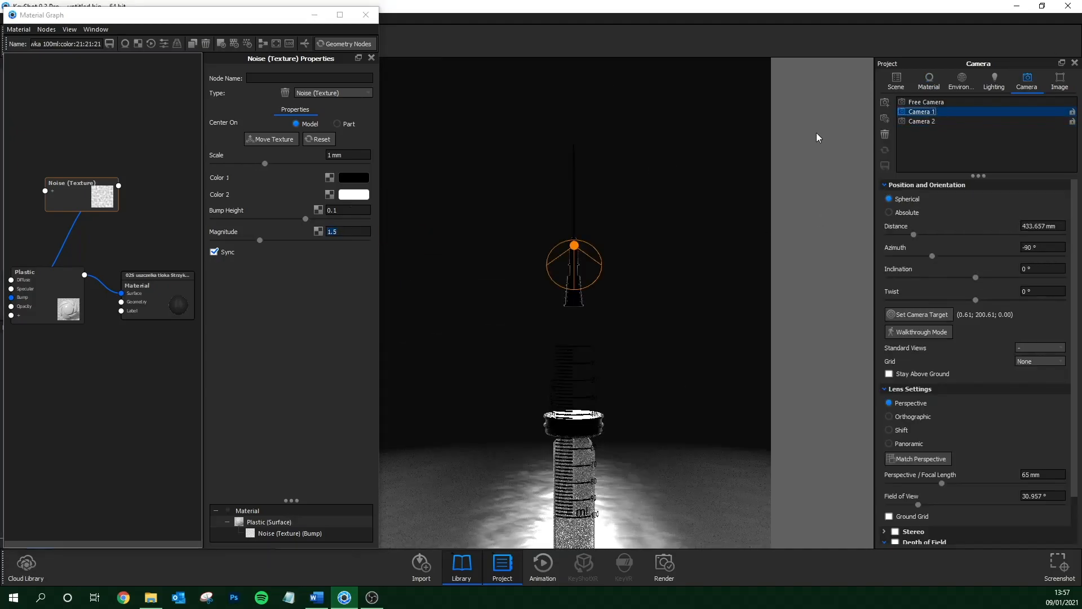
{"action": "left_click", "coordinate": [895, 81]}
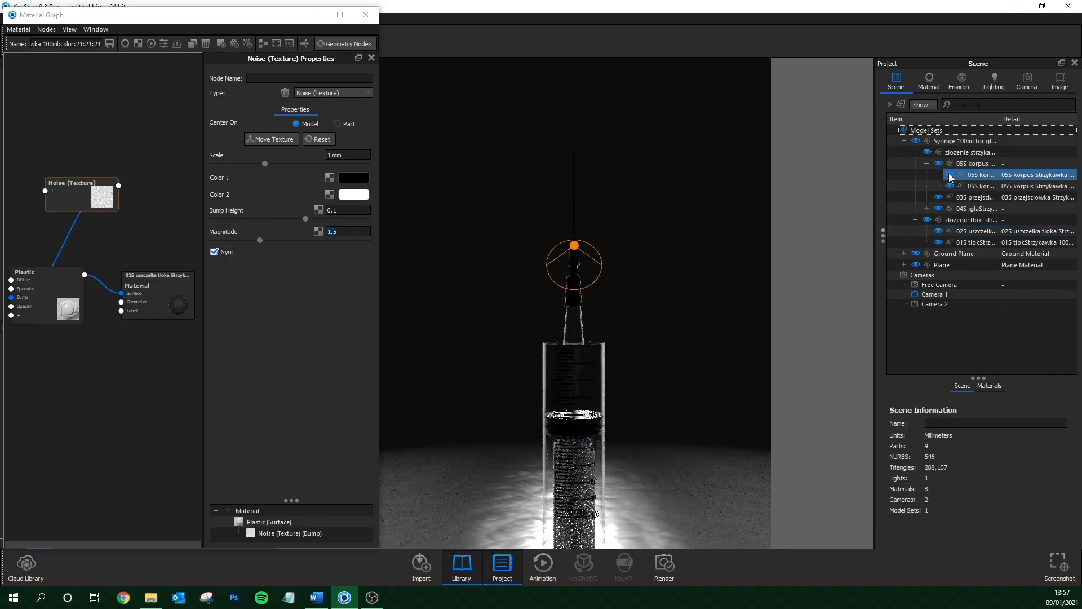
Make the needle hub Translucent Medium (80 mm, 0.1 roughness) with a 0.03 fractal noise bump.
{"action": "left_click", "coordinate": [929, 81]}
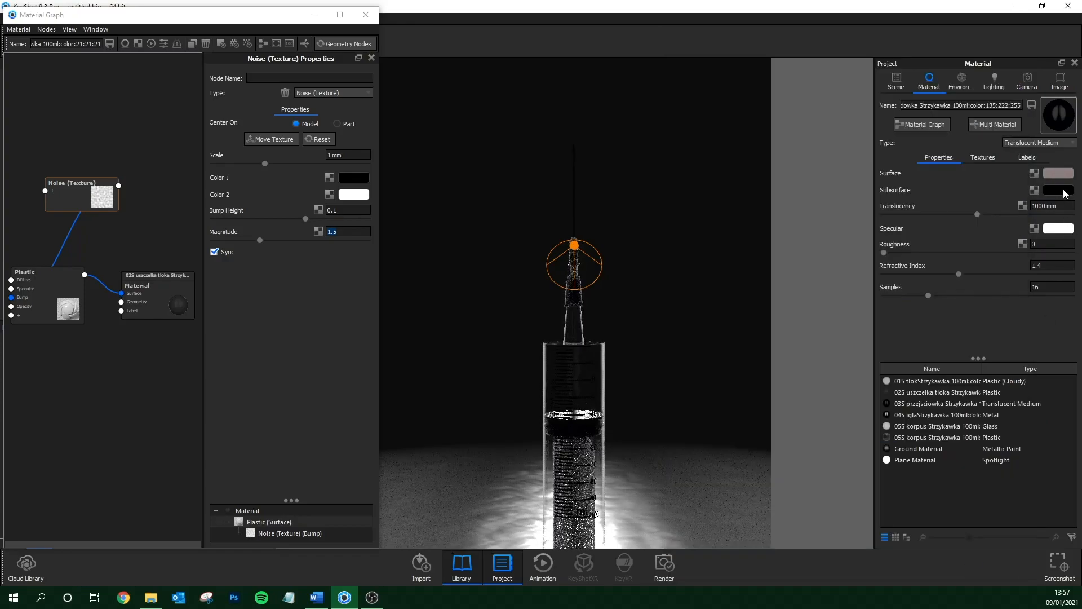
{"action": "left_click", "coordinate": [1057, 190]}
{"action": "type", "text": "80"}
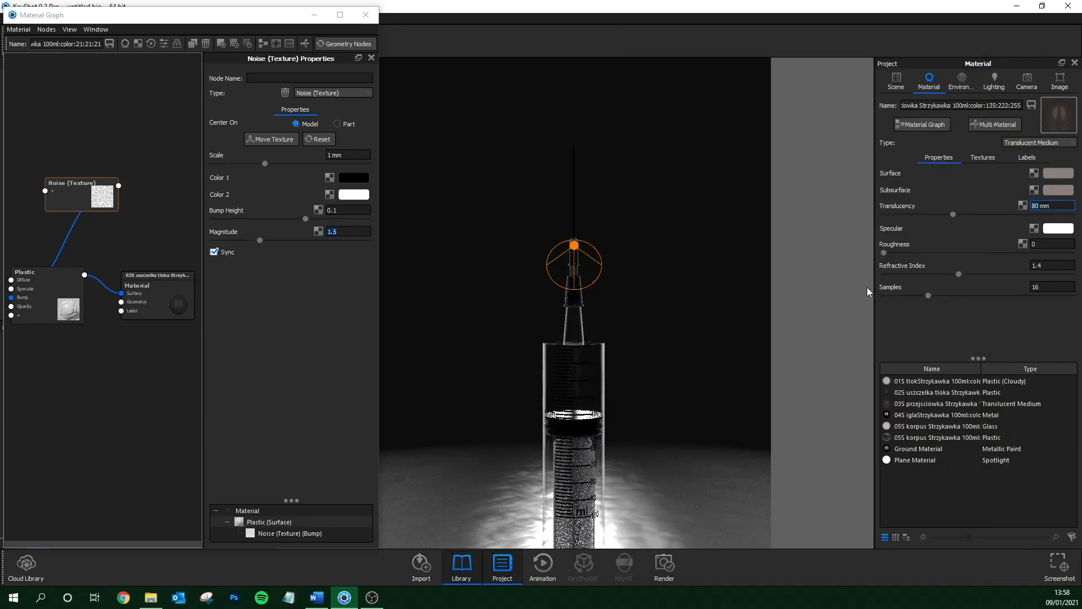
{"action": "mouse_move", "coordinate": [1057, 299]}
{"action": "type", "text": ".1"}
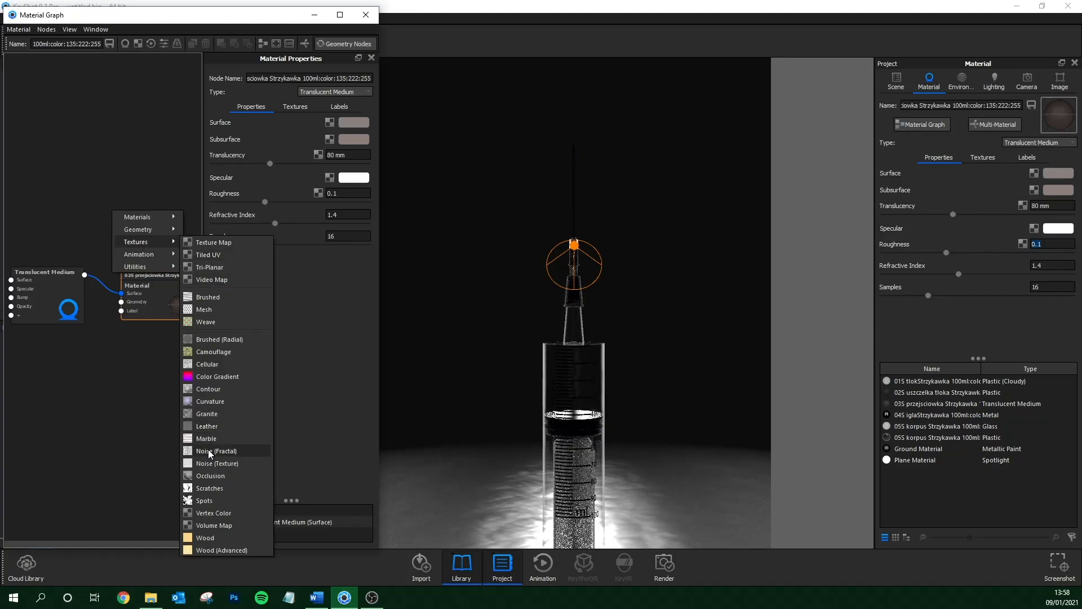
{"action": "left_click", "coordinate": [213, 451]}
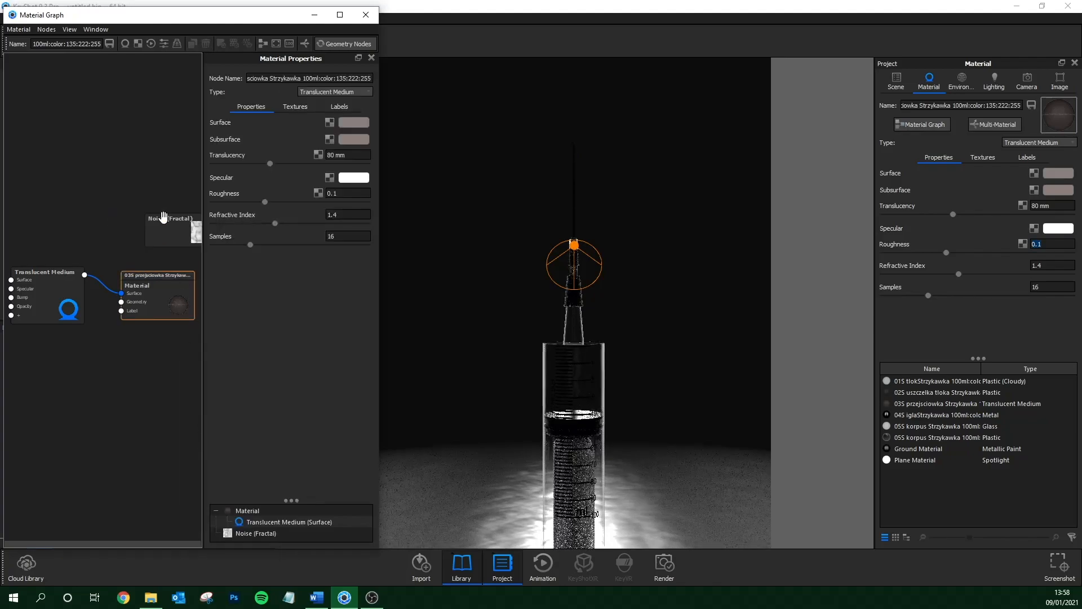
{"action": "left_click", "coordinate": [171, 218]}
{"action": "type", "text": "0.03"}
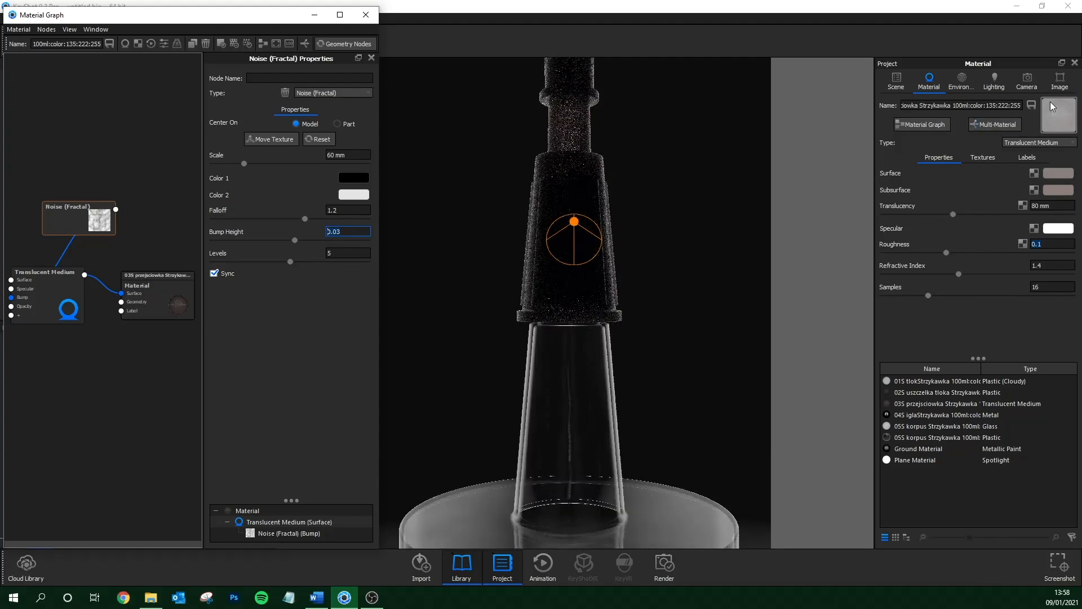
{"action": "left_click", "coordinate": [1026, 80]}
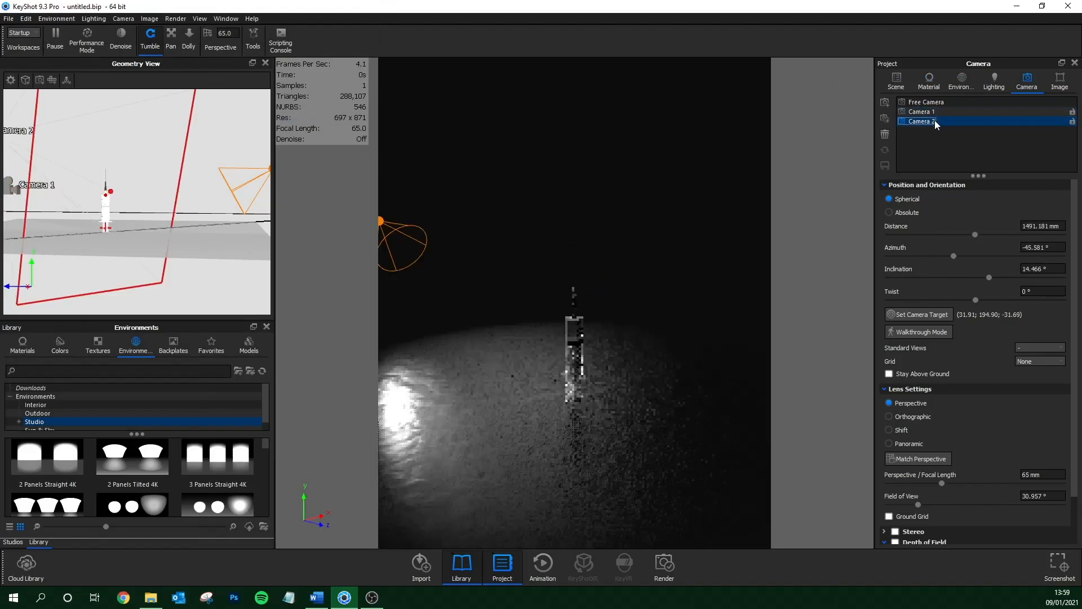
Add a Cylinder primitive inside the barrel and stretch its Y scale to about 1.2.
{"action": "left_click", "coordinate": [54, 37]}
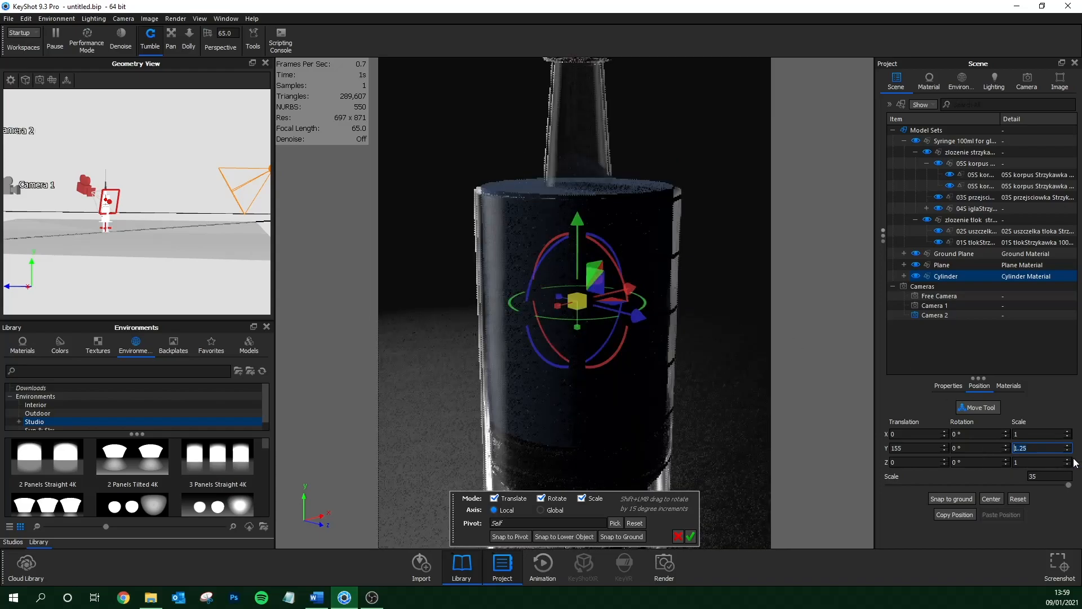
{"action": "type", "text": "1.2"}
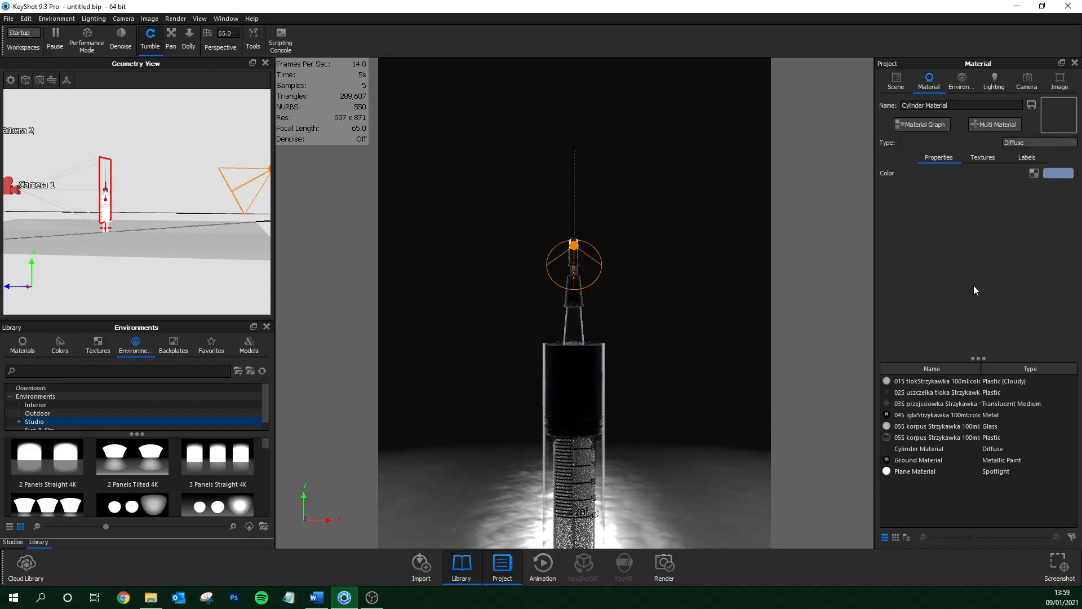
Make the barrel's cylinder a red Liquid material with 300 mm transparency distance.
{"action": "left_click", "coordinate": [1038, 142]}
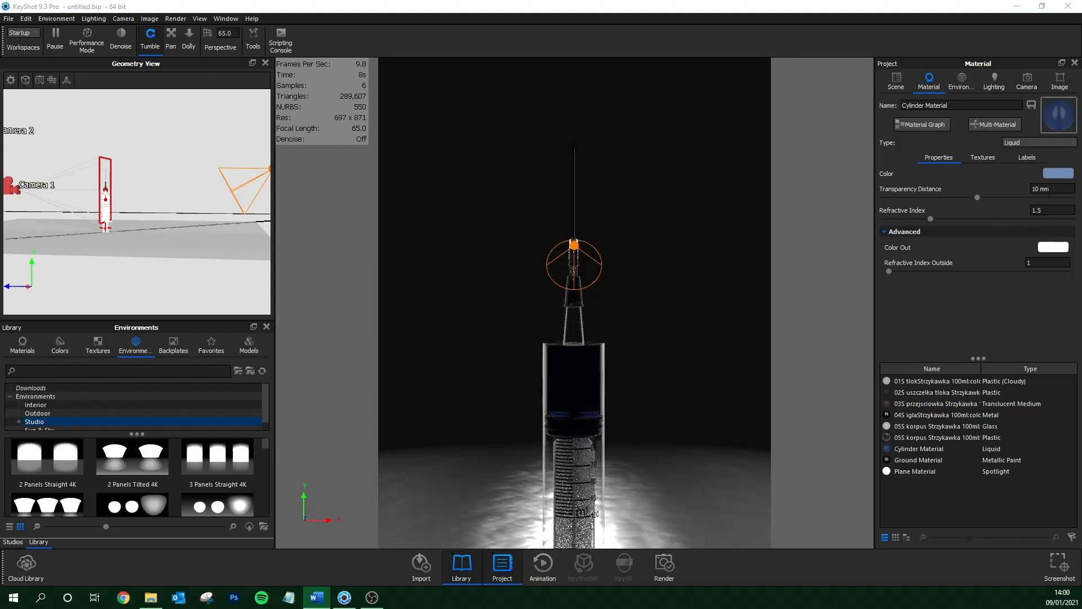
{"action": "left_click", "coordinate": [1057, 173]}
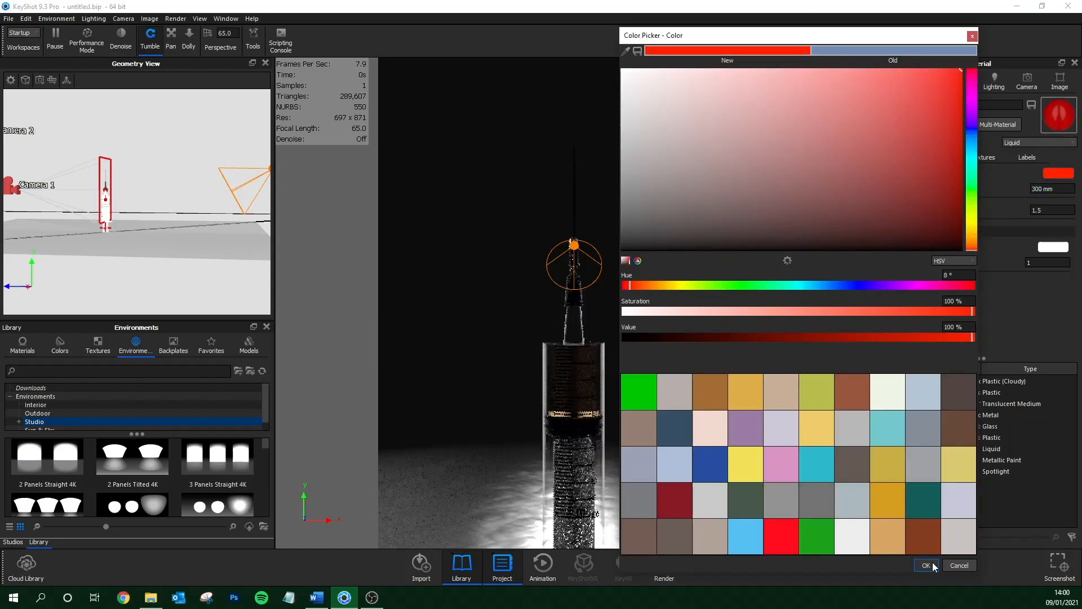
{"action": "left_click", "coordinate": [926, 565]}
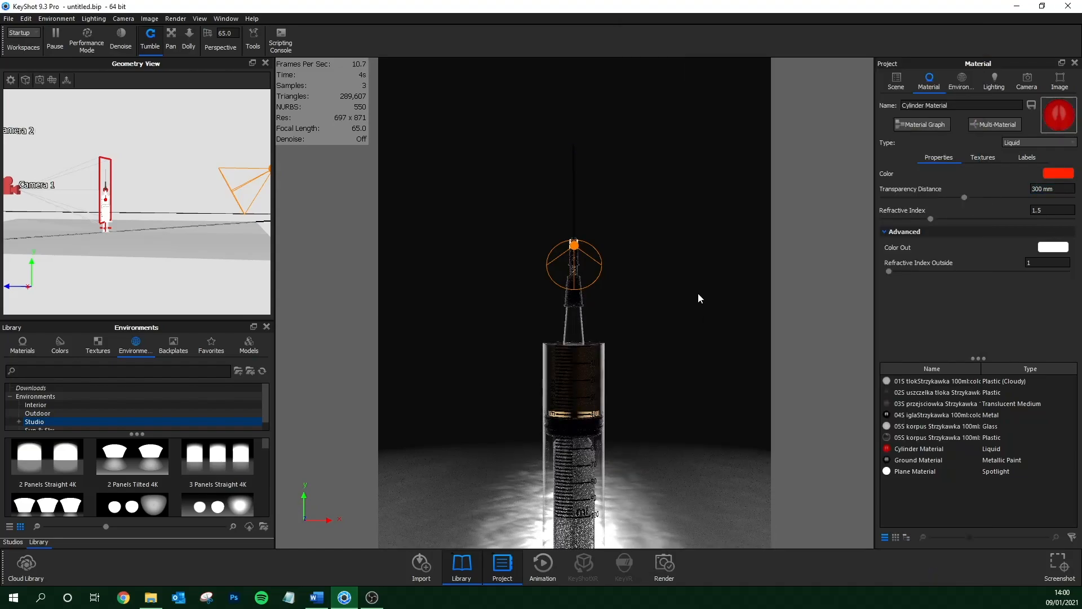
{"action": "left_click", "coordinate": [1027, 81]}
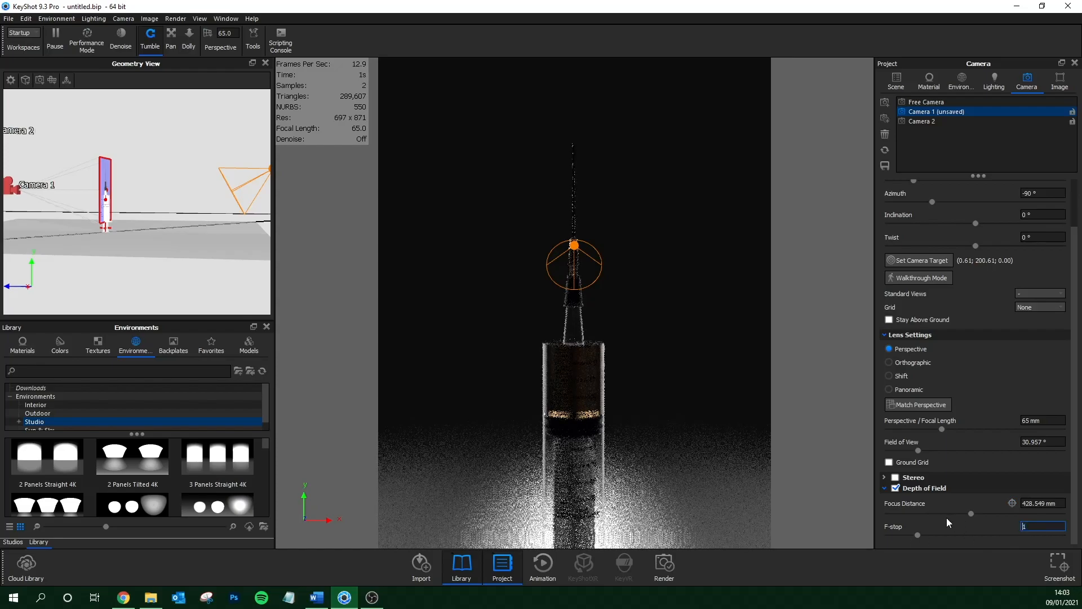
Enable depth of field on Camera 1 with an f-stop of 2.
{"action": "type", "text": "2"}
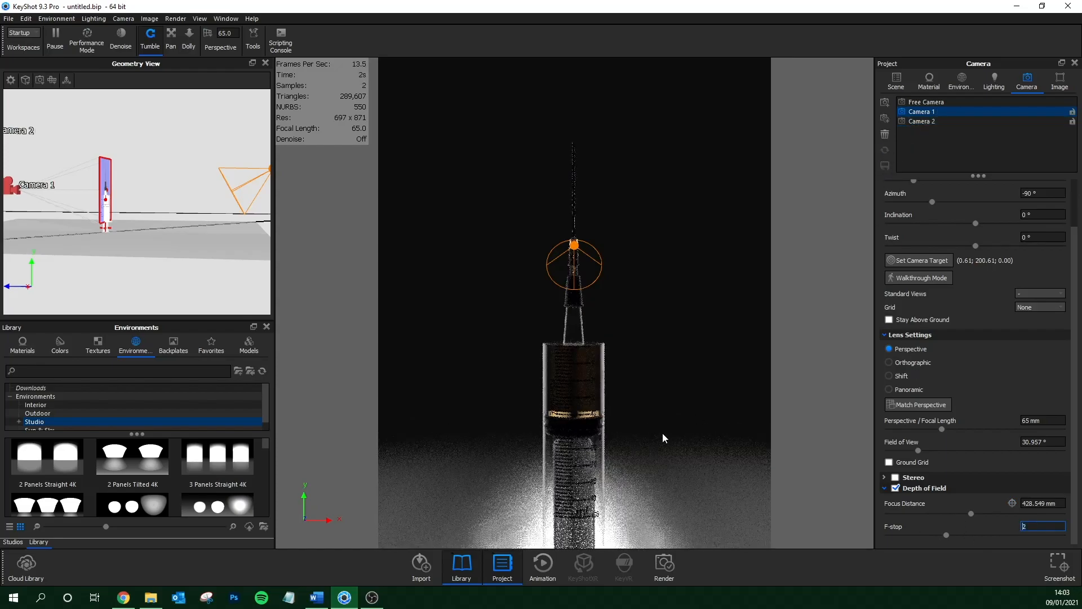
{"action": "left_click", "coordinate": [961, 80]}
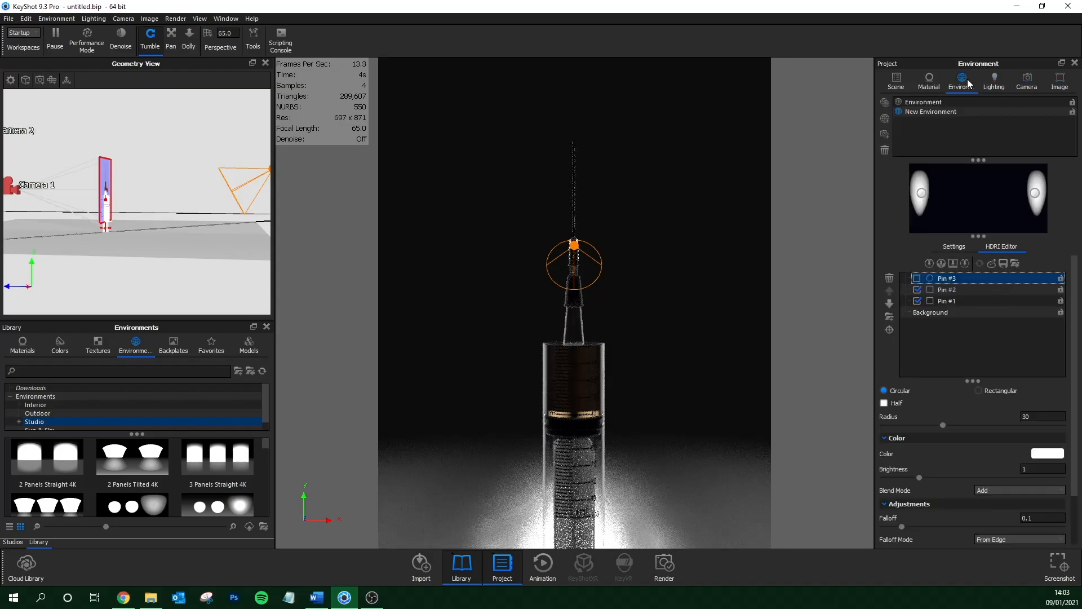
Give light pin #2 brightness 1.5 and a cool 7312 K colour.
{"action": "left_click", "coordinate": [947, 301]}
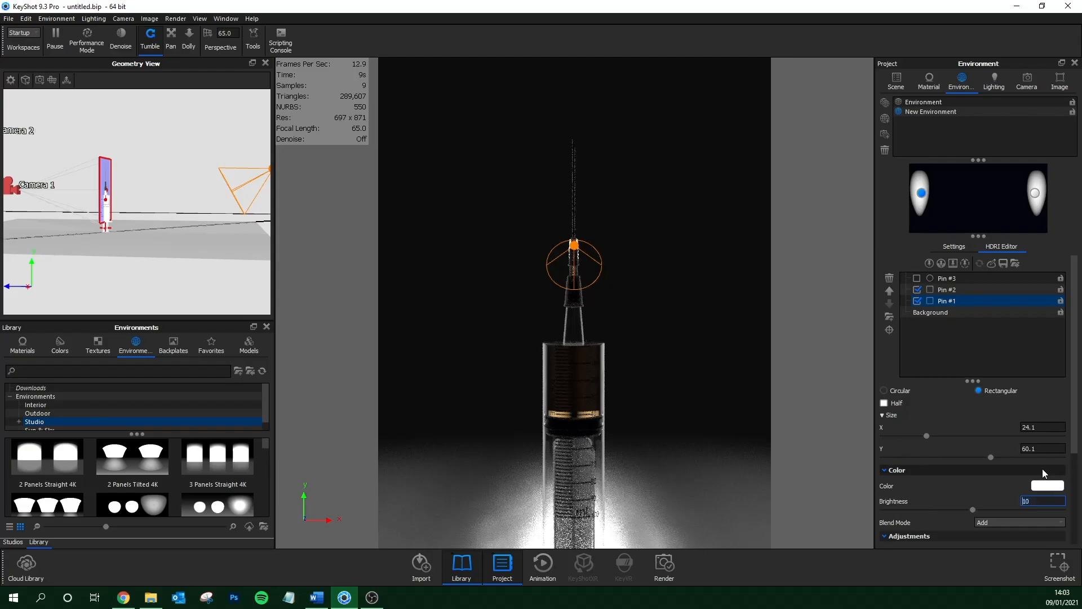
{"action": "left_click", "coordinate": [1047, 485]}
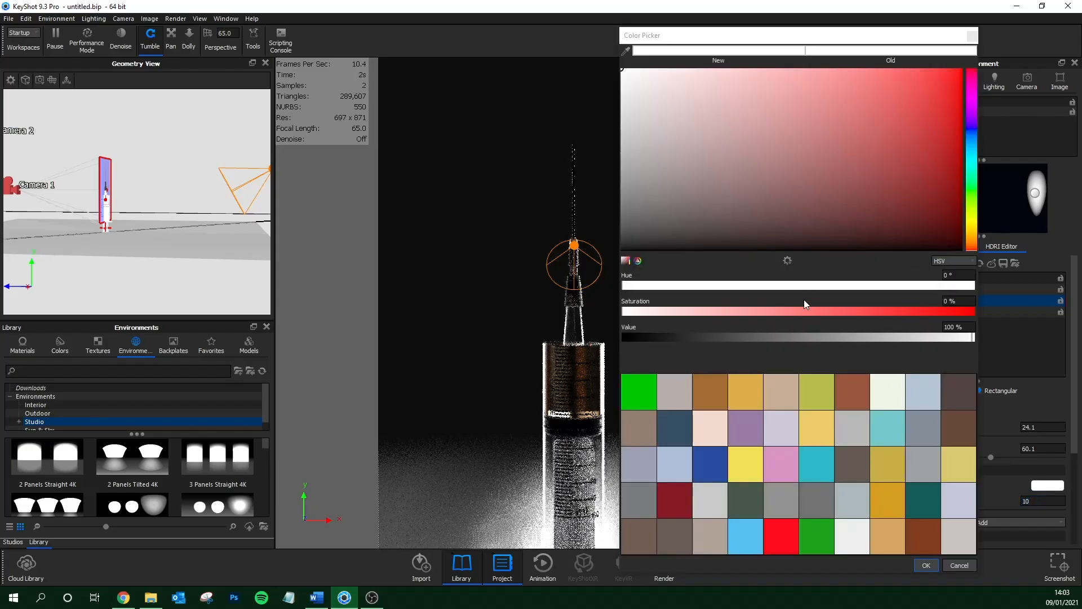
{"action": "left_click", "coordinate": [954, 261]}
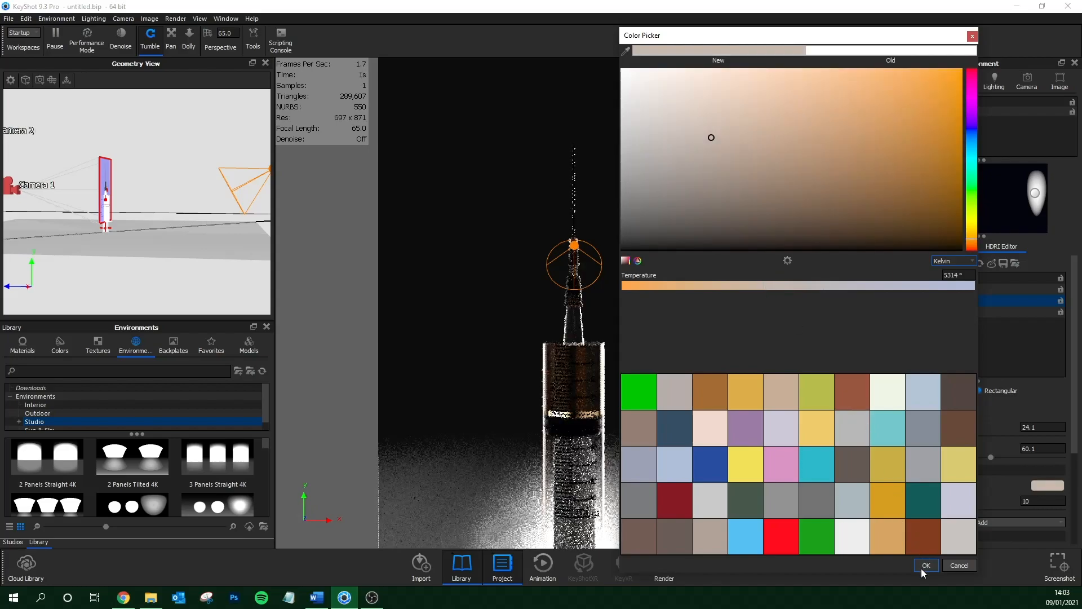
{"action": "left_click", "coordinate": [926, 565]}
{"action": "type", "text": "1.5"}
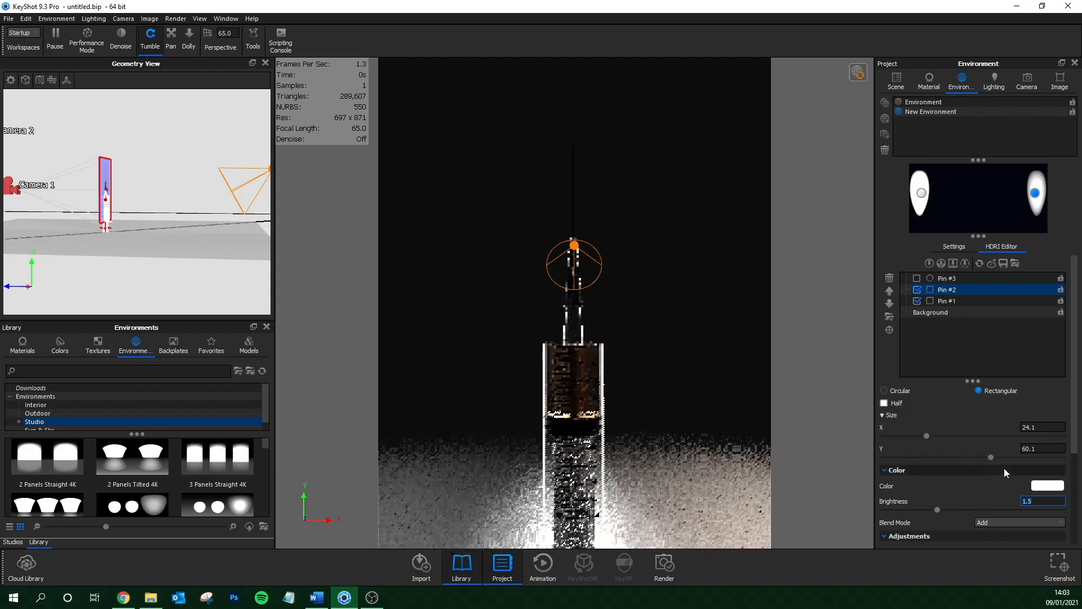
{"action": "left_click", "coordinate": [1047, 485]}
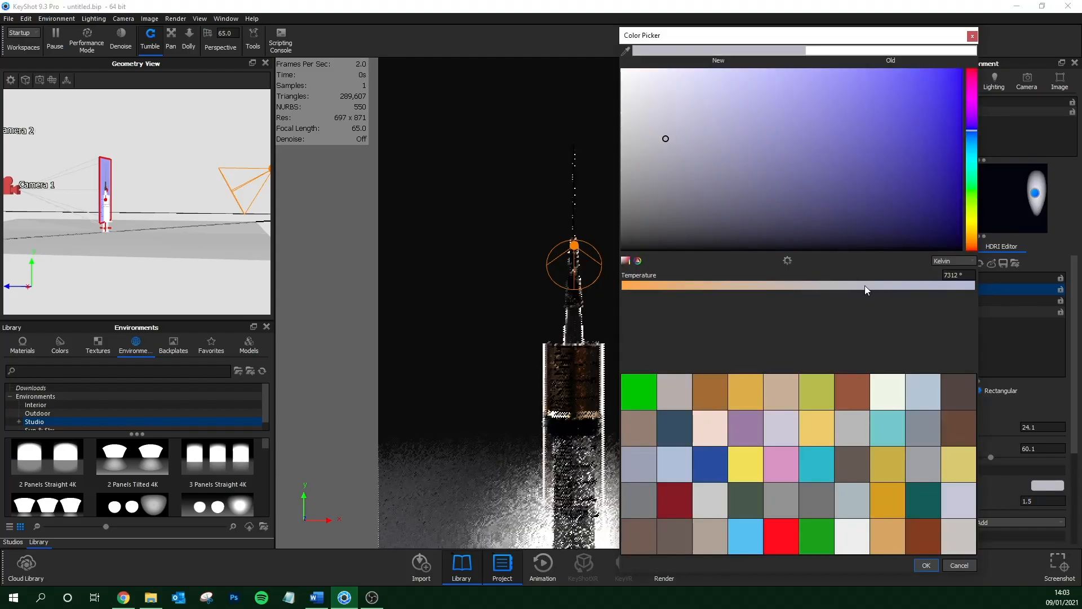
{"action": "left_click", "coordinate": [927, 565]}
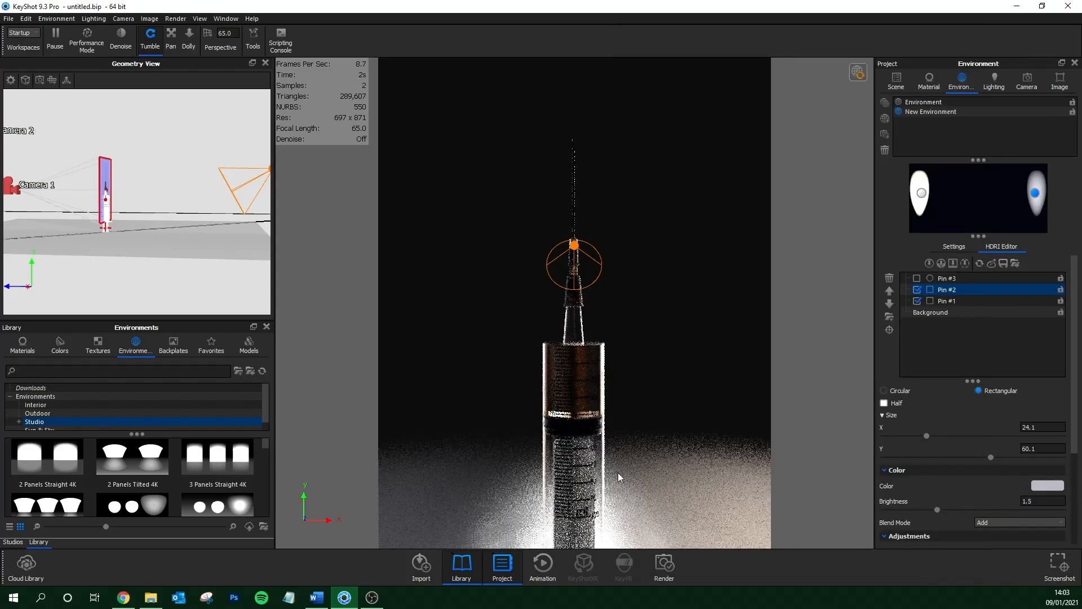
{"action": "left_click", "coordinate": [1047, 485]}
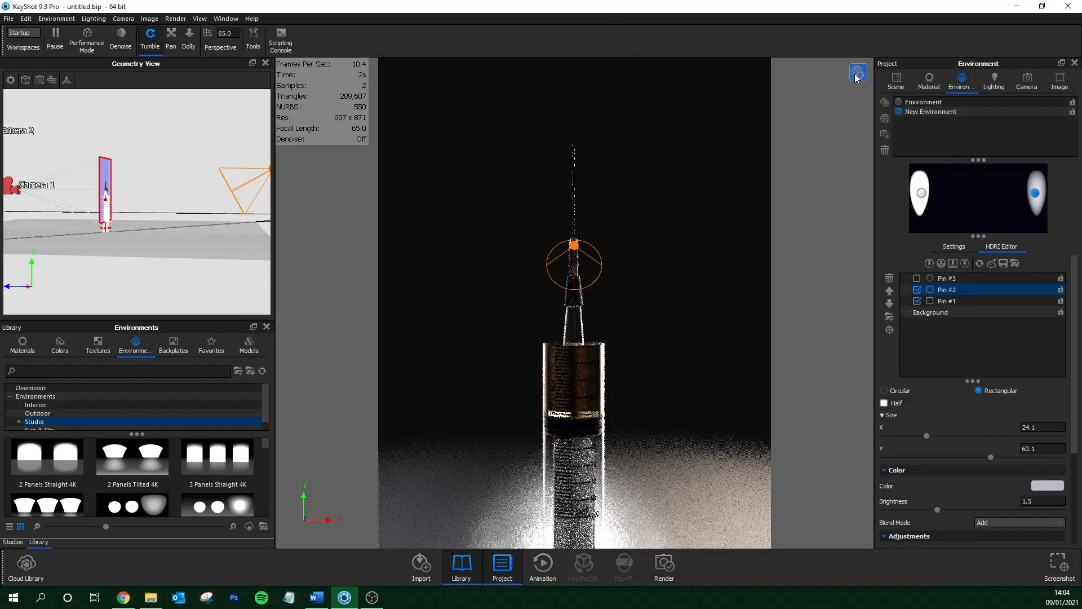
Tint the Plane group's spotlight a warm 4823 K colour.
{"action": "left_click", "coordinate": [895, 81]}
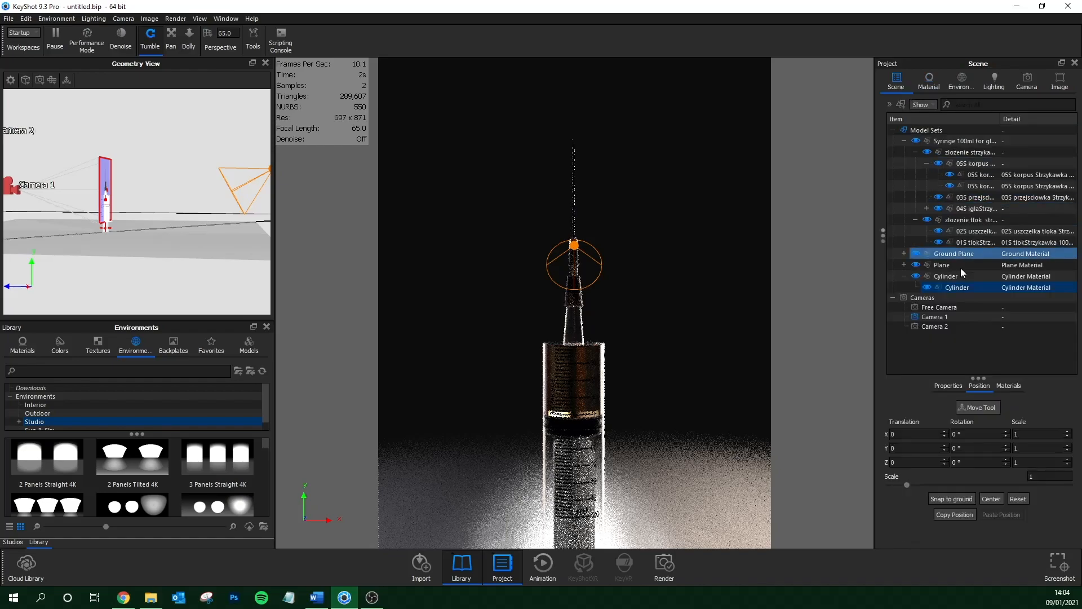
{"action": "left_click", "coordinate": [952, 276]}
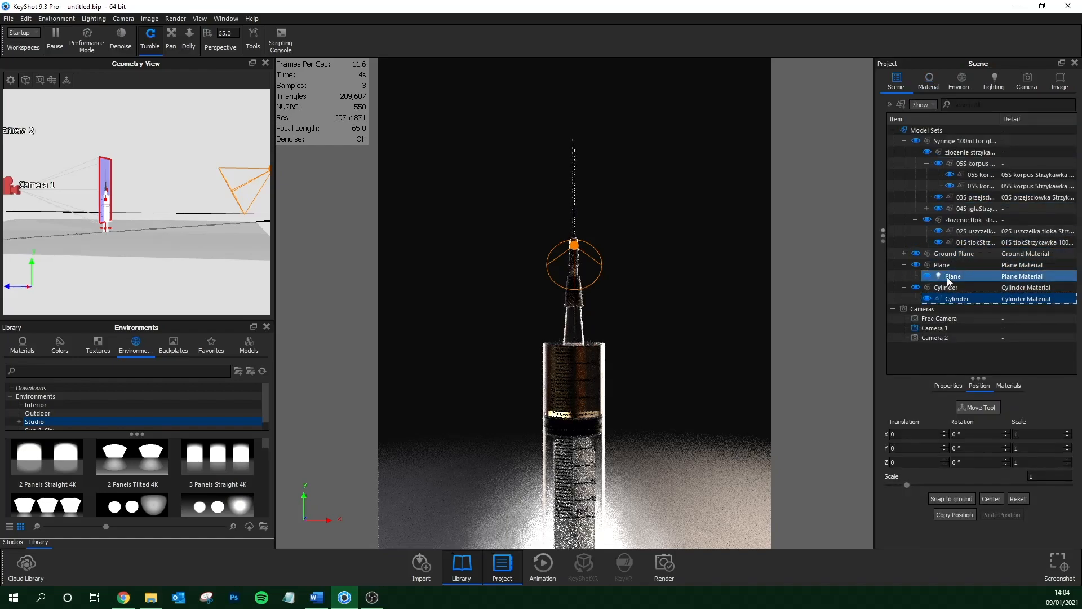
{"action": "left_click", "coordinate": [929, 80]}
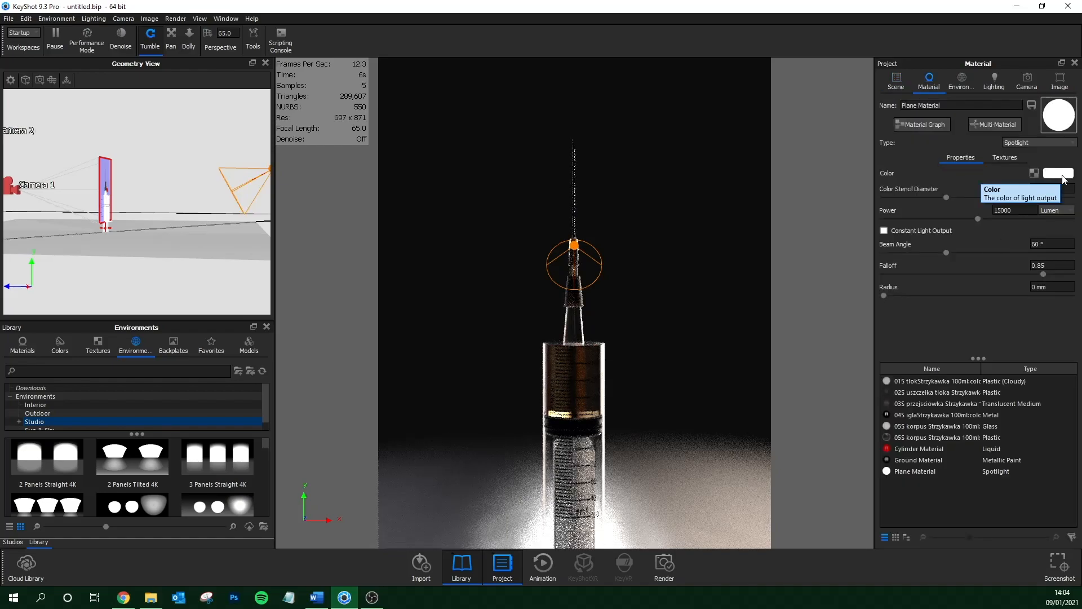
{"action": "left_click", "coordinate": [1057, 173]}
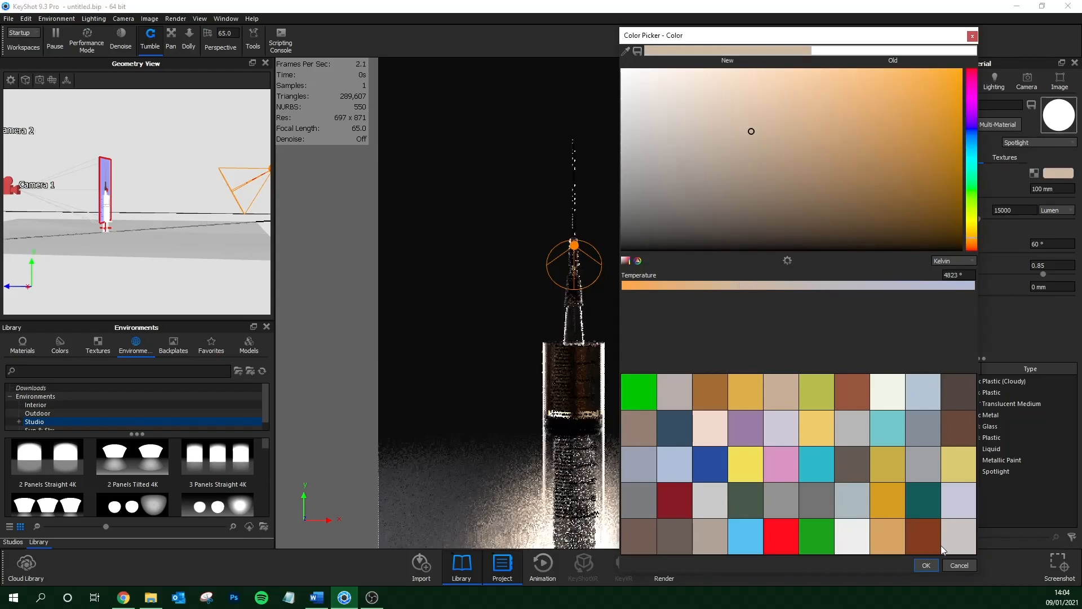
{"action": "left_click", "coordinate": [927, 565]}
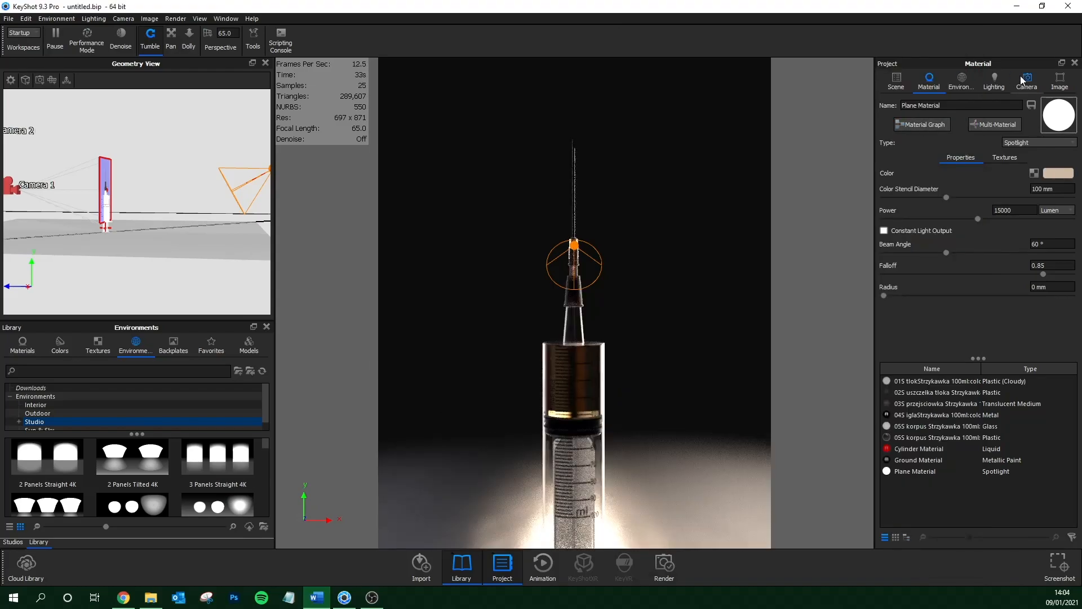
{"action": "left_click", "coordinate": [1059, 80]}
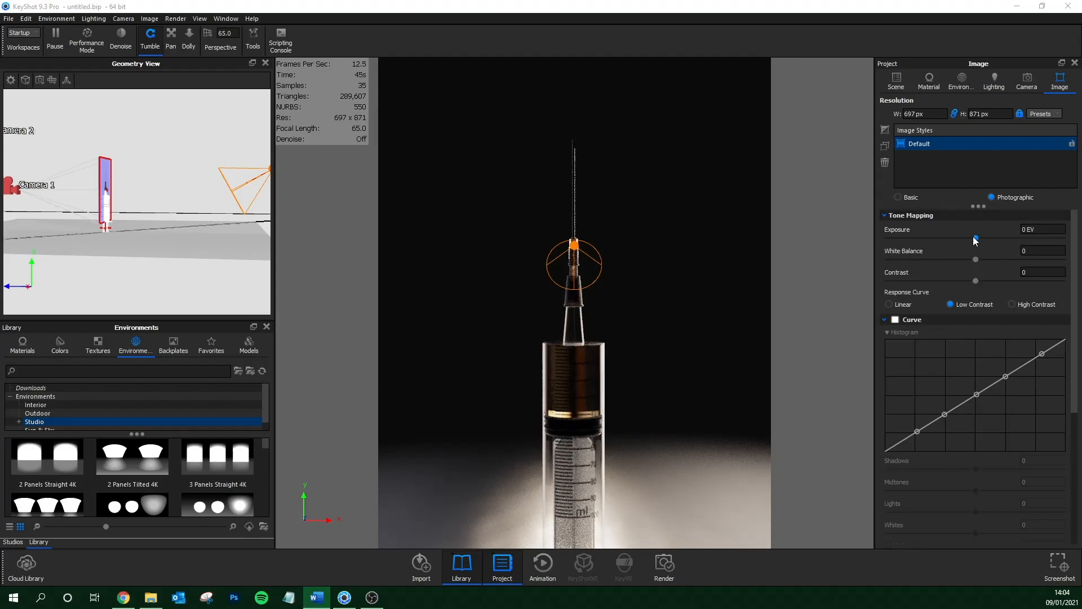
Adjust exposure and contrast, darken shadows and midtones, and lift whites and highlights to 0.368.
{"action": "left_click_drag", "start_coordinate": [975, 238], "coordinate": [979, 238]}
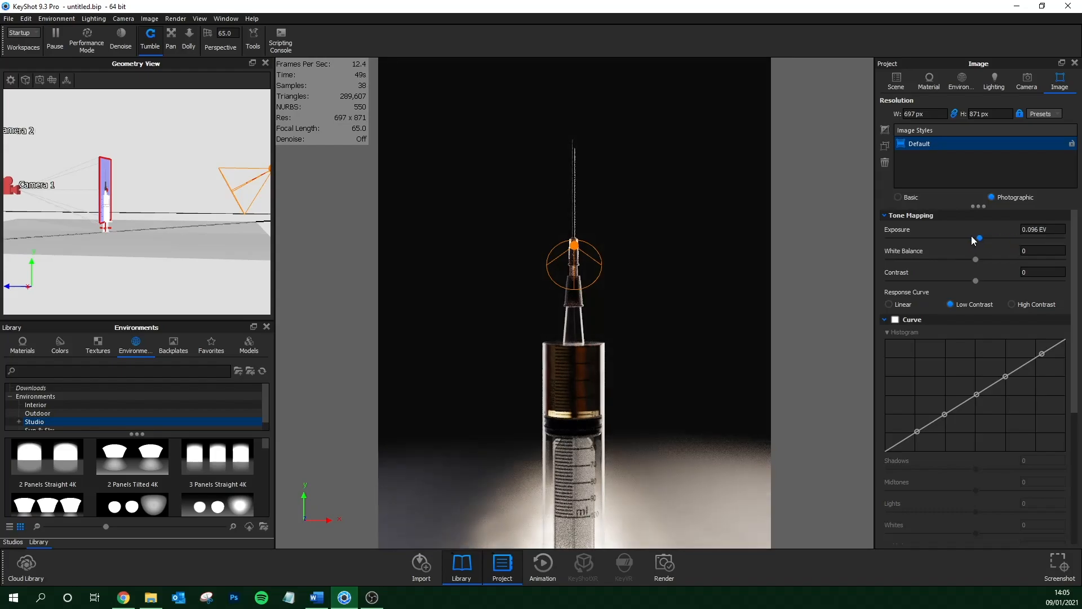
{"action": "left_click_drag", "start_coordinate": [978, 238], "coordinate": [975, 238]}
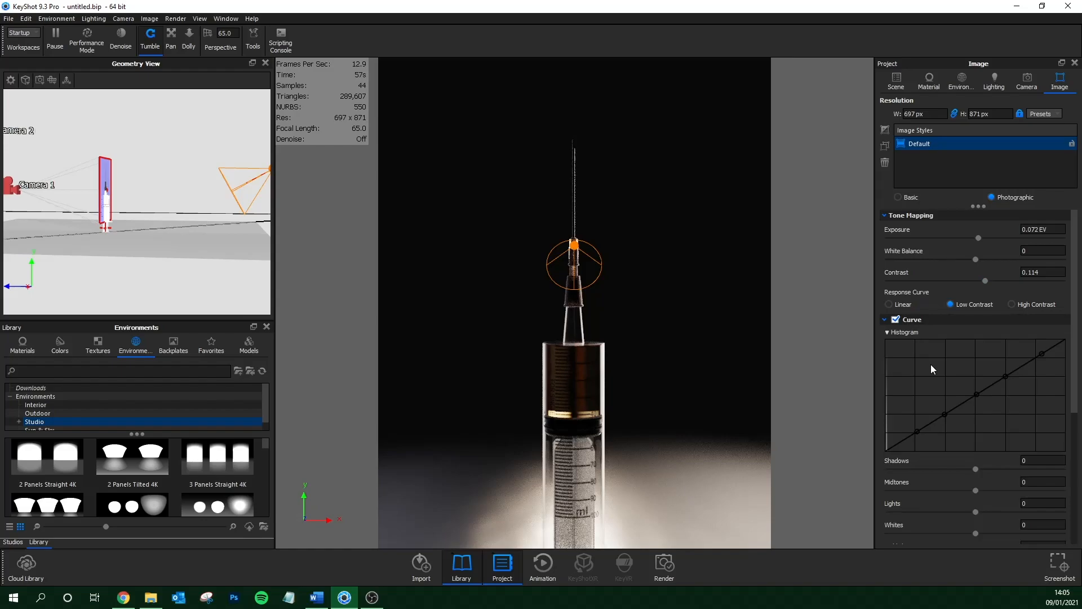
{"action": "left_click_drag", "start_coordinate": [975, 468], "coordinate": [956, 468]}
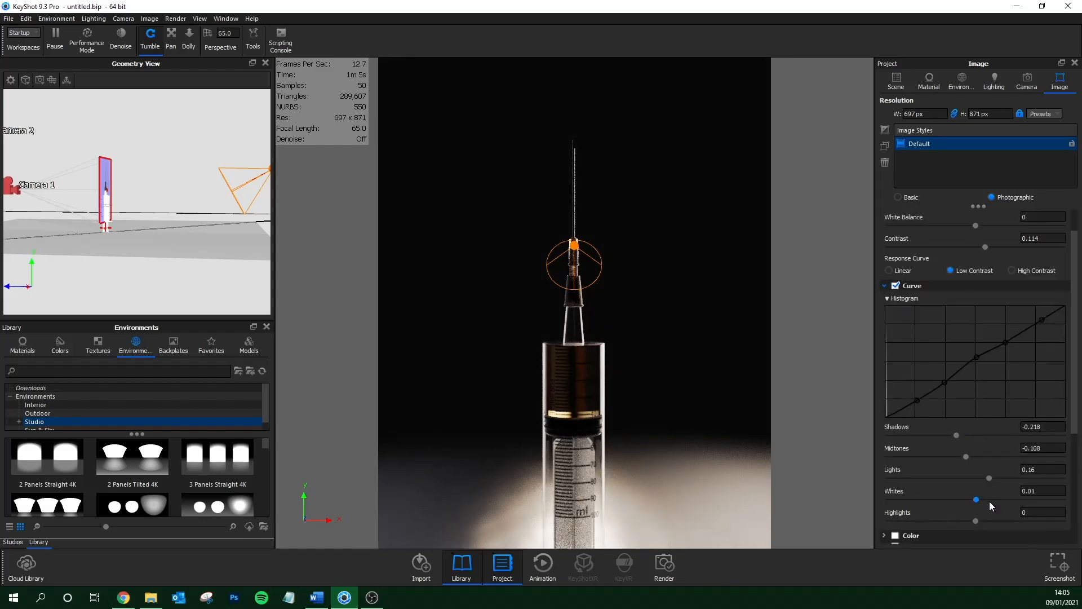
{"action": "left_click_drag", "start_coordinate": [976, 499], "coordinate": [988, 499]}
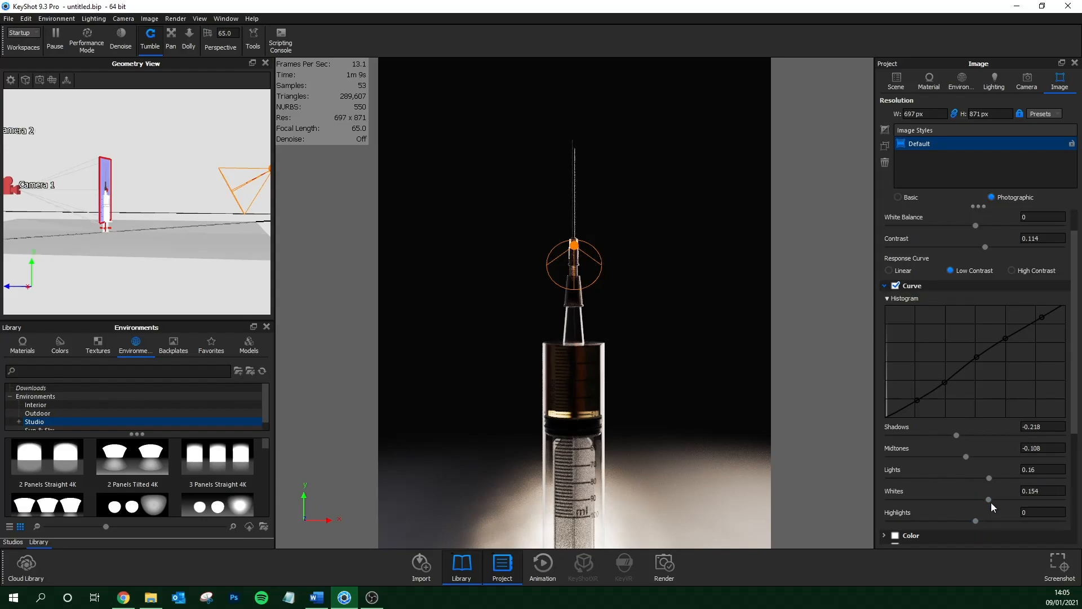
{"action": "left_click_drag", "start_coordinate": [987, 499], "coordinate": [994, 498]}
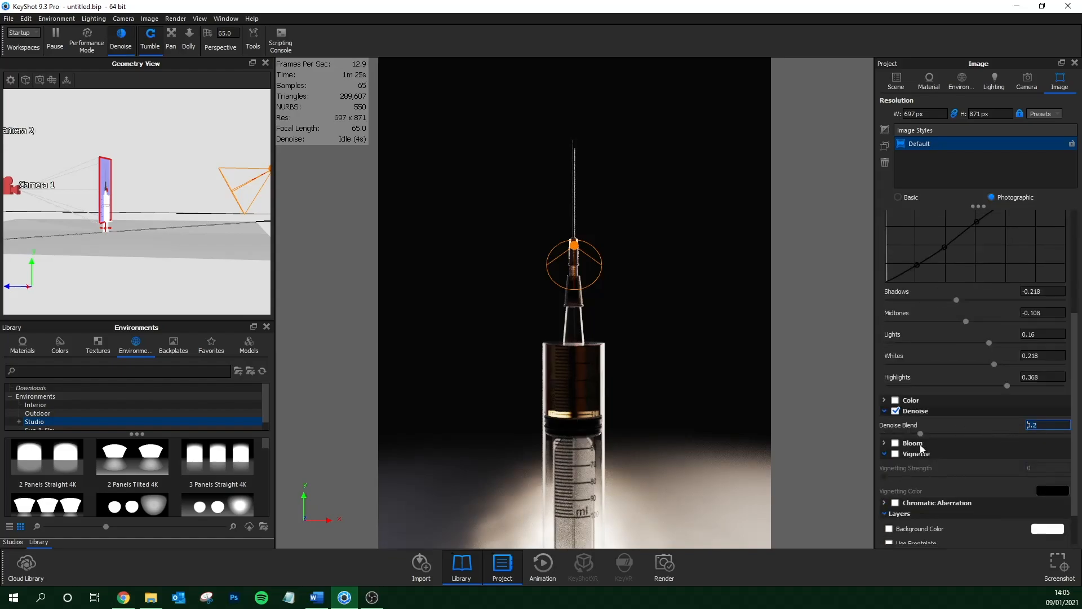
Turn the bloom effect off and inspect a syringe part's material.
{"action": "left_click", "coordinate": [895, 443]}
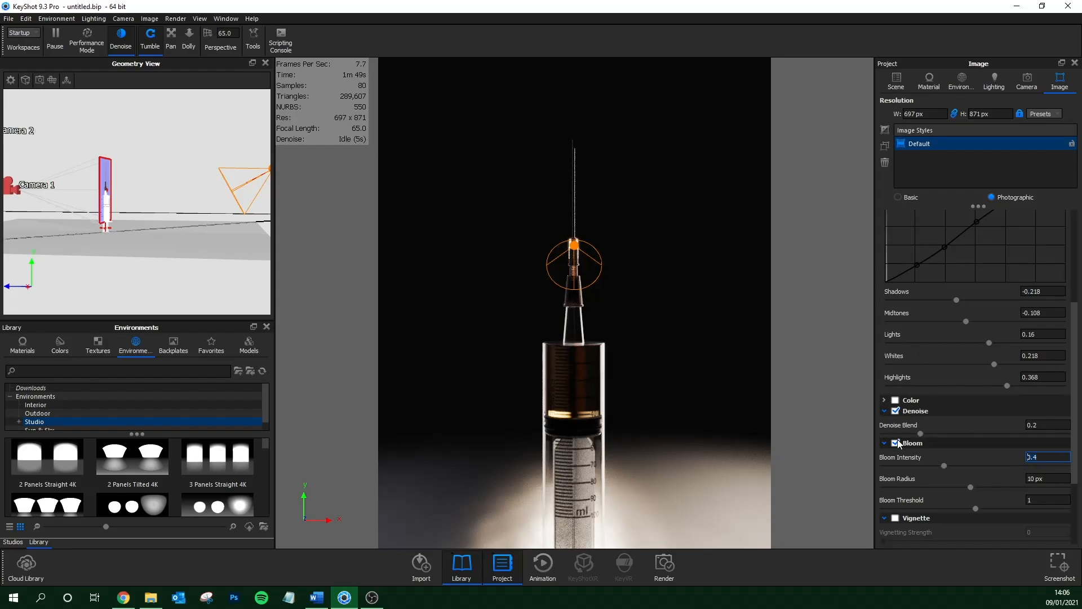
{"action": "left_click", "coordinate": [895, 442]}
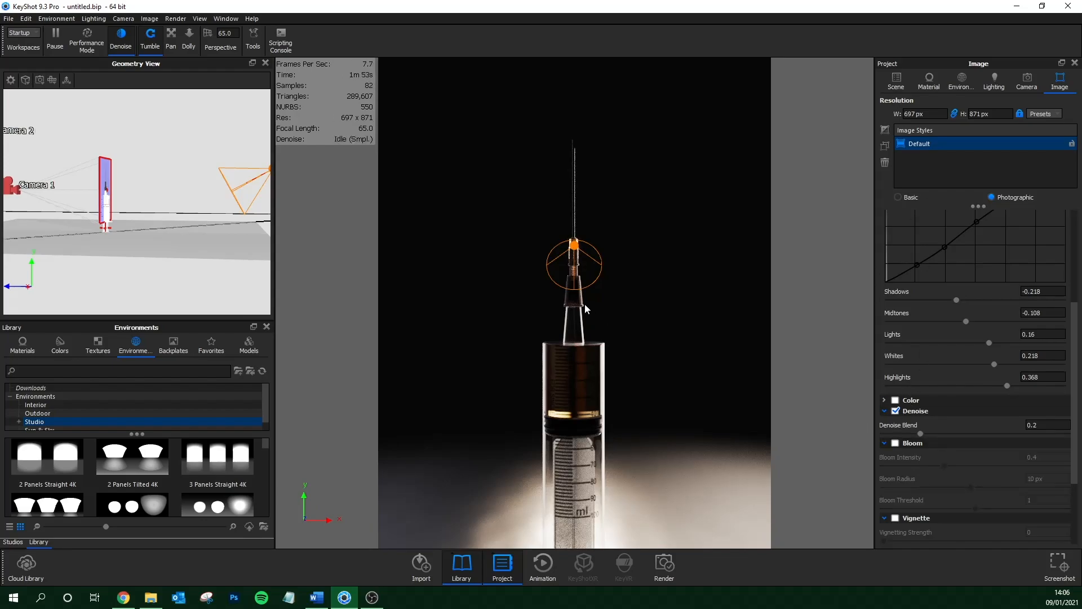
{"action": "left_click", "coordinate": [929, 81]}
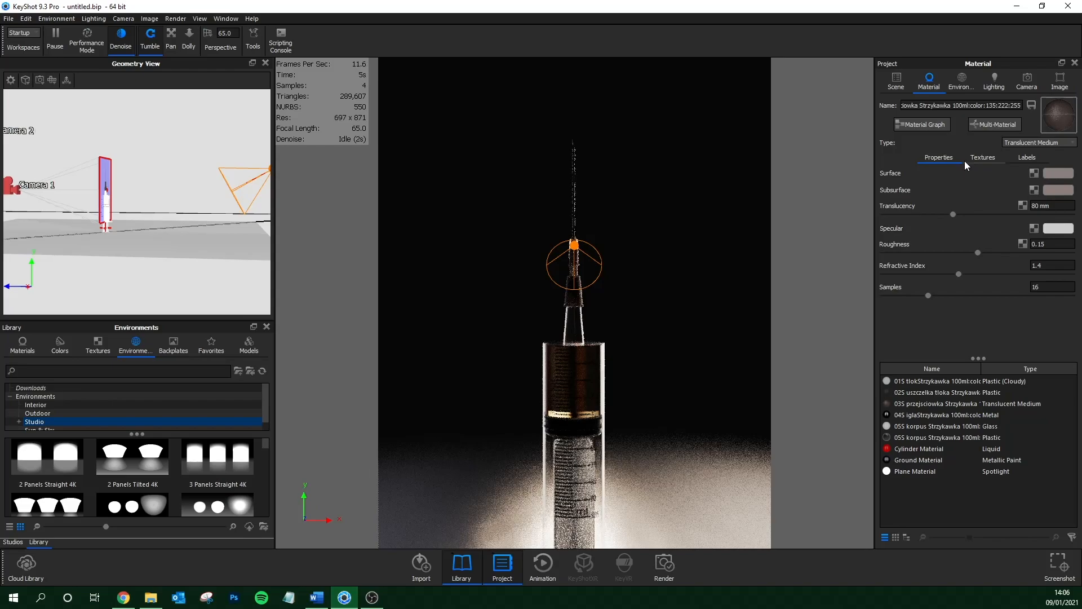
{"action": "left_click", "coordinate": [1059, 79]}
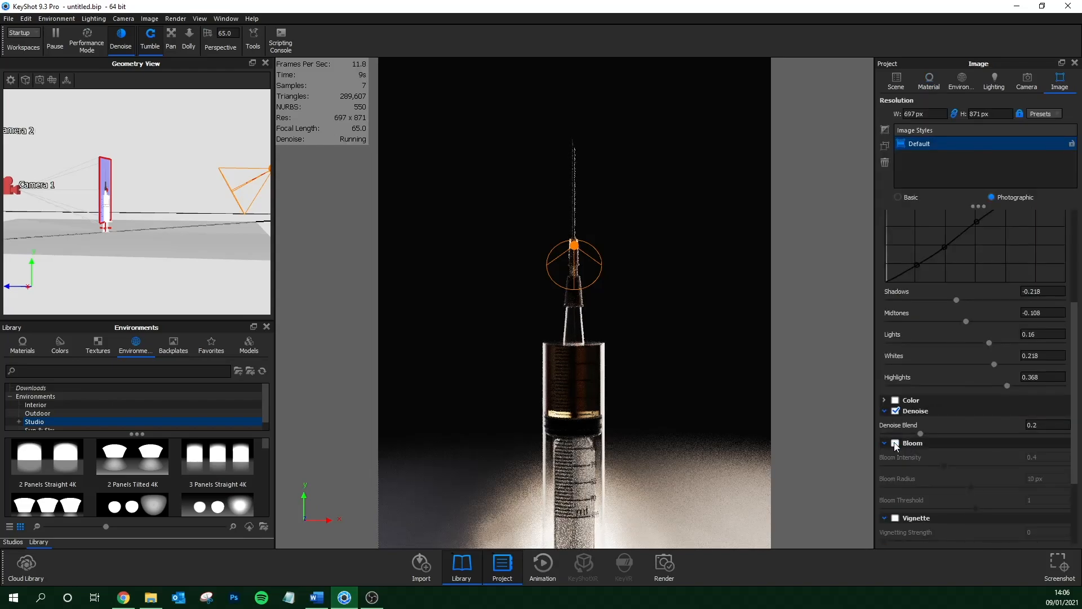
Render 'Syringe' as a 16-bit 1080×1350 PSD with a clown pass at 500 samples.
{"action": "left_click", "coordinate": [895, 80]}
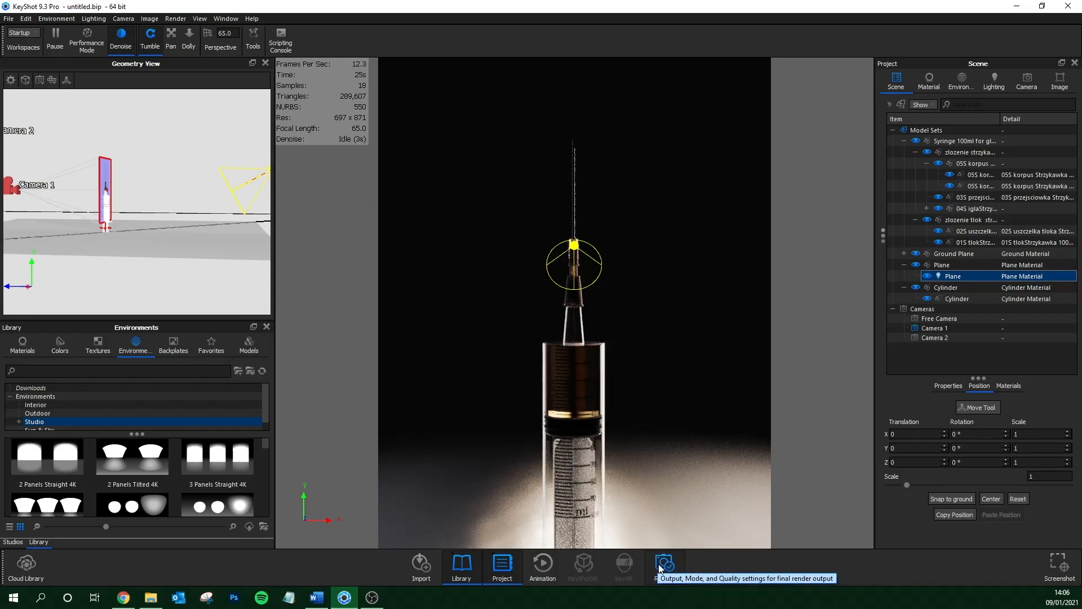
{"action": "left_click", "coordinate": [665, 566]}
{"action": "type", "text": "Syringe"}
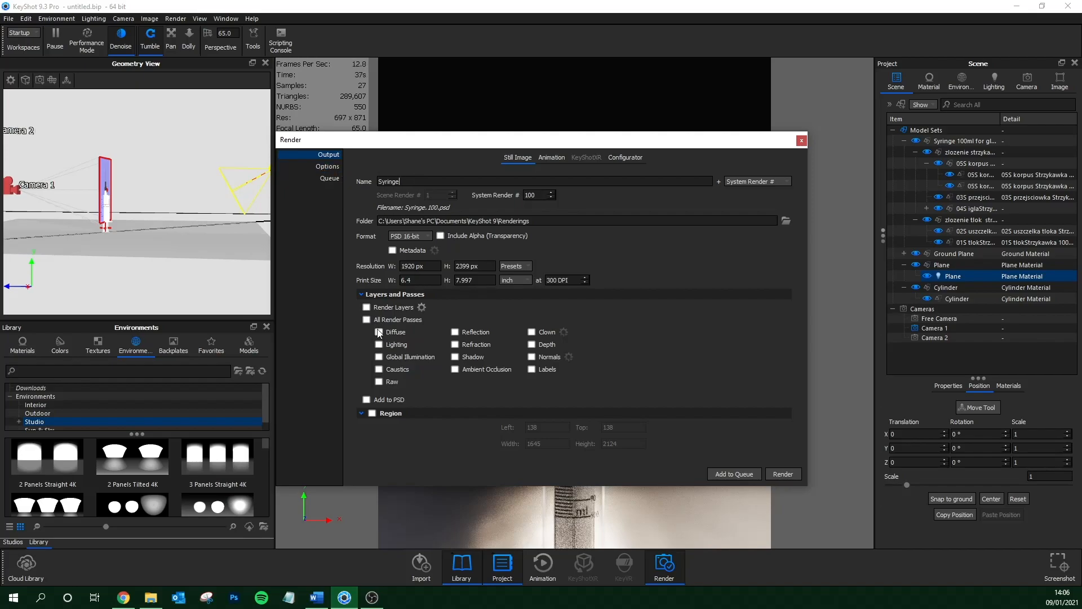
{"action": "left_click", "coordinate": [531, 332]}
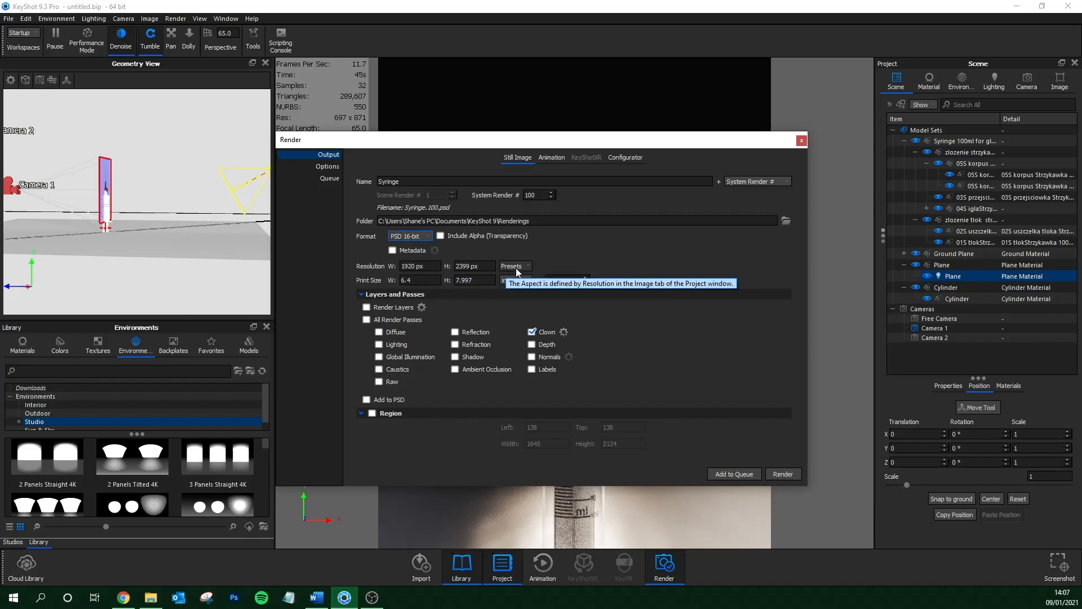
{"action": "left_click", "coordinate": [420, 265]}
{"action": "type", "text": "1350"}
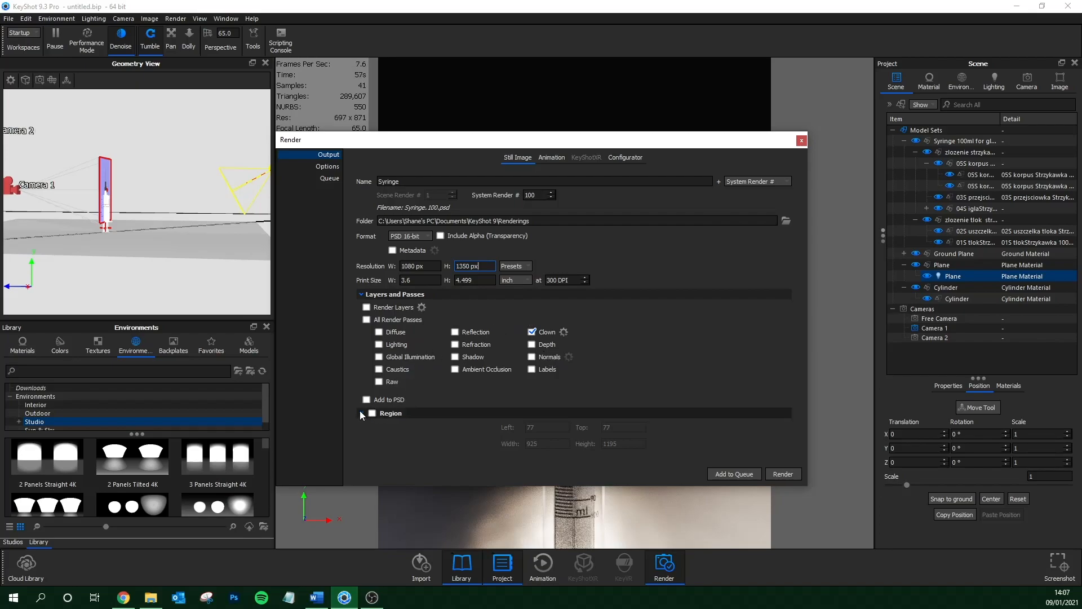
{"action": "left_click", "coordinate": [328, 167]}
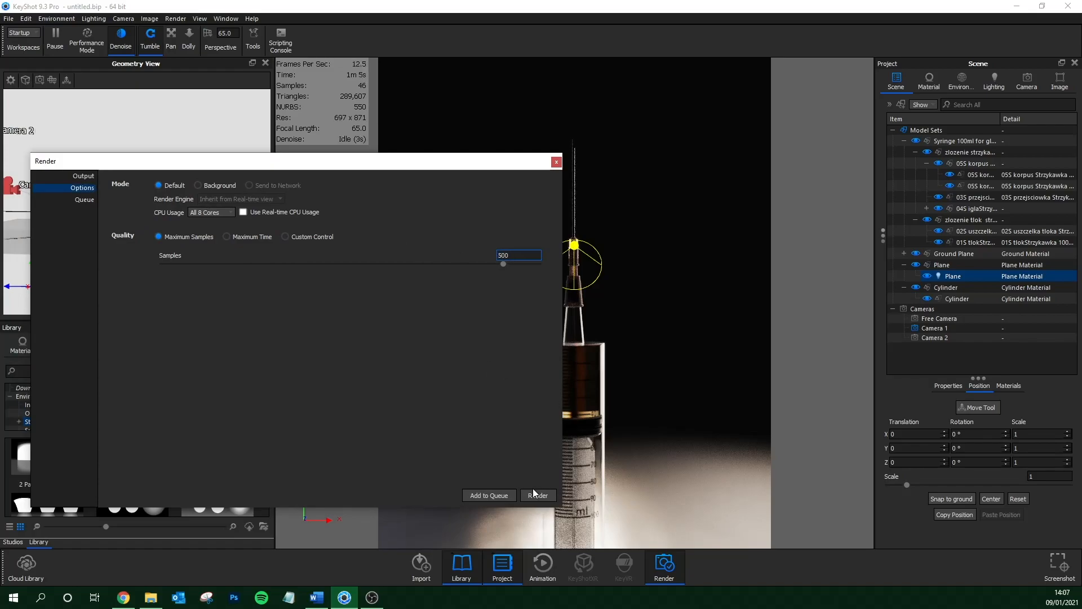
{"action": "left_click", "coordinate": [538, 495]}
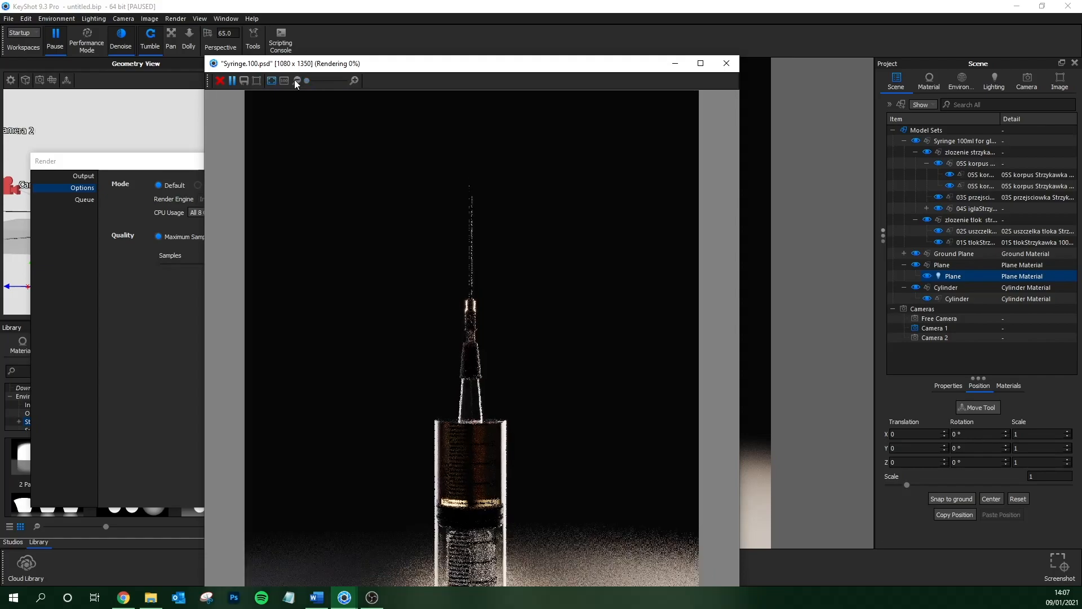
{"action": "left_click", "coordinate": [700, 62]}
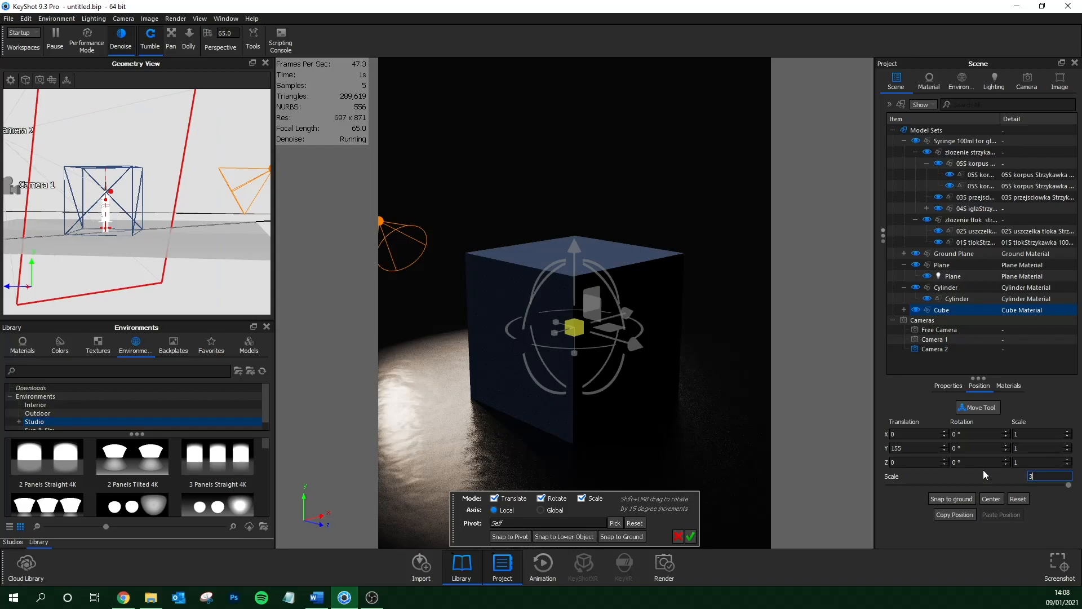
Change the enclosing cube's material type to Scattering Medium.
{"action": "left_click", "coordinate": [929, 81]}
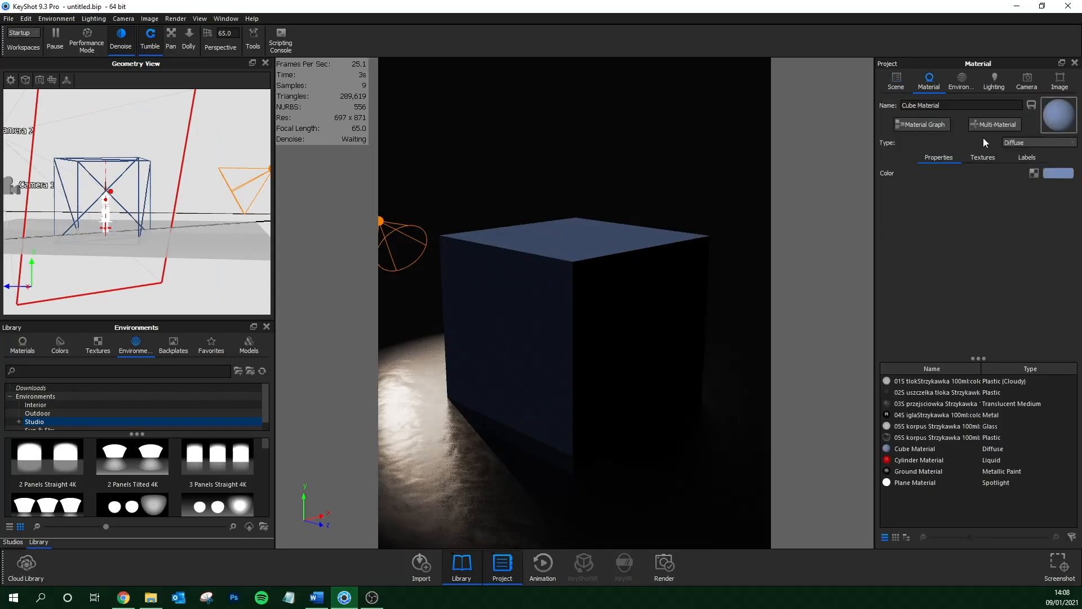
{"action": "left_click", "coordinate": [1039, 142]}
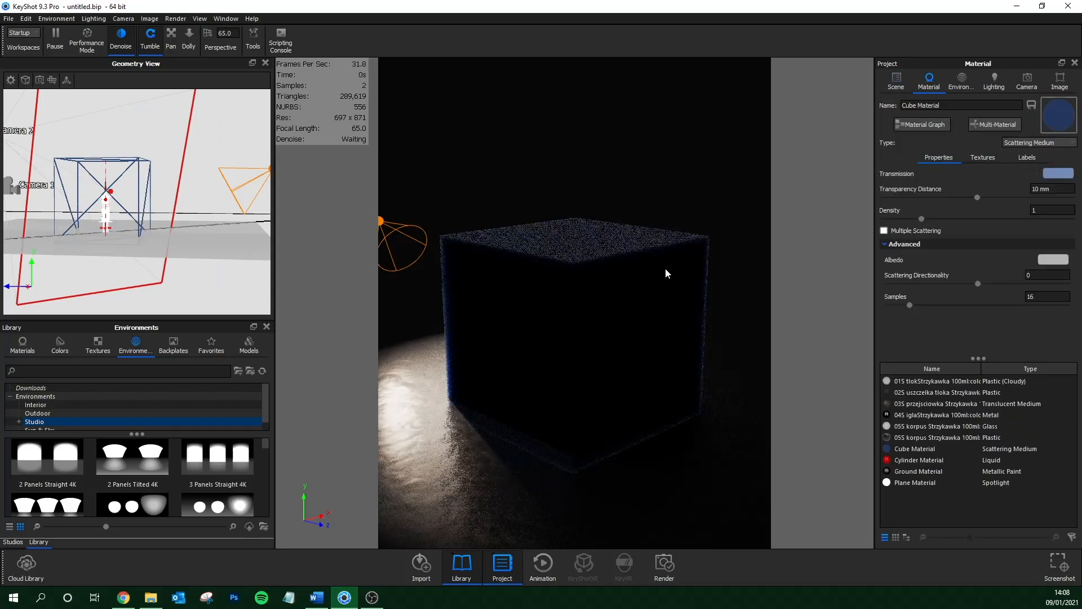
{"action": "left_click", "coordinate": [922, 125]}
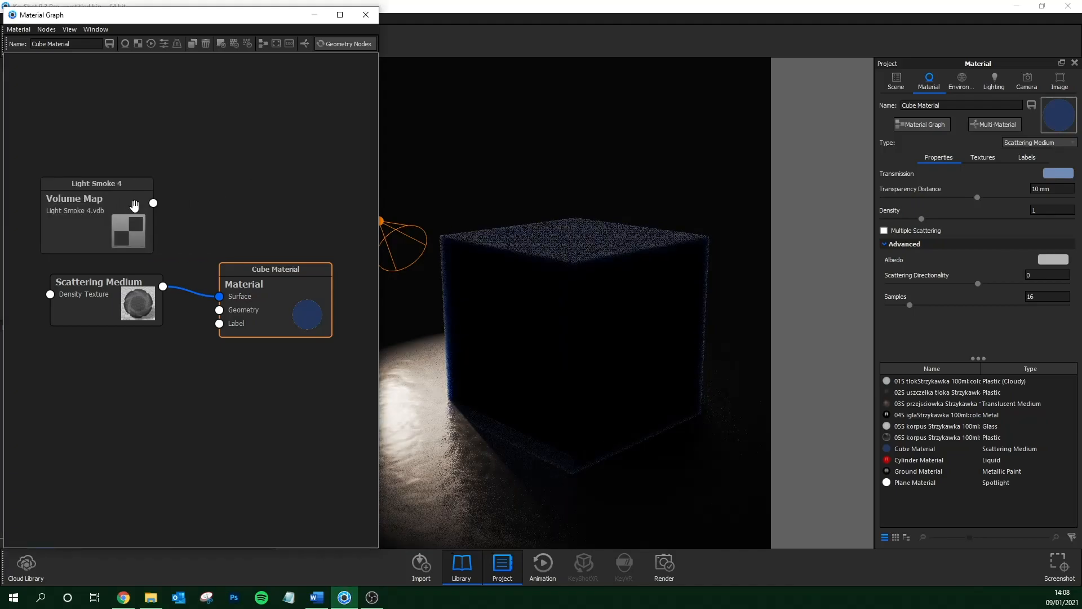
Set the Scattering Medium node's density to 10 and view the smoke through Camera 1.
{"action": "double_click", "coordinate": [96, 214]}
{"action": "type", "text": "10"}
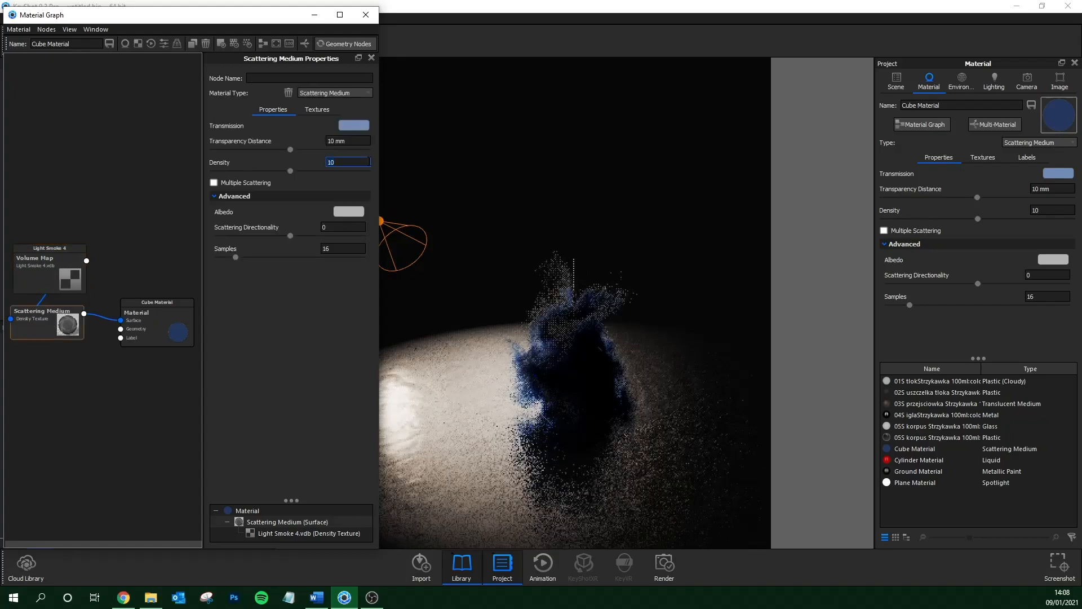
{"action": "left_click", "coordinate": [1026, 80]}
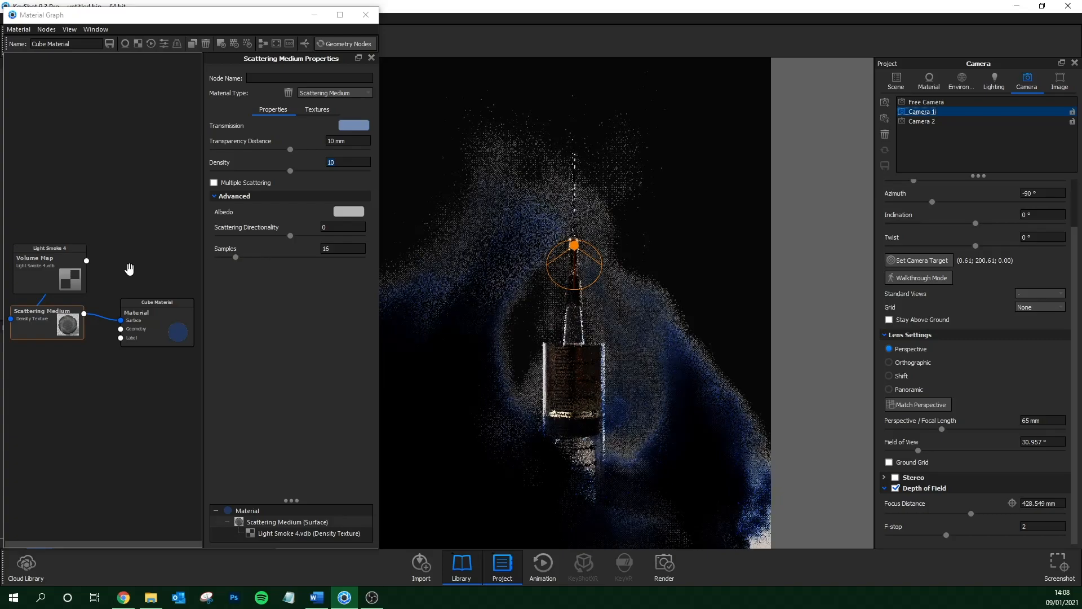
{"action": "left_click", "coordinate": [49, 257]}
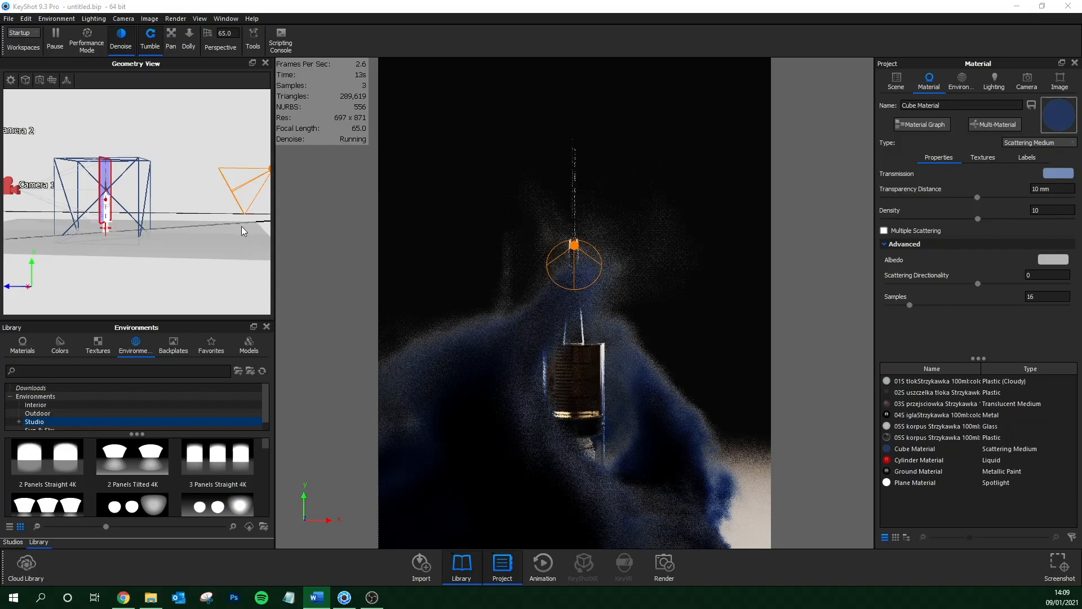
Set smoke density to 0.9 and give it a red transmission colour.
{"action": "left_click", "coordinate": [1046, 209]}
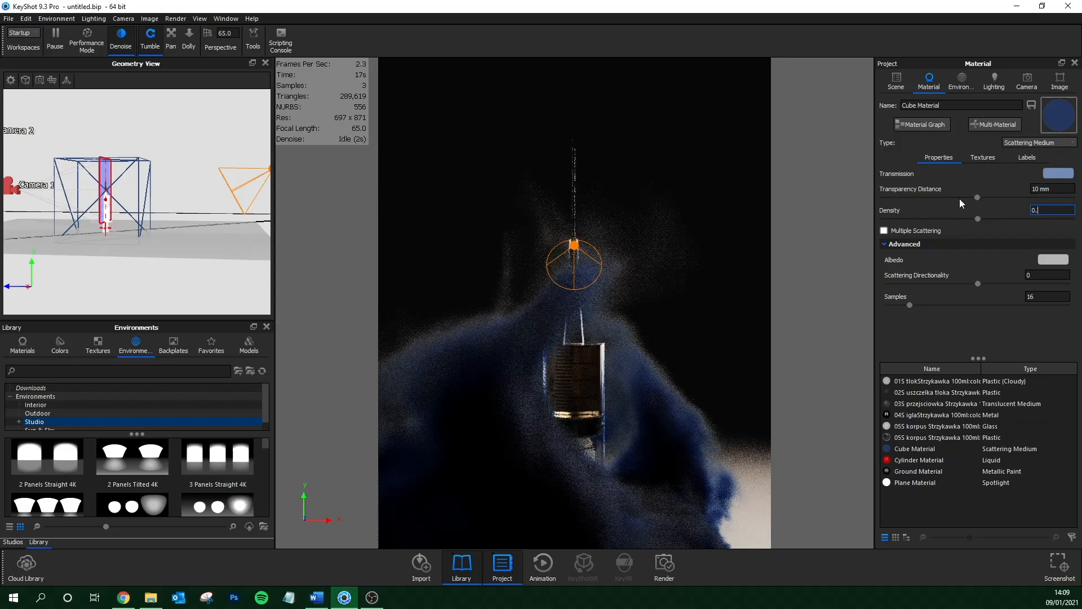
{"action": "type", "text": "0.9"}
{"action": "left_click", "coordinate": [1052, 188]}
{"action": "type", "text": "80"}
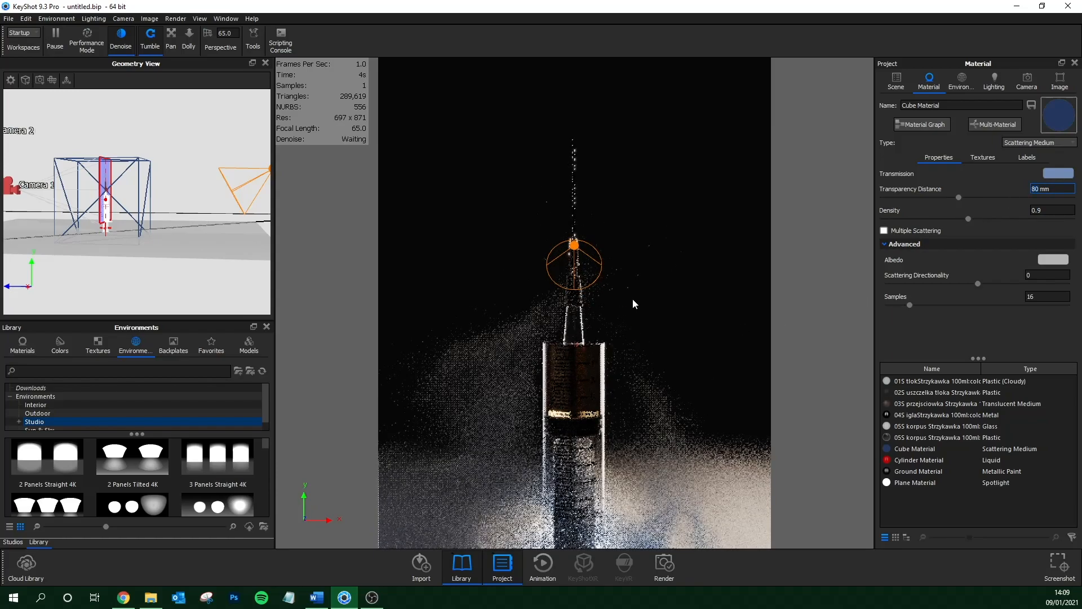
{"action": "left_click", "coordinate": [1057, 173]}
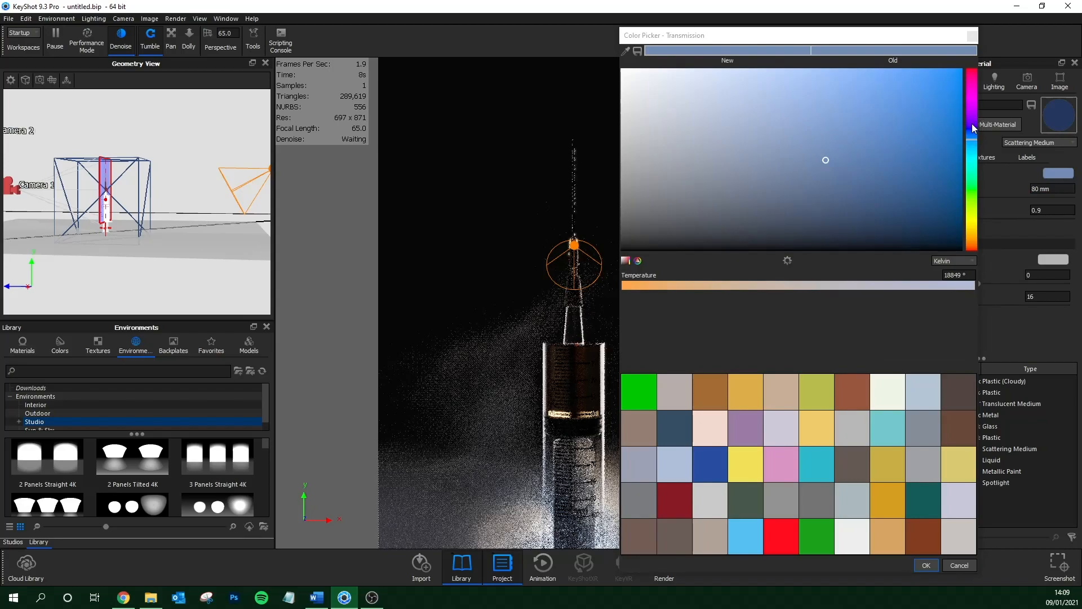
{"action": "left_click", "coordinate": [926, 565]}
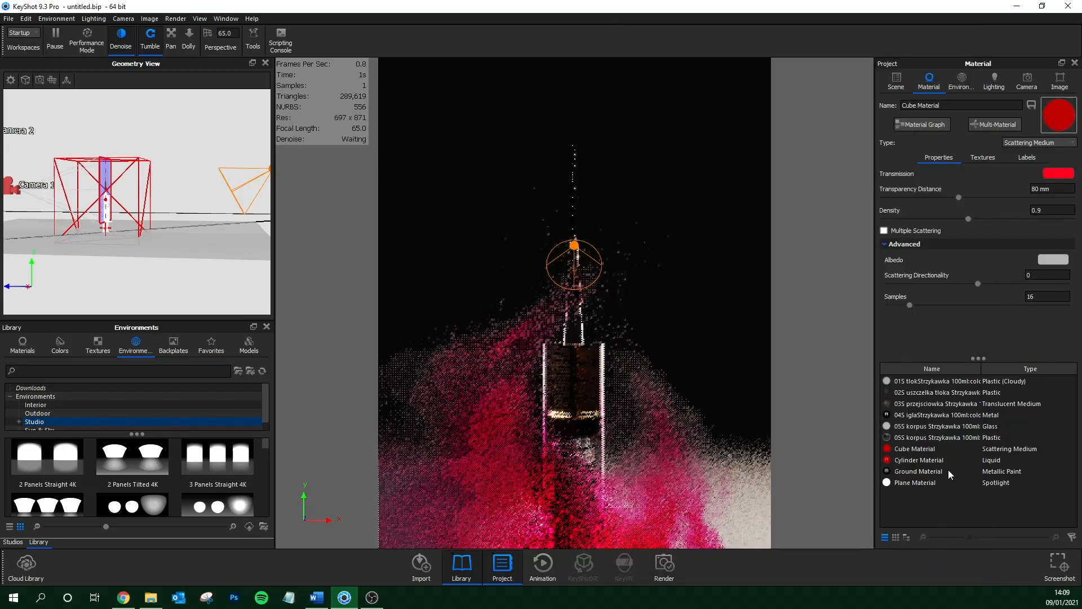
{"action": "left_click", "coordinate": [1058, 173]}
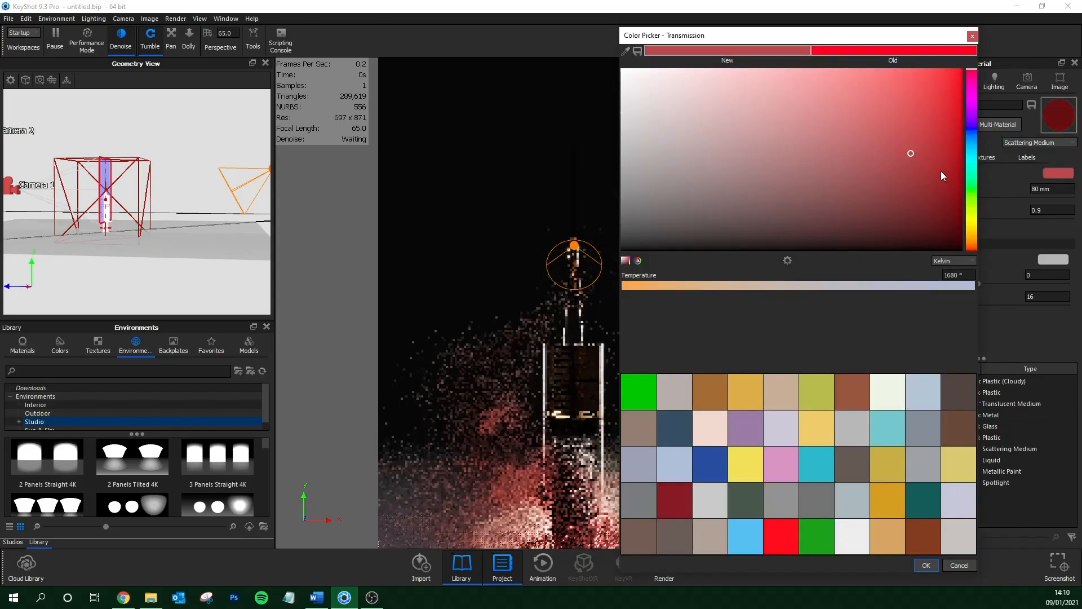
{"action": "left_click", "coordinate": [927, 564]}
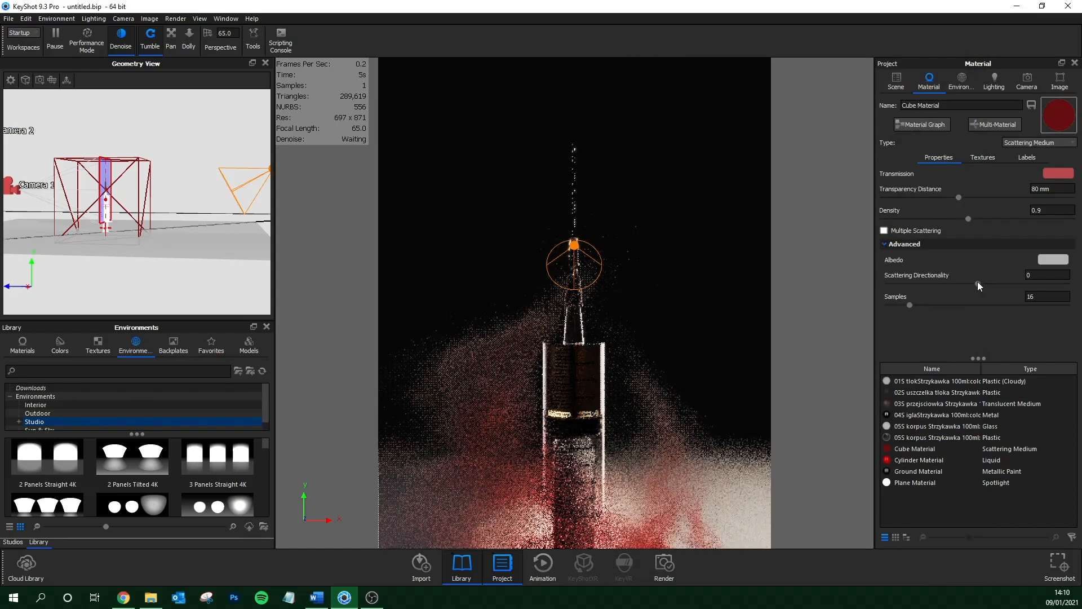
Set scattering directionality to 0.75 and darken the red transmission colour.
{"action": "left_click_drag", "start_coordinate": [958, 283], "coordinate": [903, 283]}
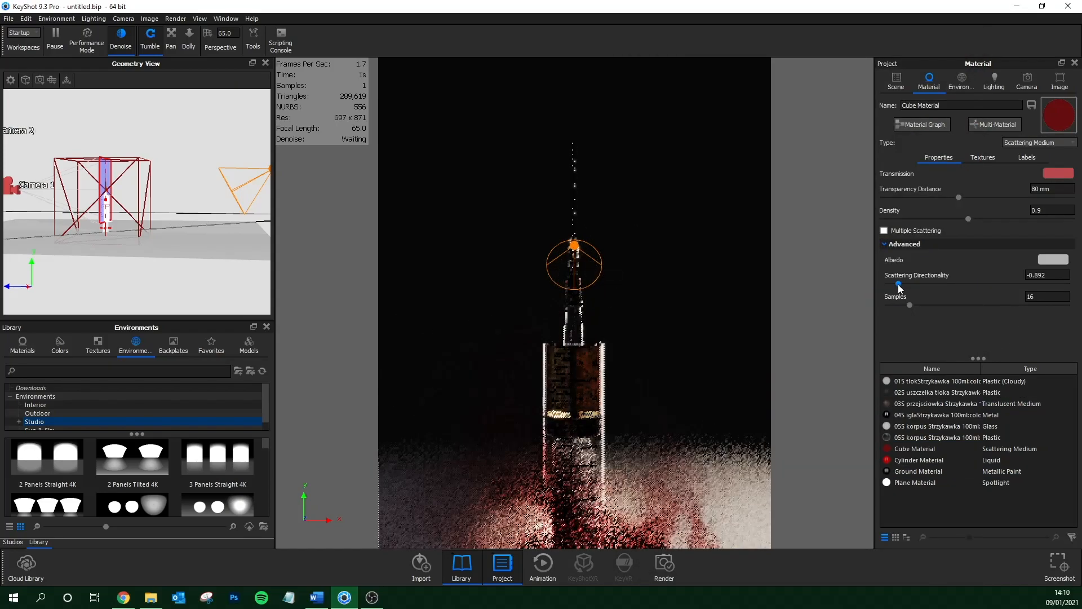
{"action": "left_click_drag", "start_coordinate": [900, 285], "coordinate": [1035, 285]}
{"action": "type", "text": "0.7"}
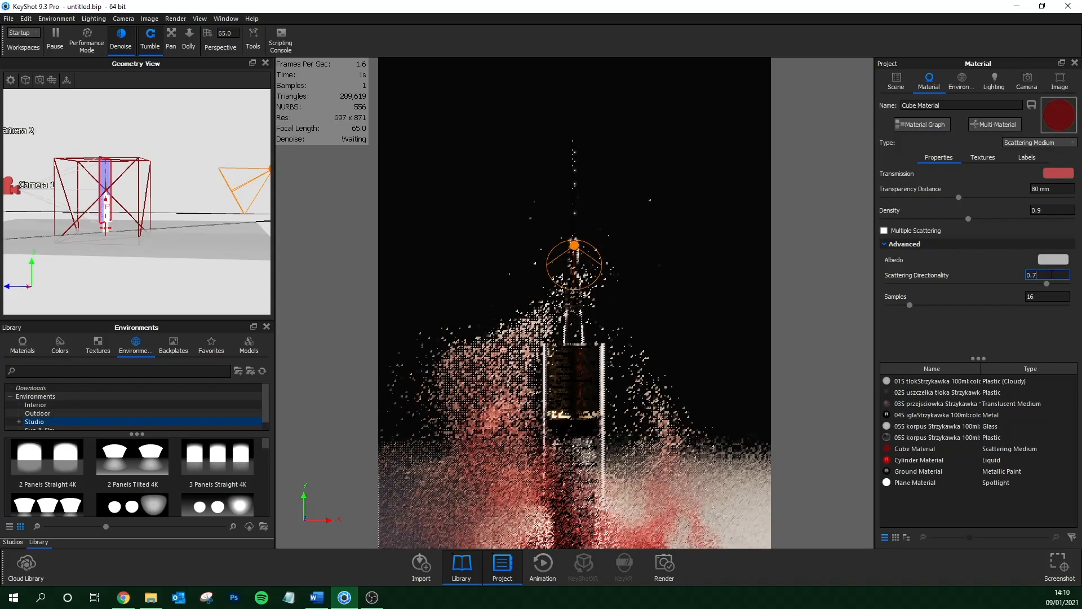
{"action": "left_click", "coordinate": [1056, 172]}
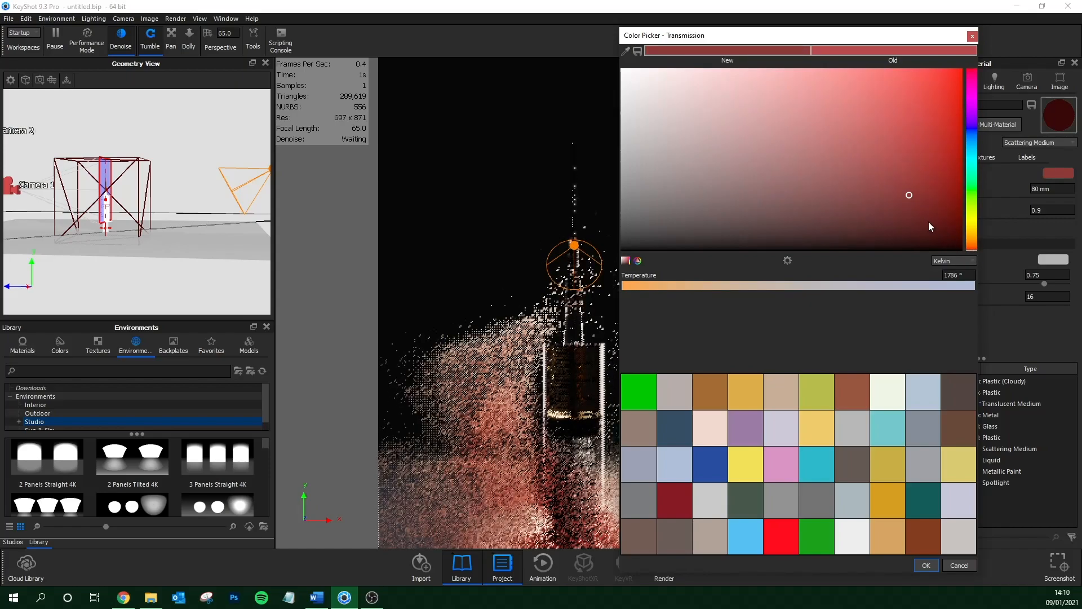
{"action": "left_click_drag", "start_coordinate": [909, 195], "coordinate": [935, 204]}
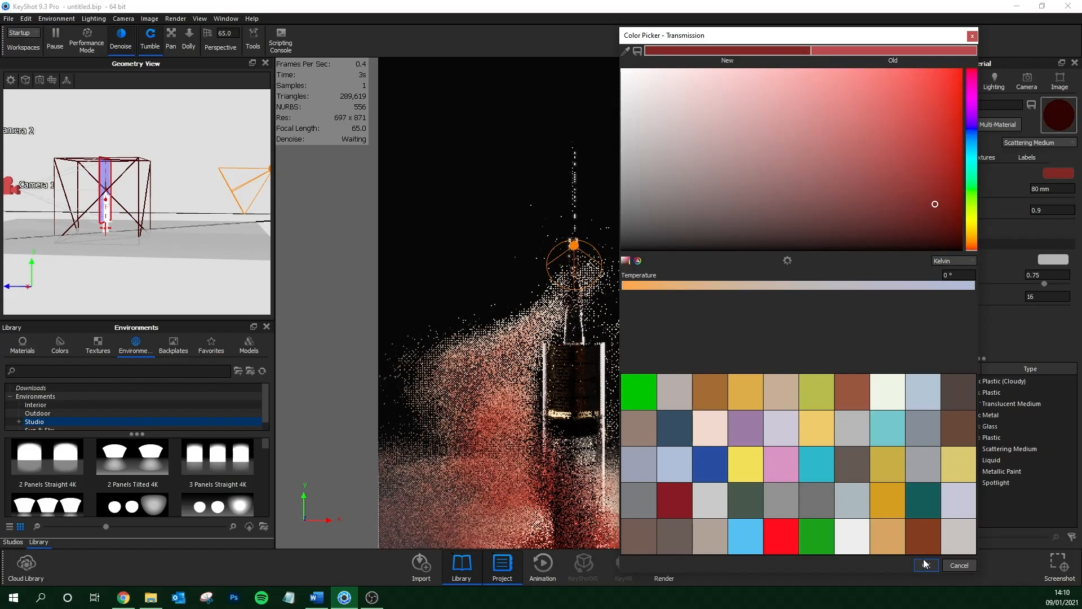
{"action": "left_click", "coordinate": [926, 564]}
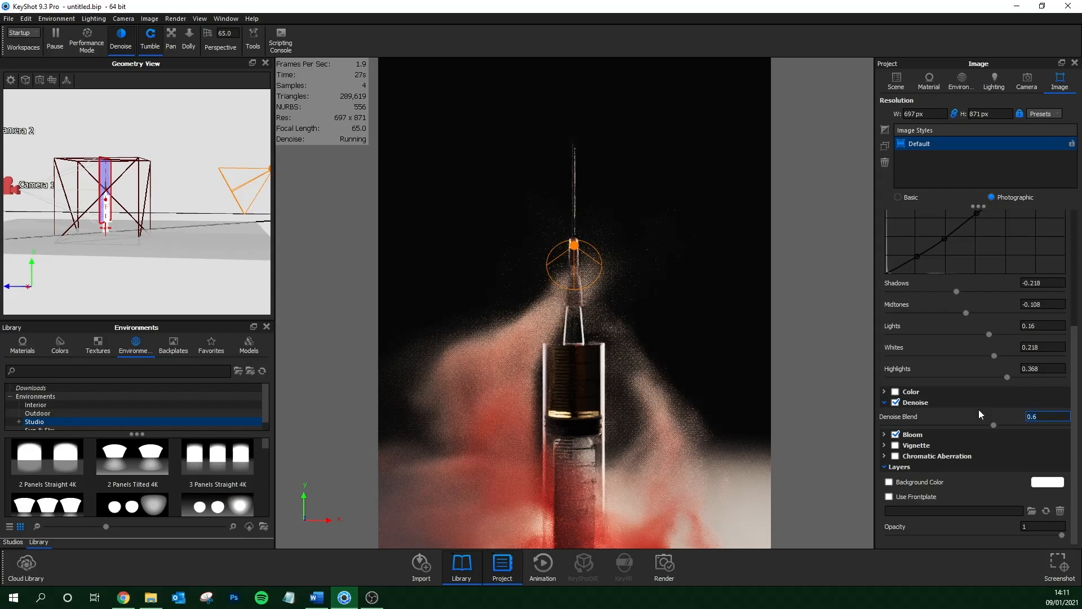
Render 'Syringe with Smoke' as a 16-bit 1080×1350 PSD at 1000 samples.
{"action": "left_click", "coordinate": [664, 563]}
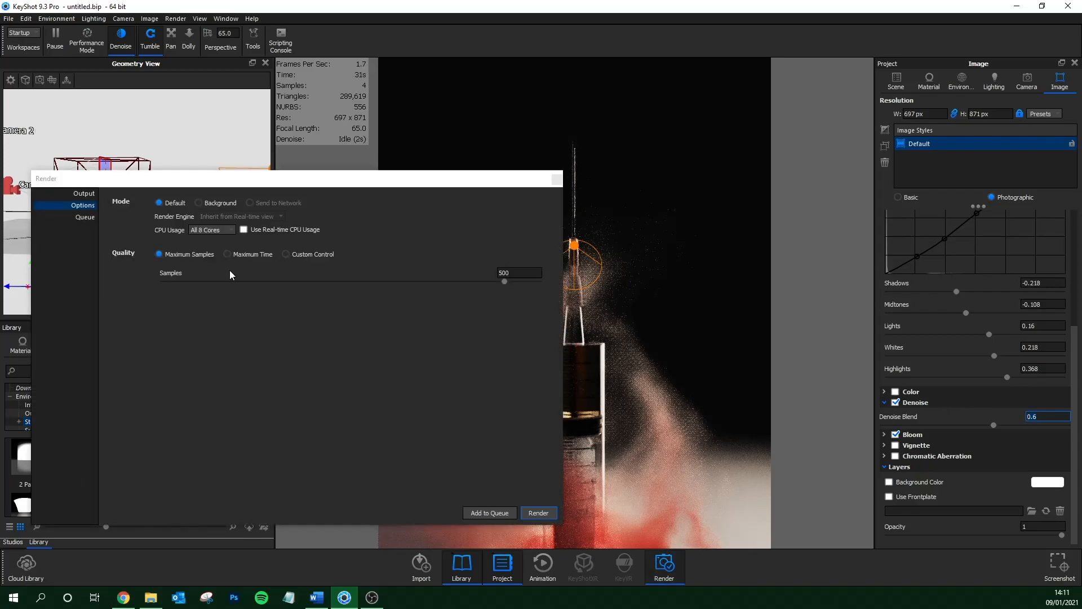
{"action": "left_click", "coordinate": [84, 193]}
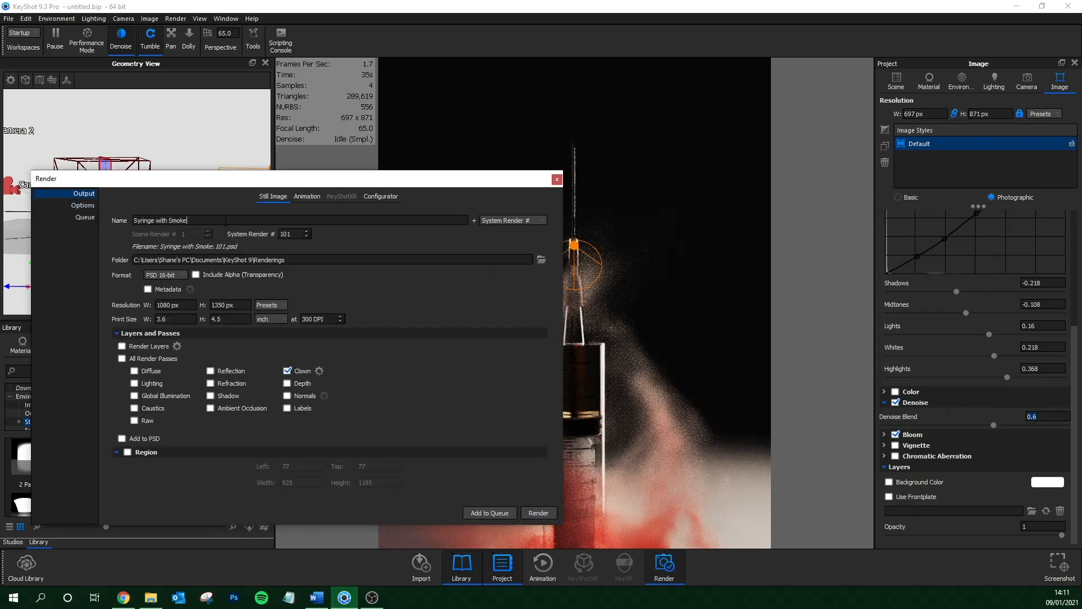
{"action": "left_click", "coordinate": [83, 206]}
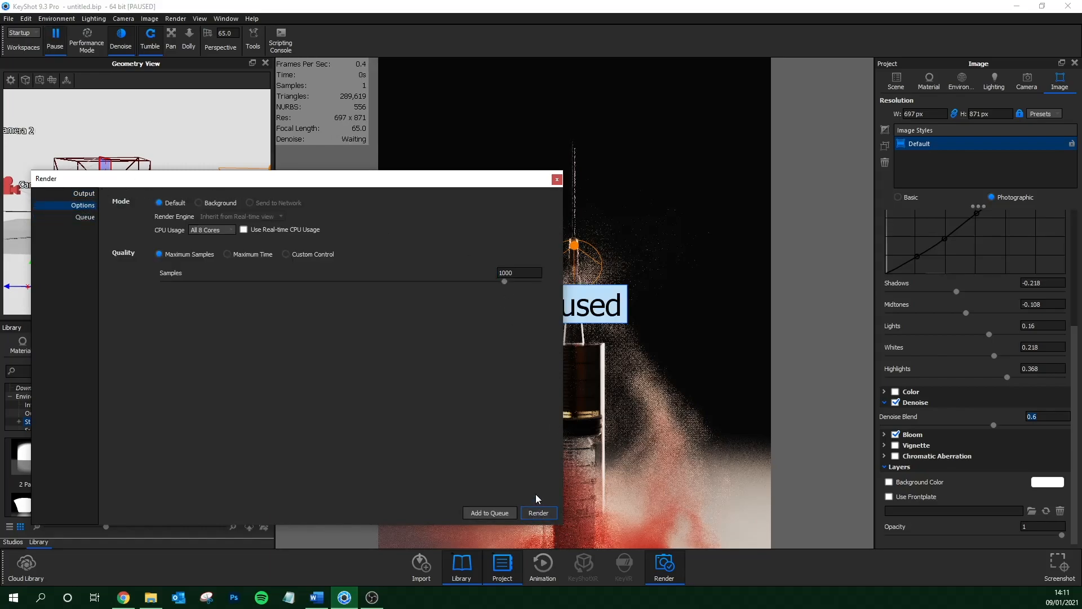
{"action": "left_click", "coordinate": [234, 598]}
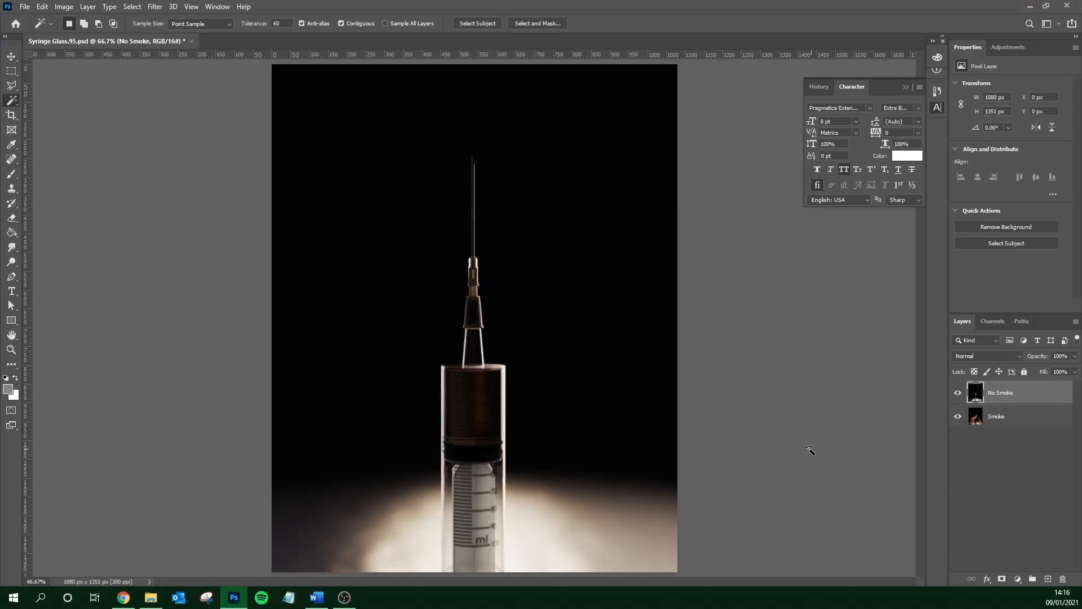
Compare the No Smoke layer on and off, then set its blend mode to Screen.
{"action": "left_click", "coordinate": [957, 393]}
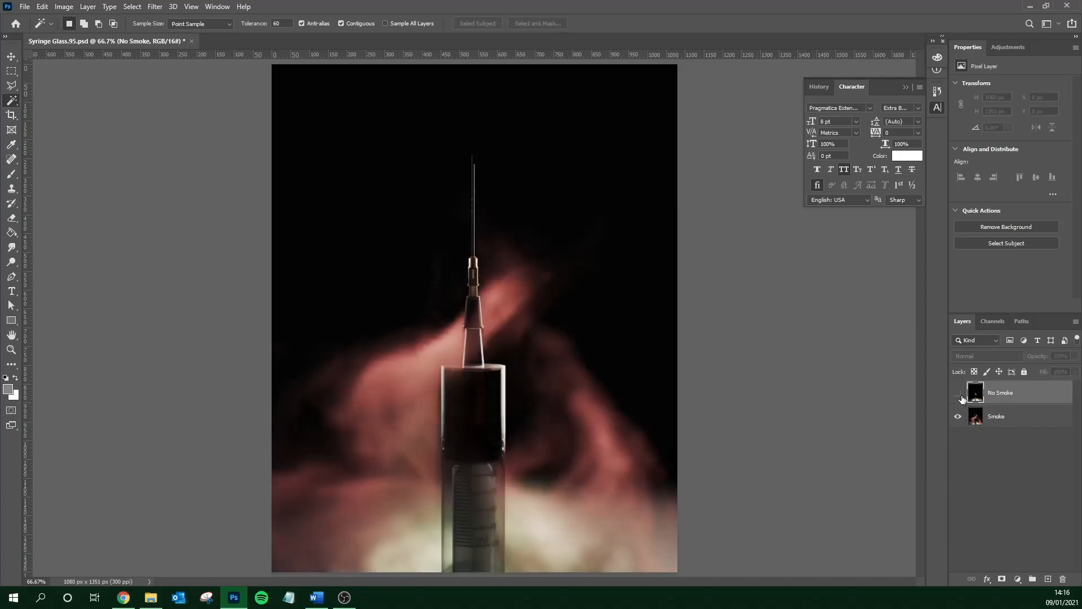
{"action": "left_click", "coordinate": [957, 393]}
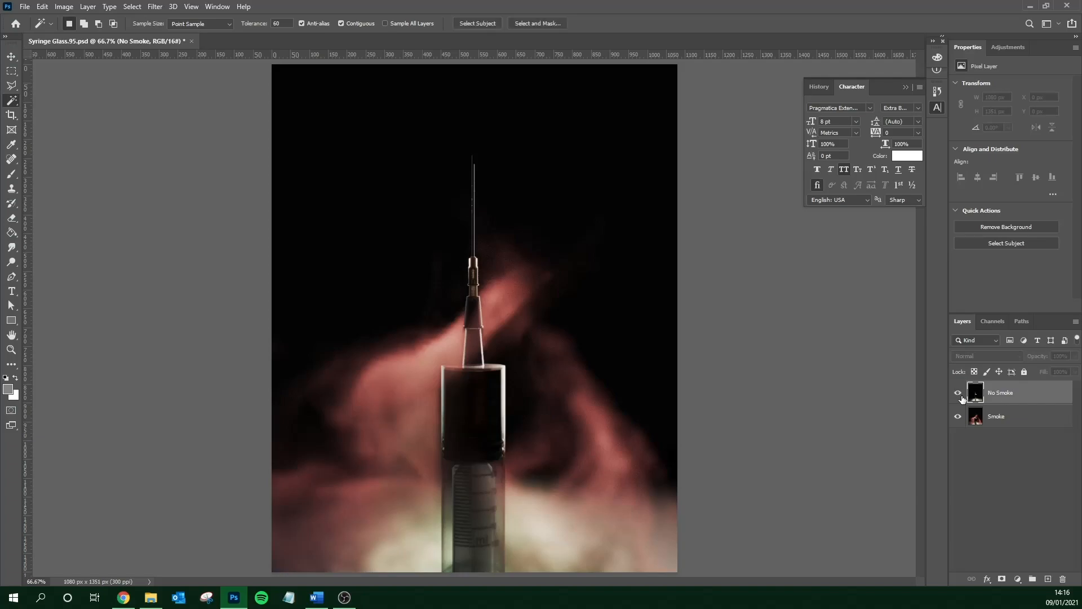
{"action": "left_click", "coordinate": [957, 393]}
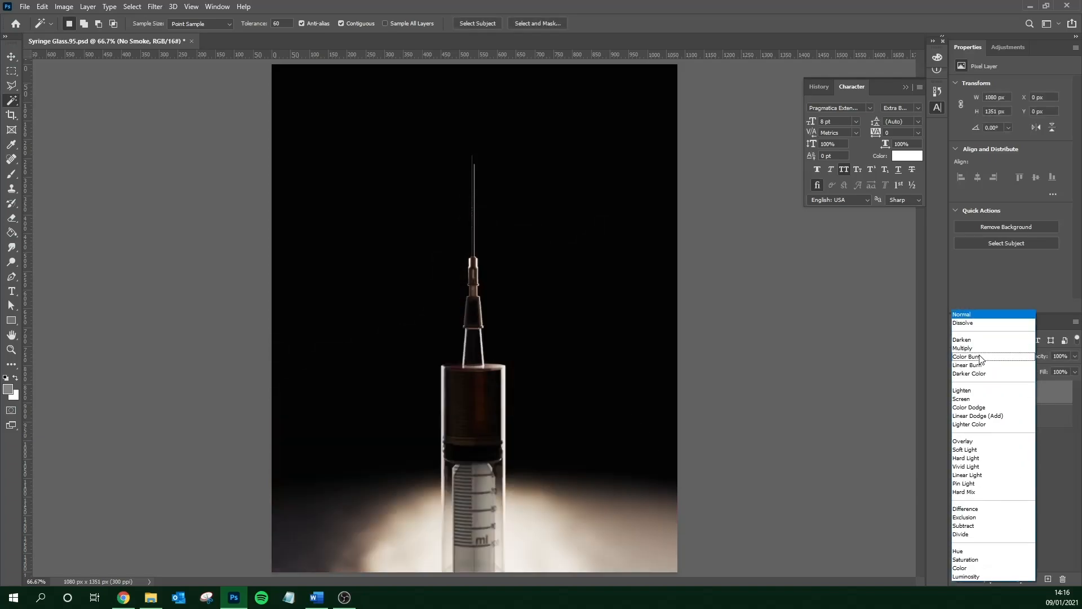
{"action": "left_click", "coordinate": [962, 399]}
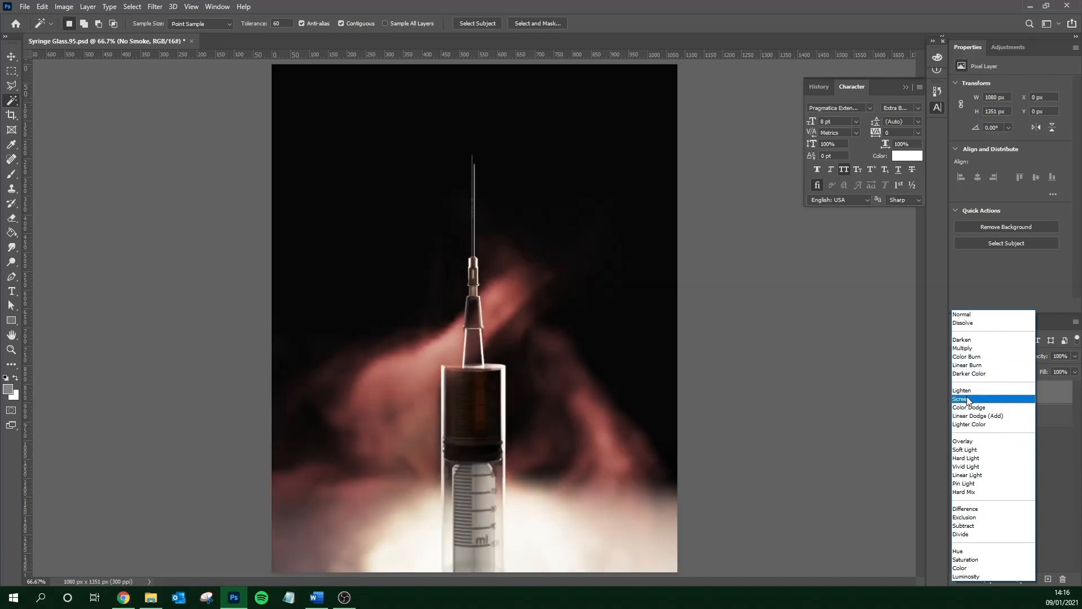
{"action": "left_click", "coordinate": [960, 398]}
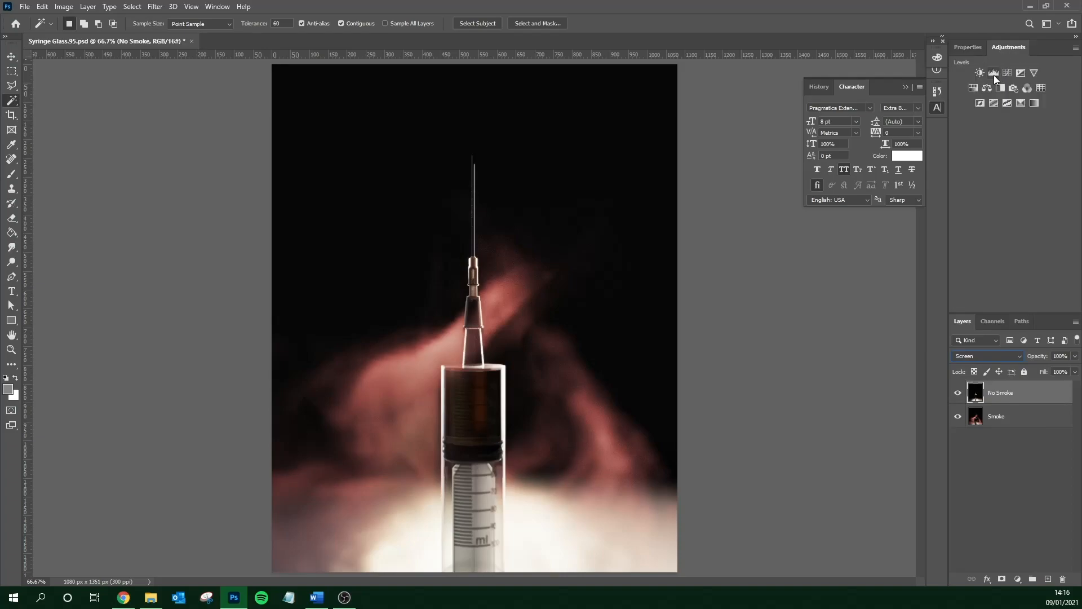
Add a Levels adjustment layer on top and raise the black input level to 5.
{"action": "left_click", "coordinate": [992, 71]}
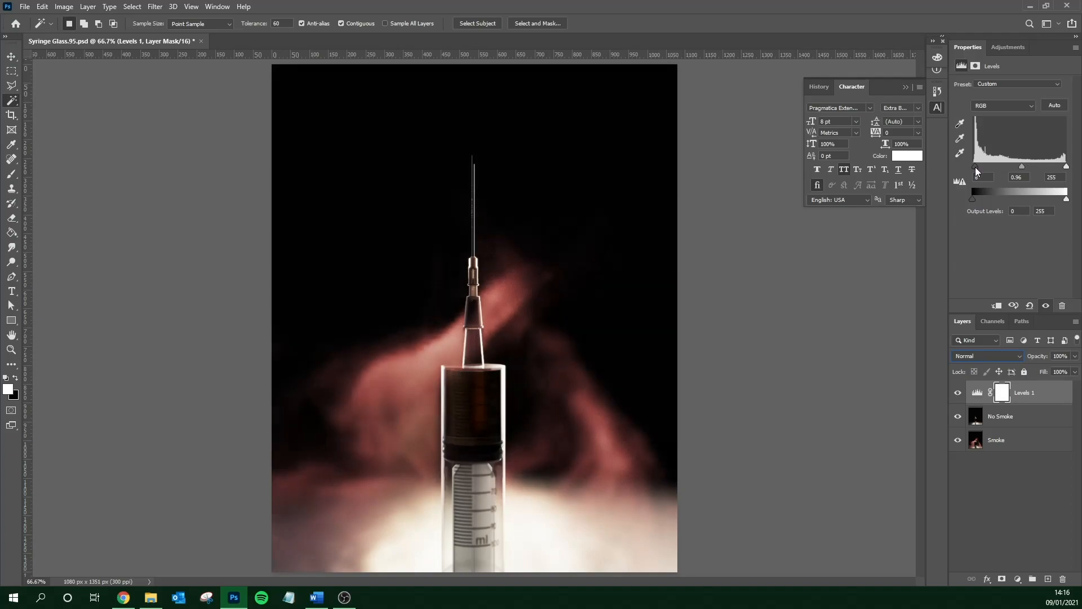
{"action": "left_click_drag", "start_coordinate": [975, 168], "coordinate": [979, 168]}
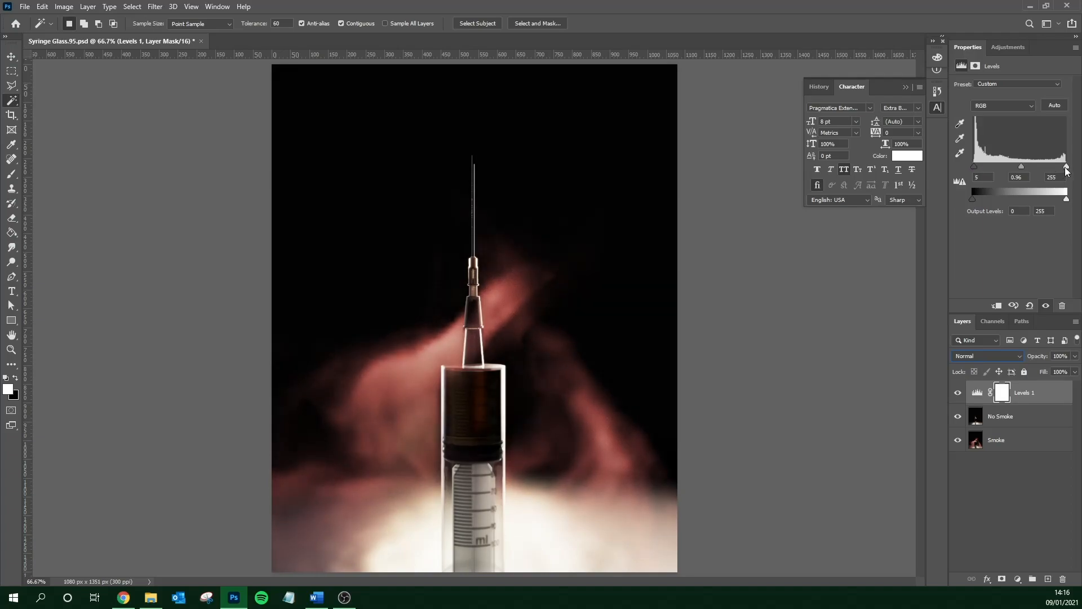